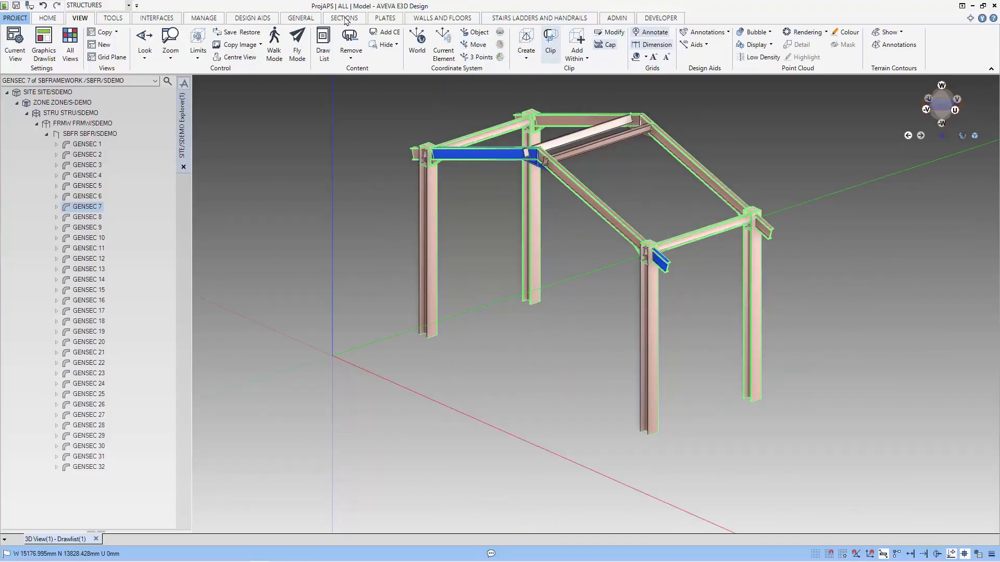
# Clip the 3D view to the selected framework bay members via View > Clip > Create, Current Selection.
pyautogui.click(344, 18)
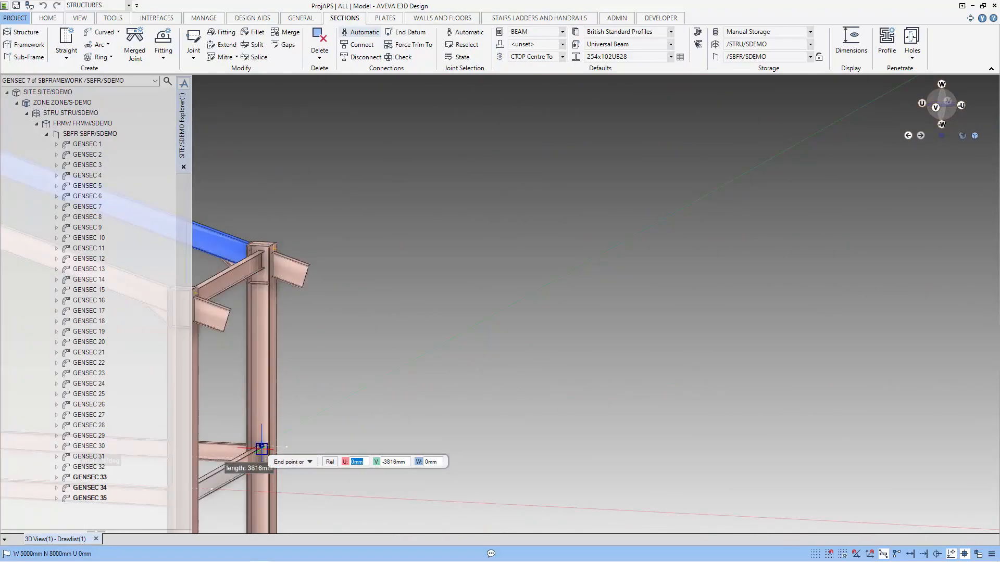
pyautogui.click(385, 18)
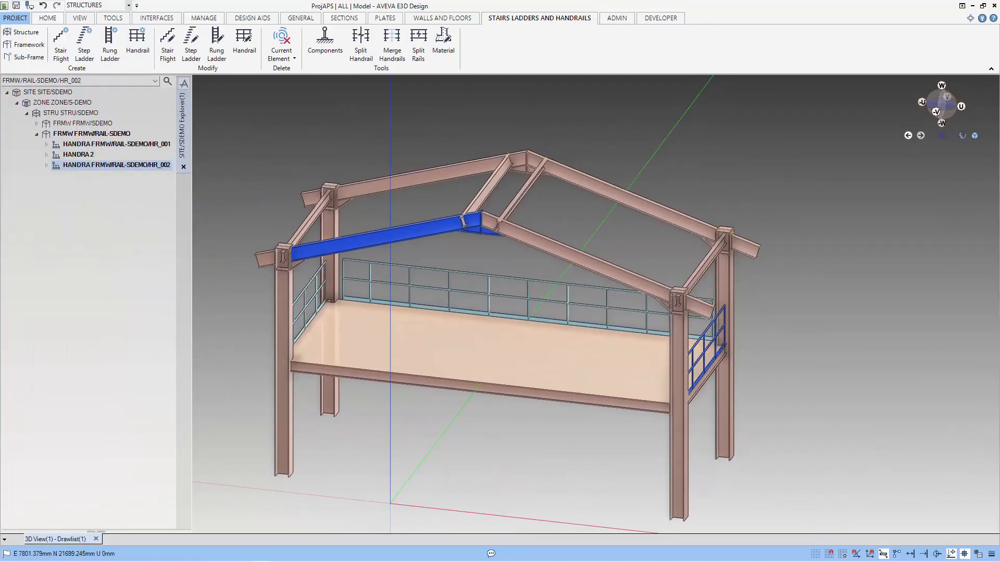
pyautogui.click(60, 45)
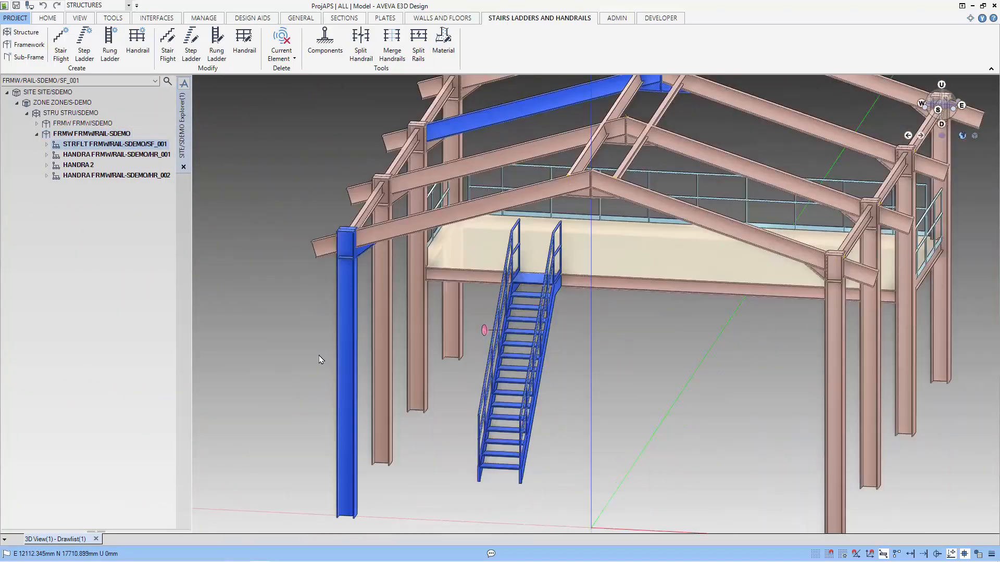
pyautogui.click(81, 18)
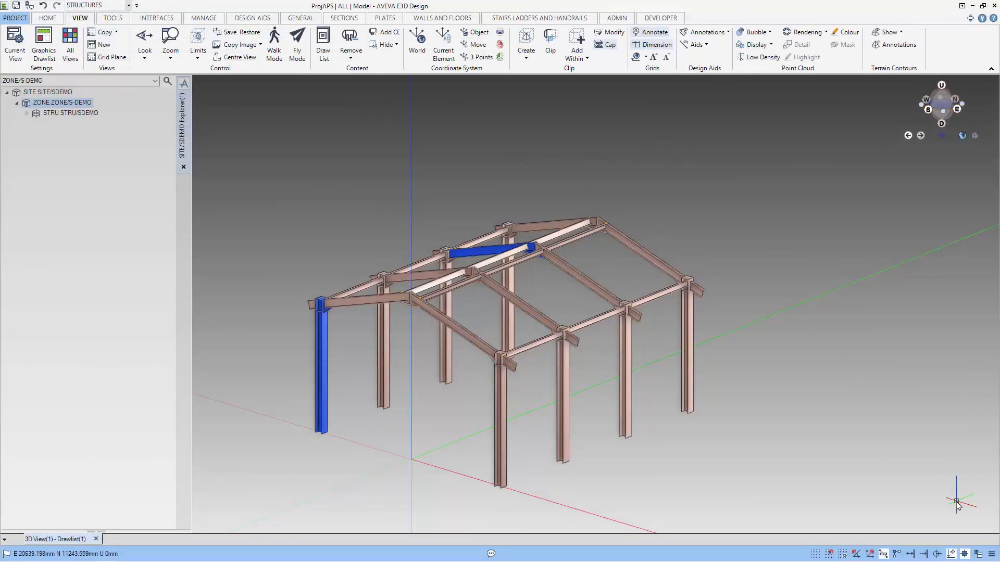
pyautogui.moveTo(680, 416)
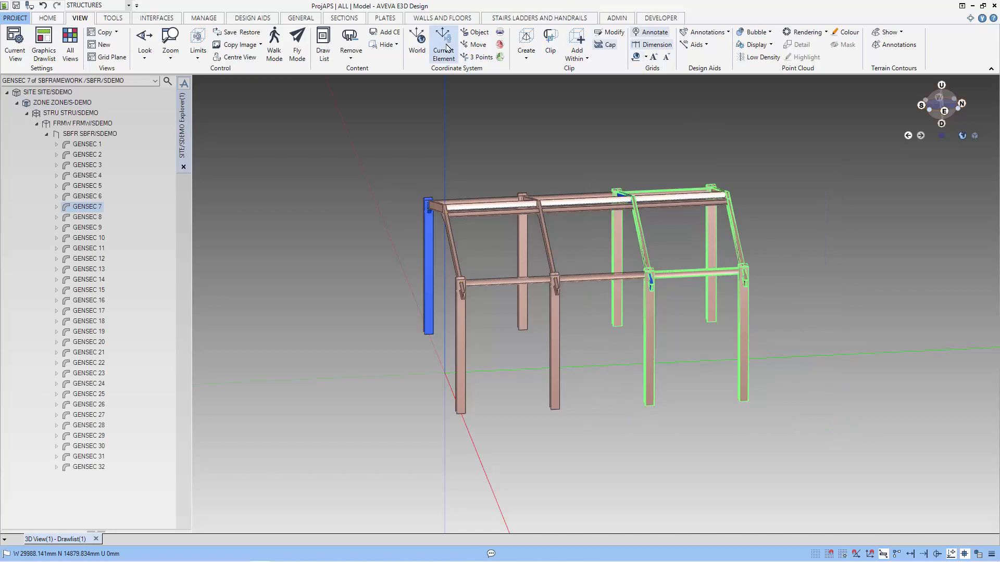
pyautogui.moveTo(194, 24)
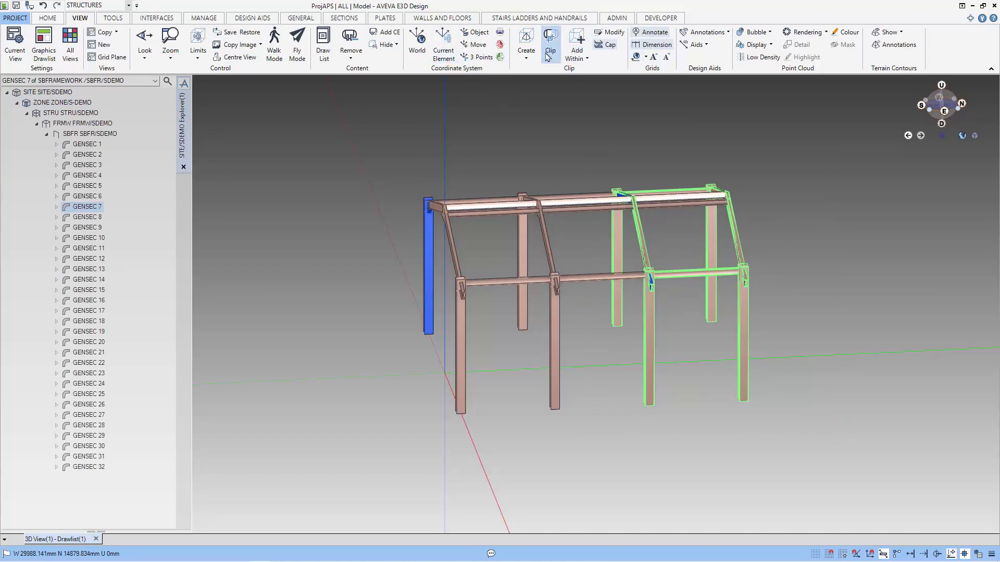
pyautogui.click(550, 50)
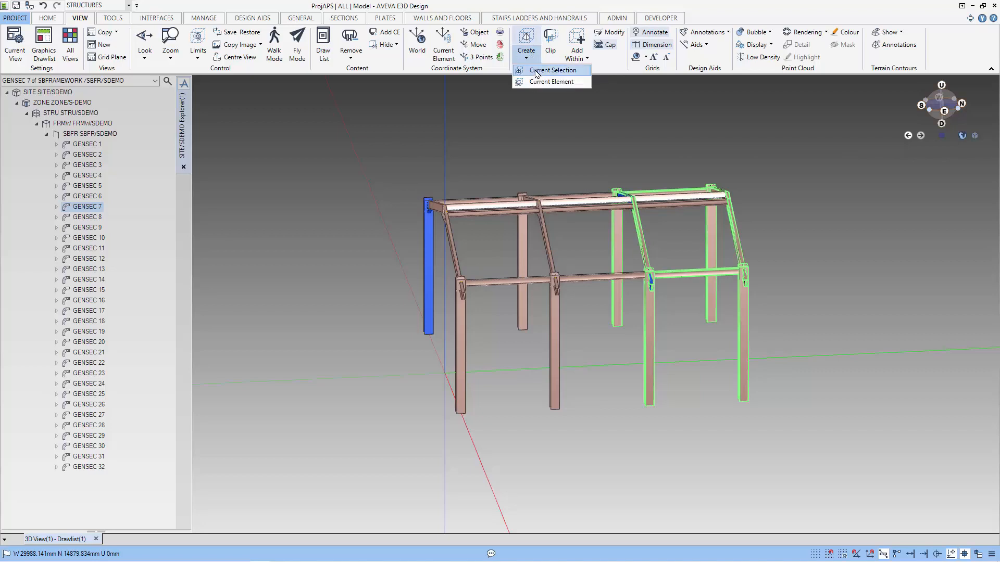
pyautogui.click(551, 70)
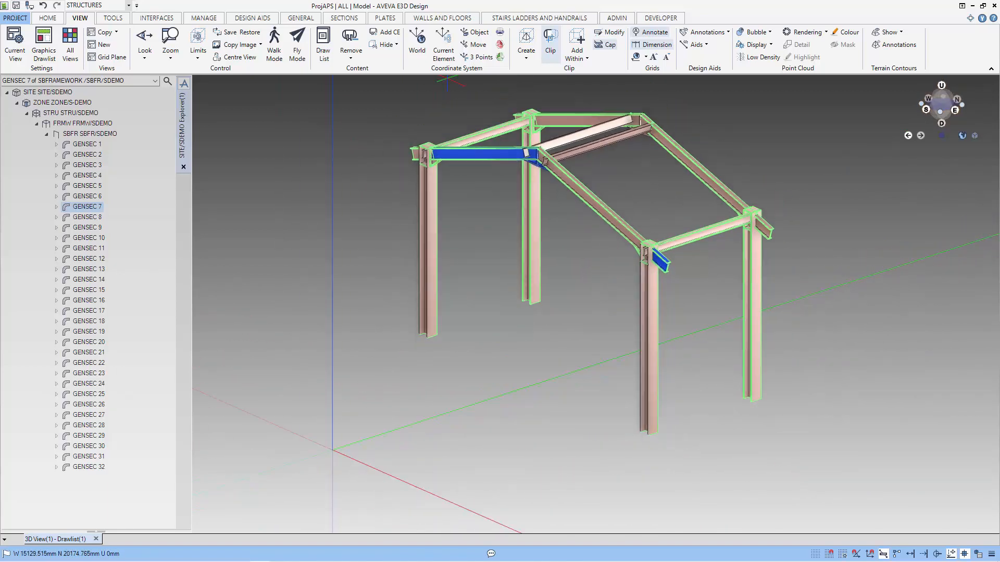
pyautogui.moveTo(474, 45)
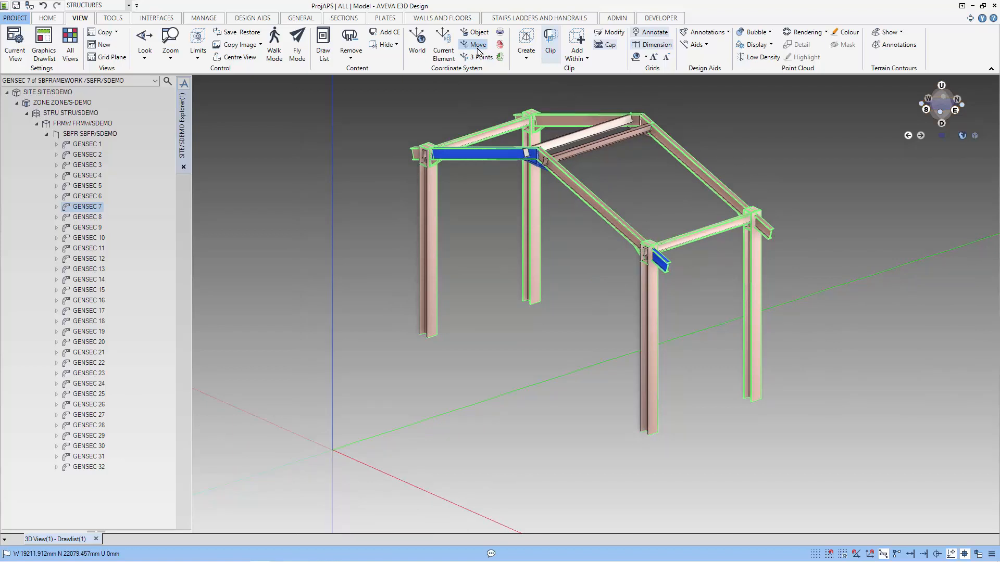
# Move the local coordinate origin to E 0, N 0, Up 3000 mm.
pyautogui.click(473, 44)
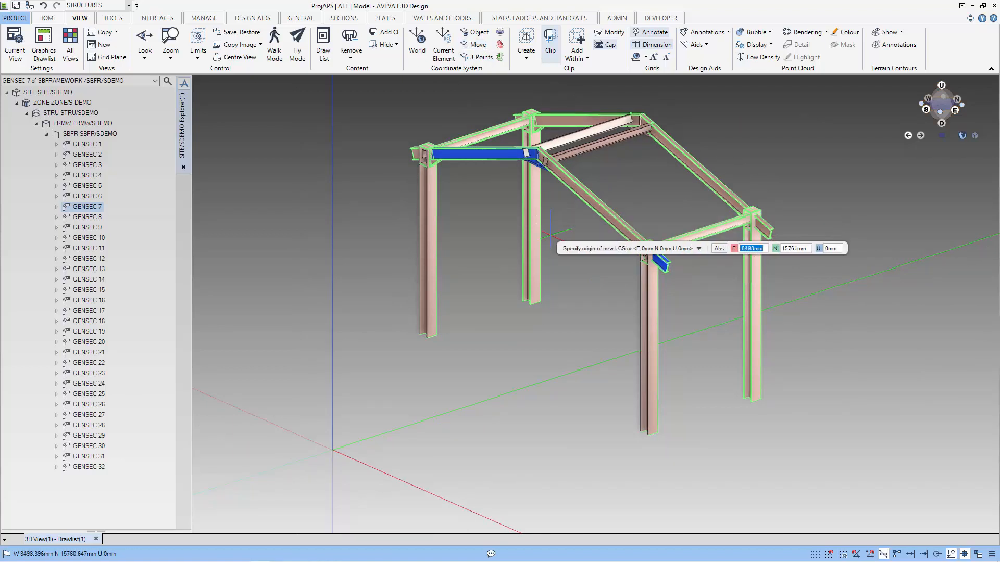
pyautogui.press('Tab')
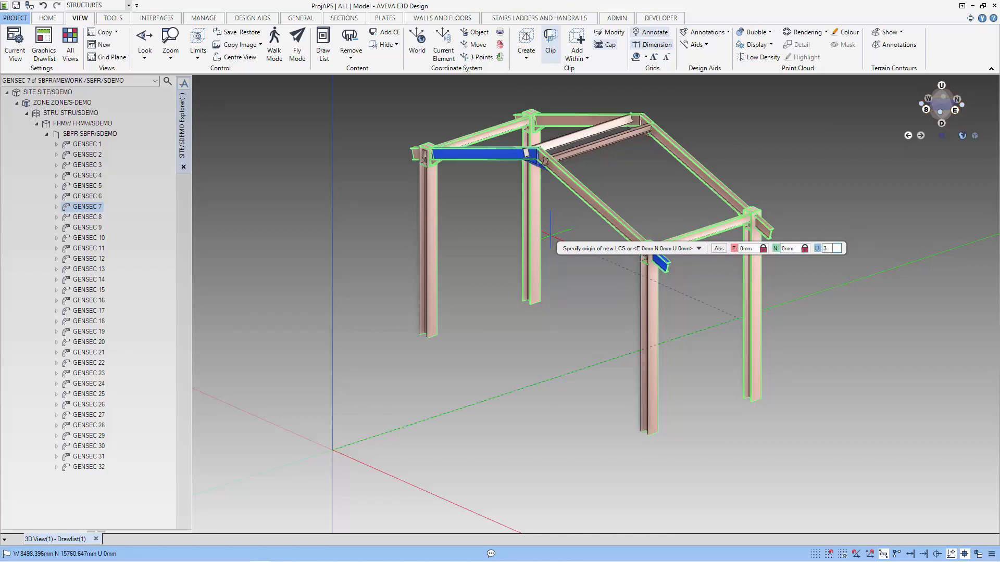
pyautogui.write('3000')
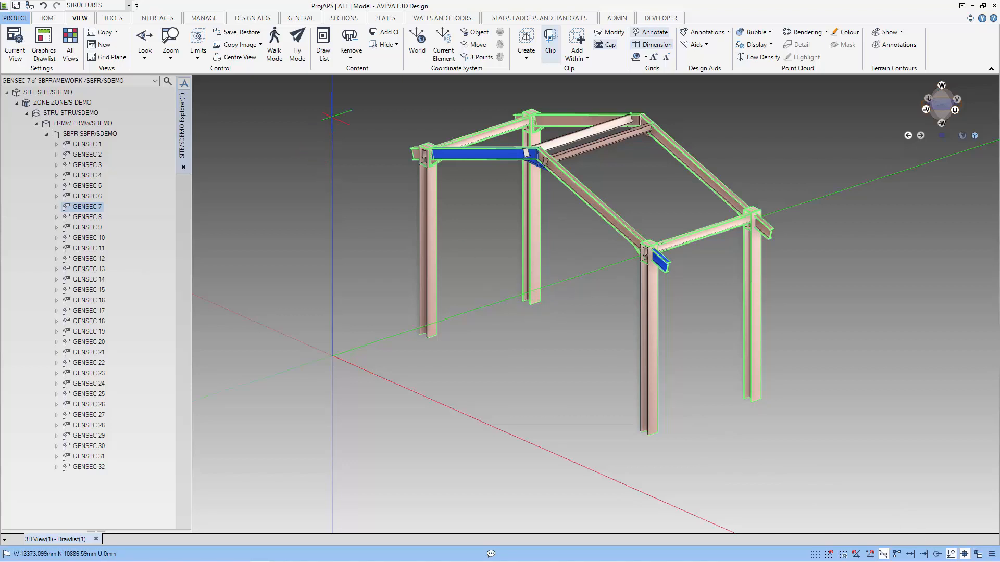
# Draw four straight horizontal beams between the columns at deck height using the Sections tools.
pyautogui.click(345, 18)
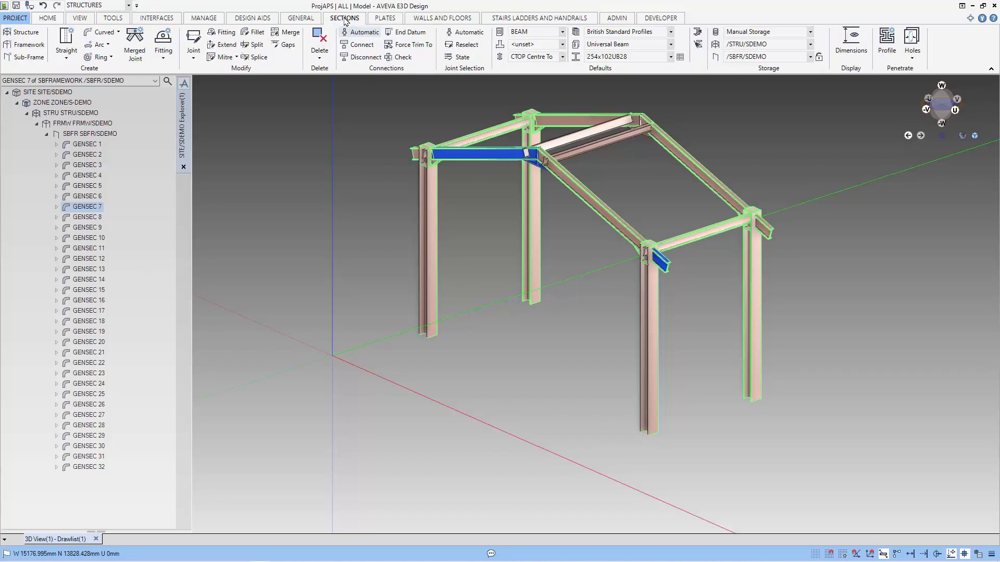
pyautogui.moveTo(651, 69)
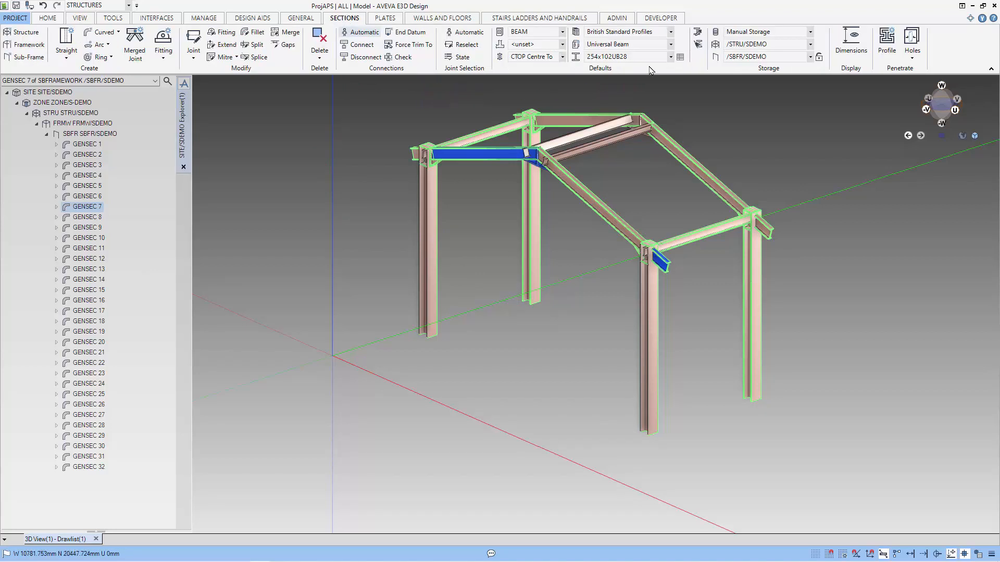
pyautogui.moveTo(528, 71)
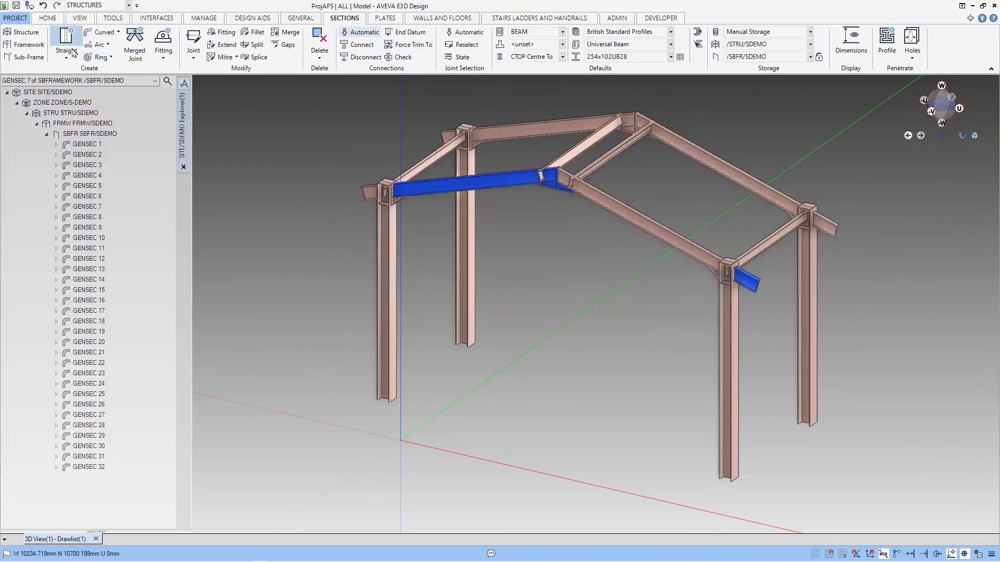
pyautogui.click(65, 38)
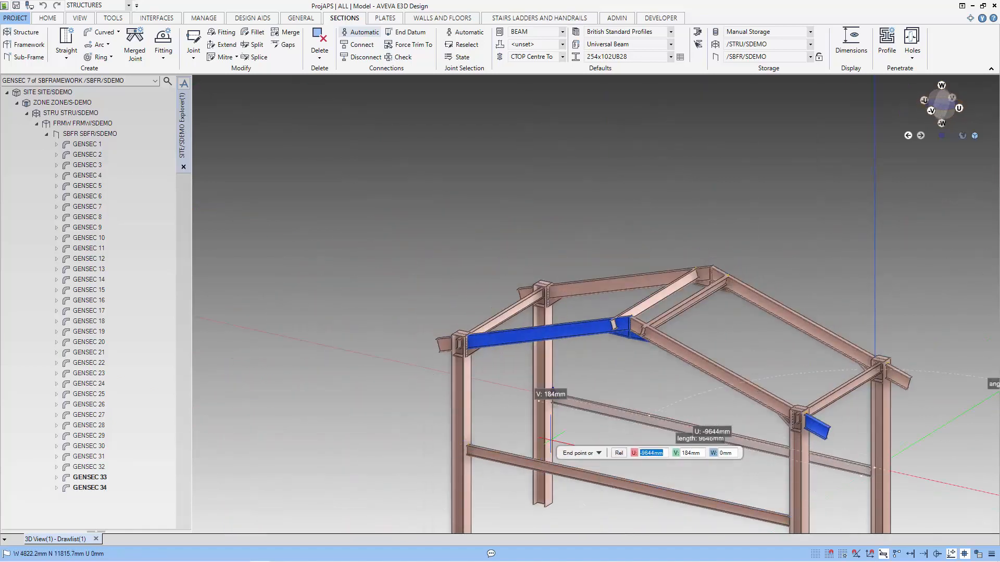
pyautogui.moveTo(550, 393)
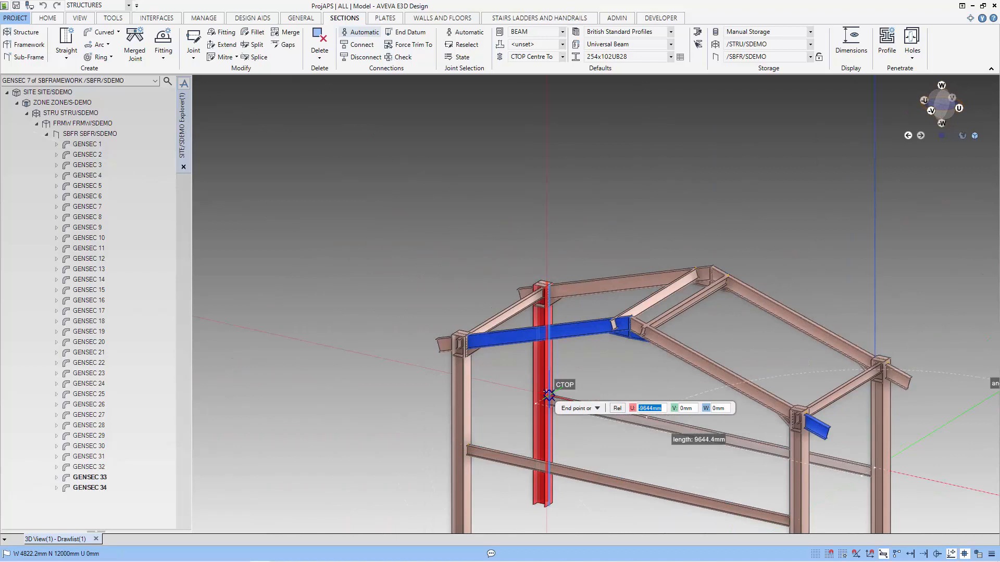
pyautogui.press('Escape')
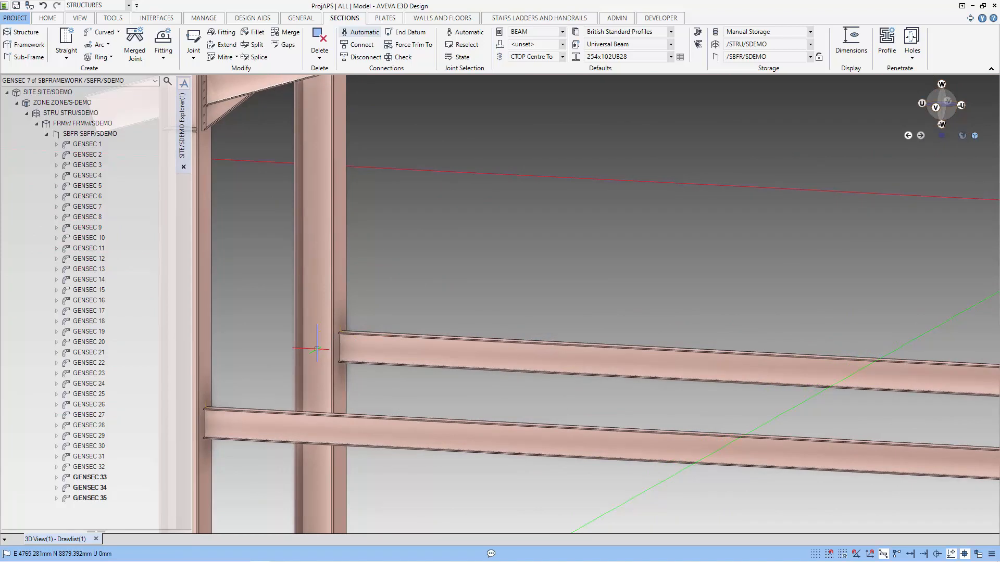
pyautogui.click(315, 349)
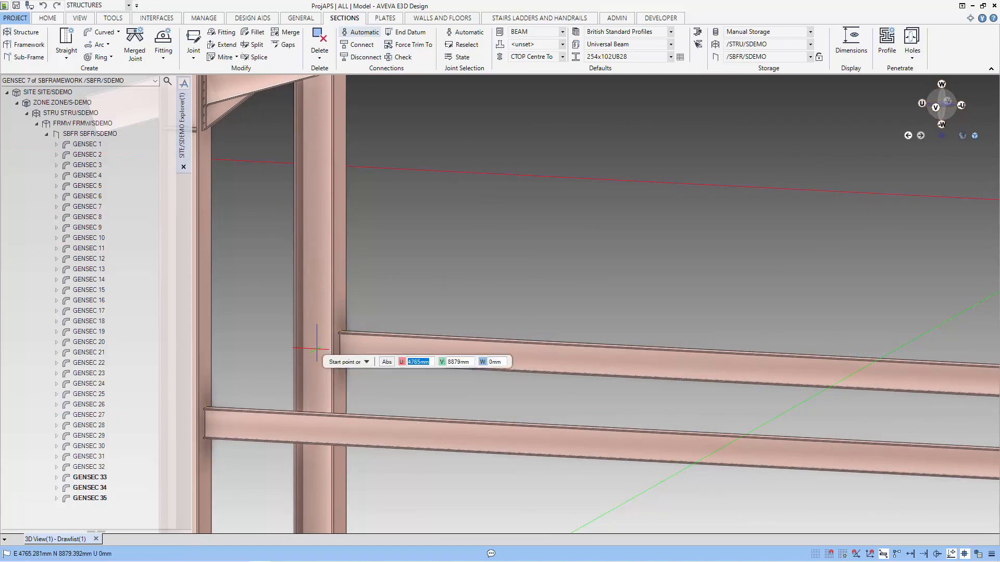
pyautogui.moveTo(318, 350)
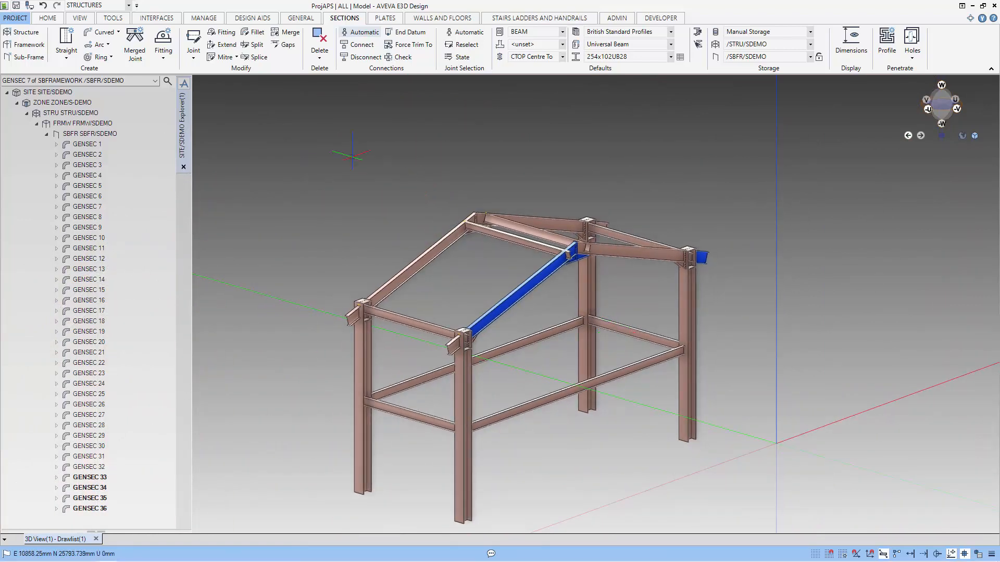
# Create deck plate panel PANE 1 on the beam frame and expand it in the explorer.
pyautogui.click(384, 17)
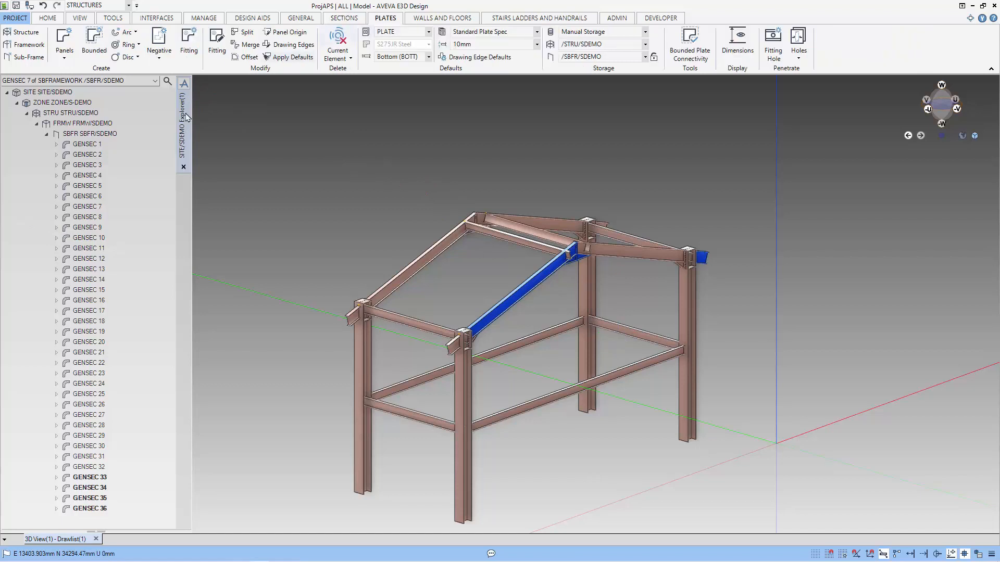
pyautogui.click(64, 37)
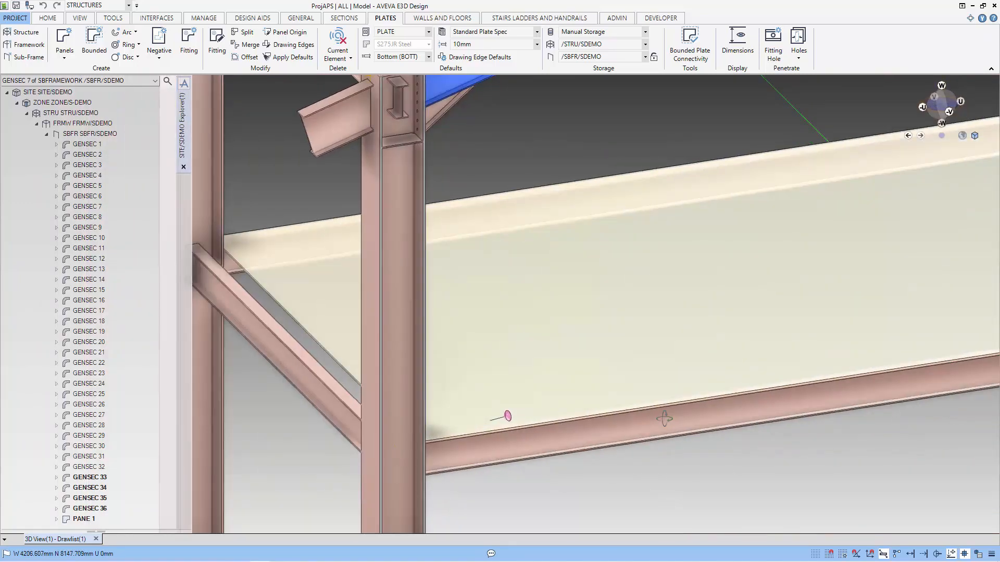
pyautogui.click(84, 518)
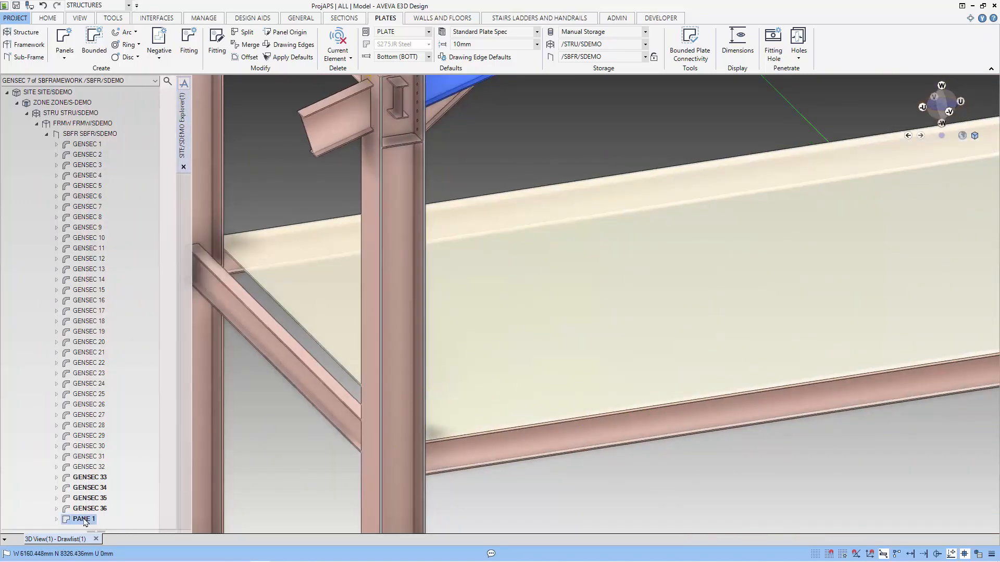
pyautogui.click(83, 519)
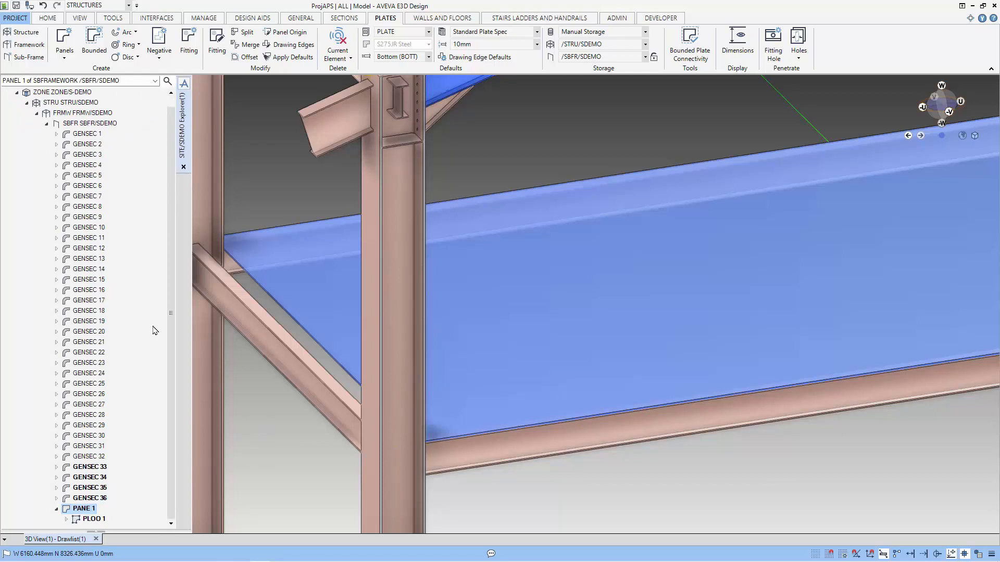
# Snap the first deck plate vertex to the beam corner with Explicit Position and move to the second.
pyautogui.click(95, 519)
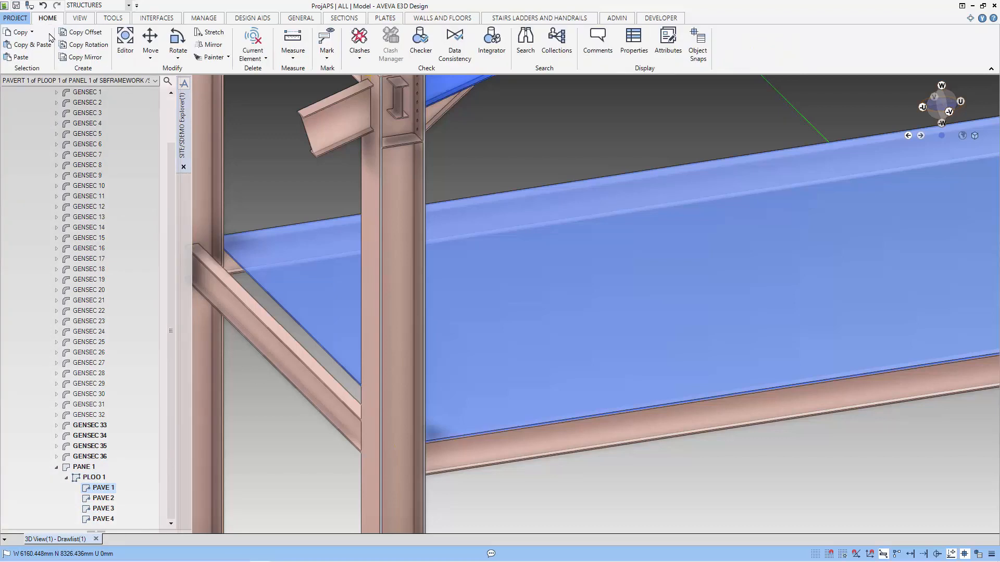
pyautogui.click(150, 42)
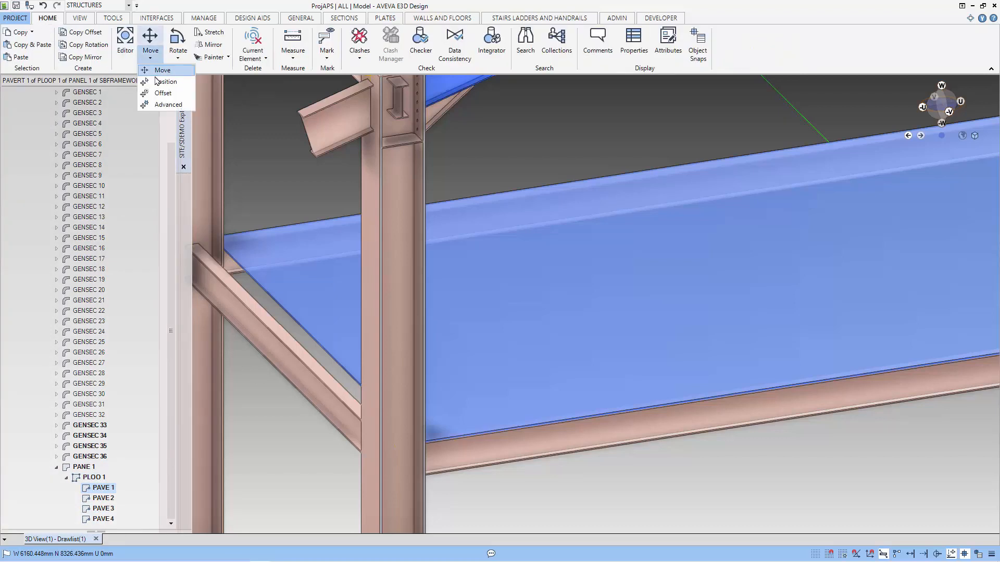
pyautogui.click(167, 81)
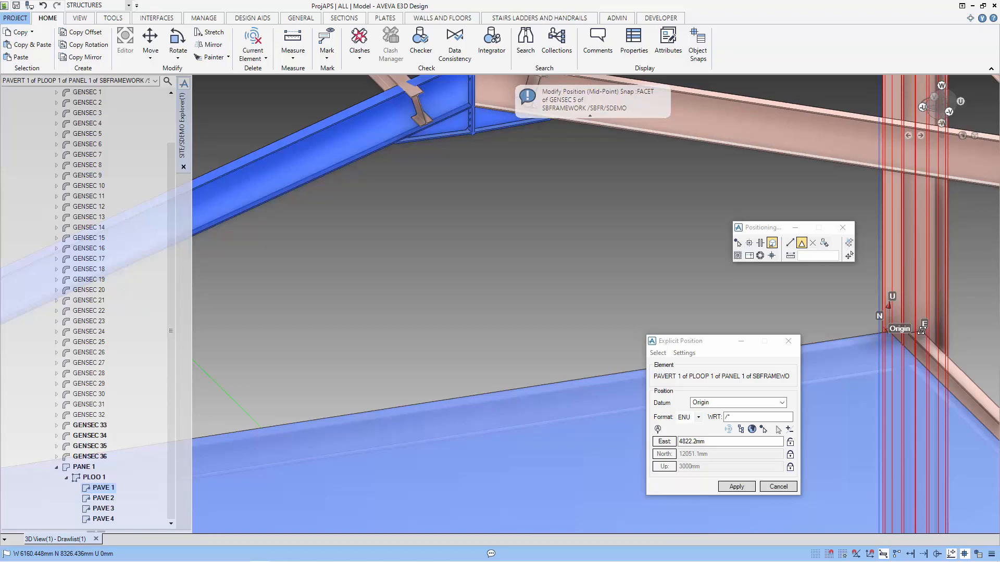
pyautogui.moveTo(959, 385)
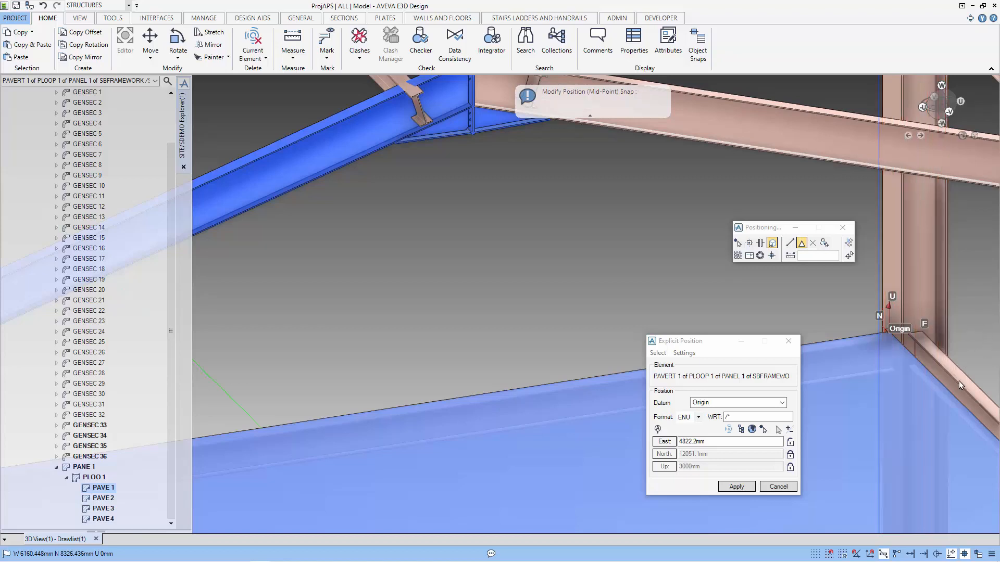
pyautogui.moveTo(922, 331)
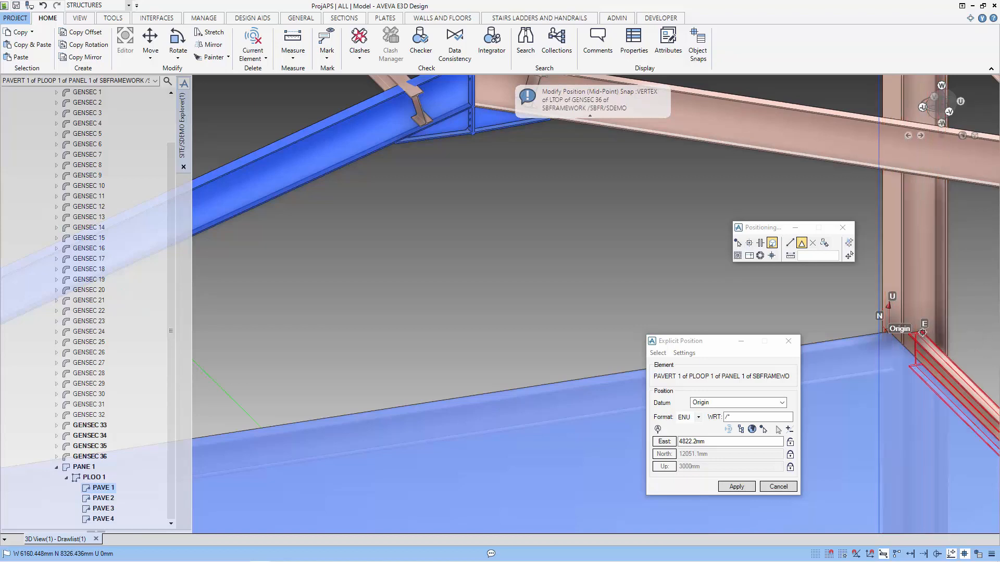
pyautogui.click(736, 486)
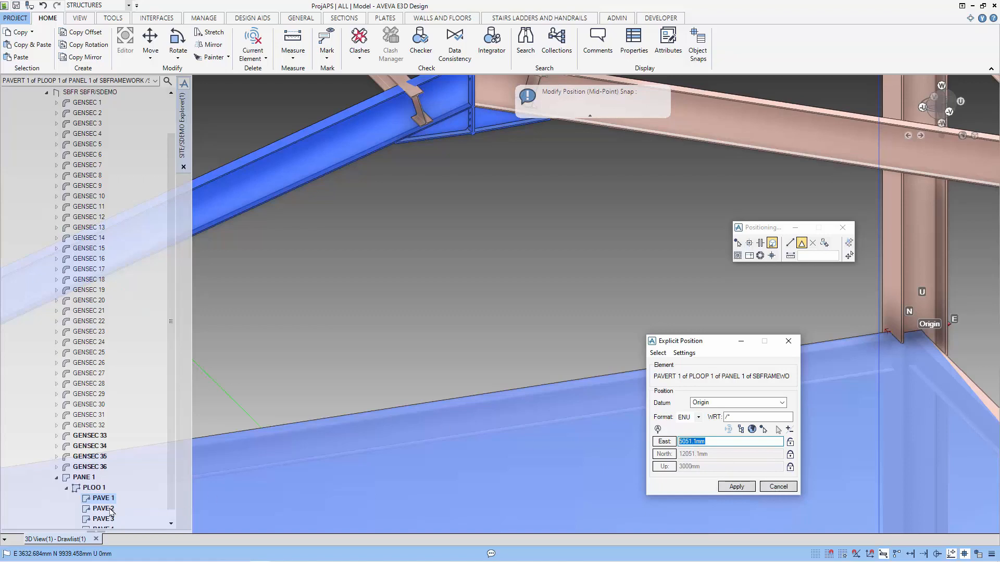
pyautogui.click(103, 508)
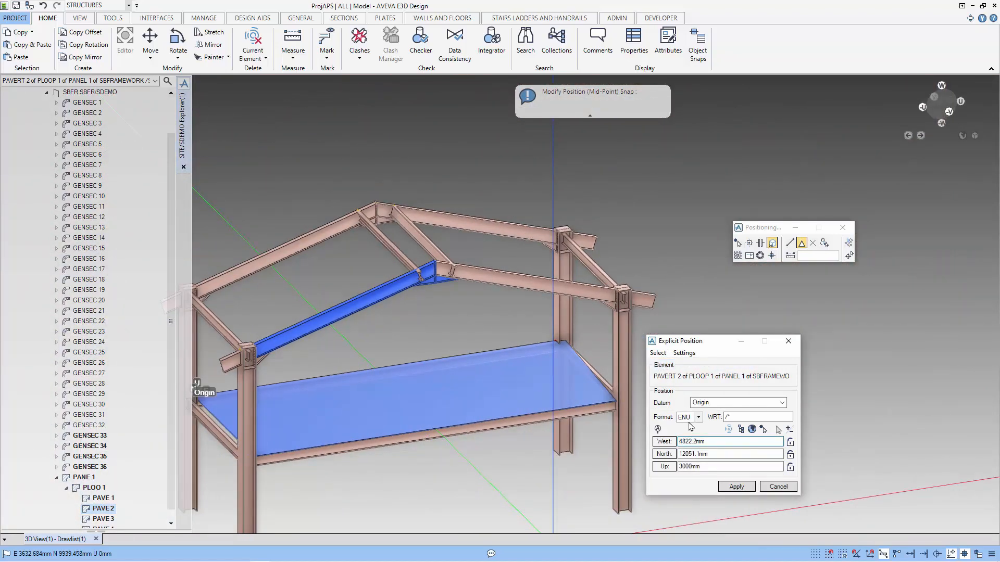
# Set the second and third plate corners' coordinates onto the frame corners and finish positioning.
pyautogui.tripleClick(729, 442)
pyautogui.write('5051.1')
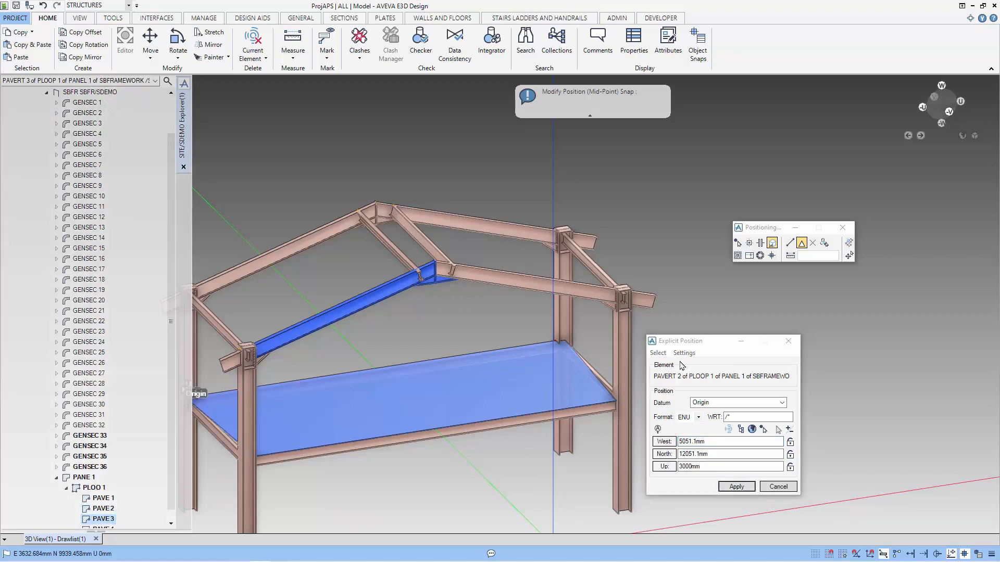
pyautogui.click(657, 353)
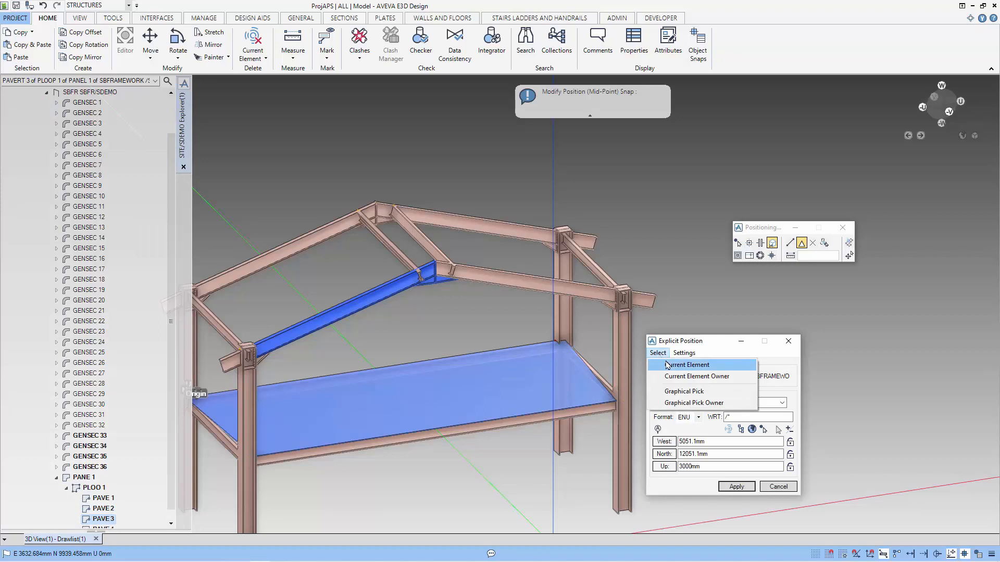
pyautogui.click(686, 364)
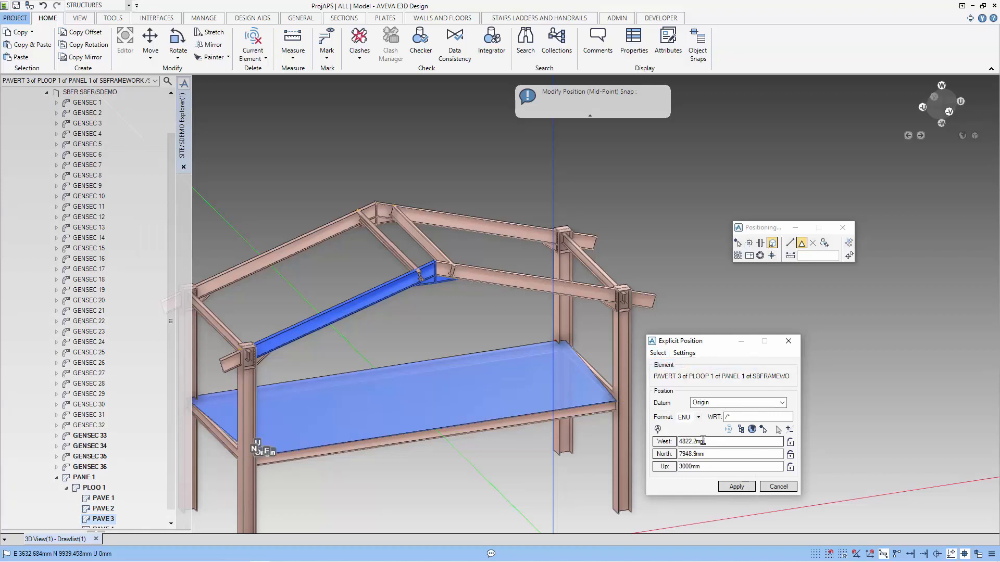
pyautogui.click(735, 487)
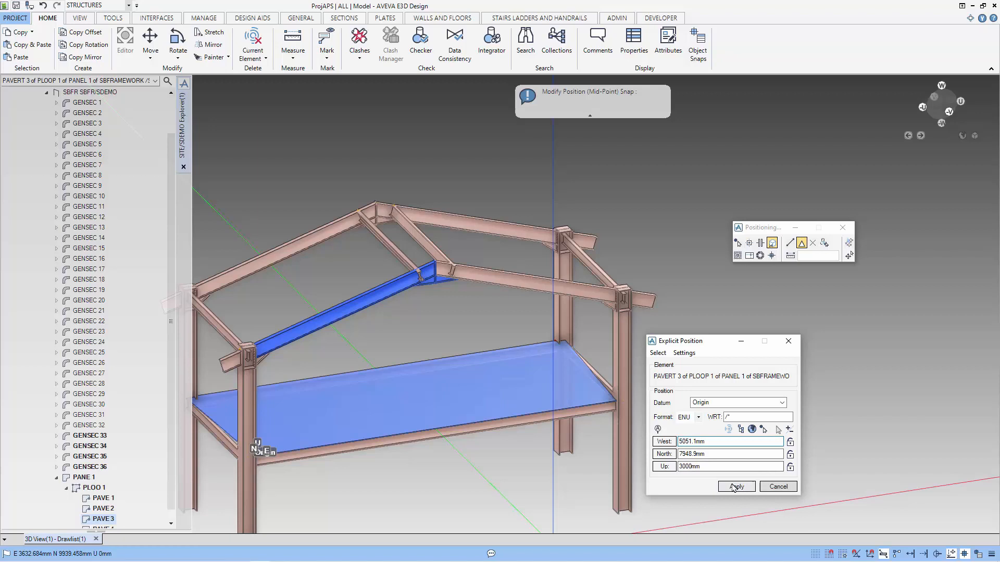
pyautogui.click(735, 486)
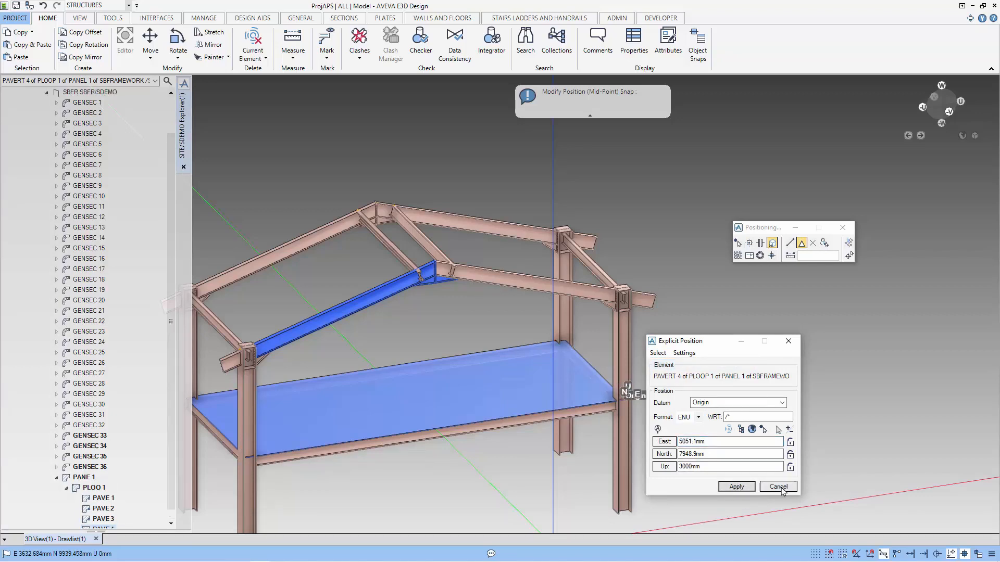
pyautogui.click(776, 486)
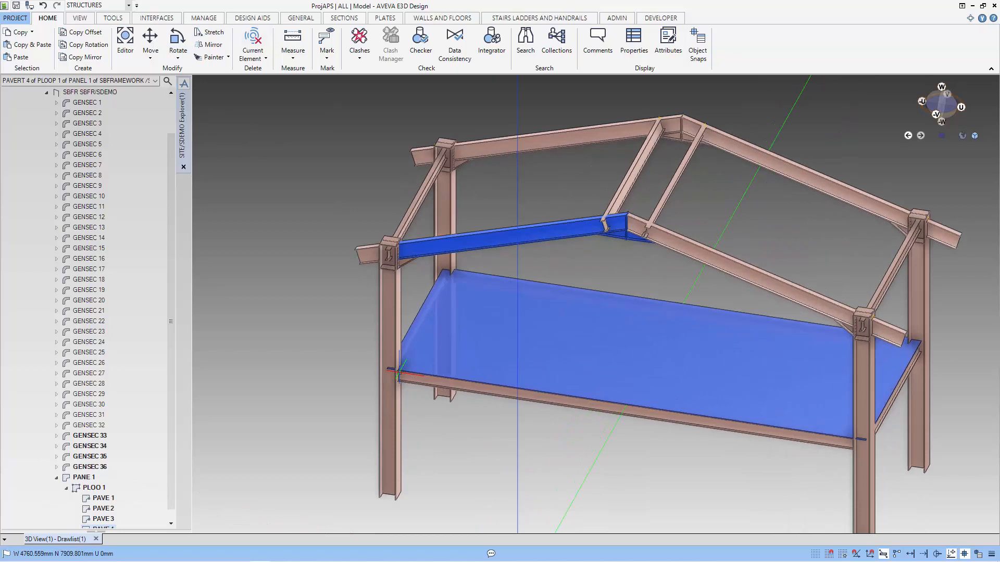
# Cut rectangular negative openings in the deck plate at the column positions.
pyautogui.scroll(3)
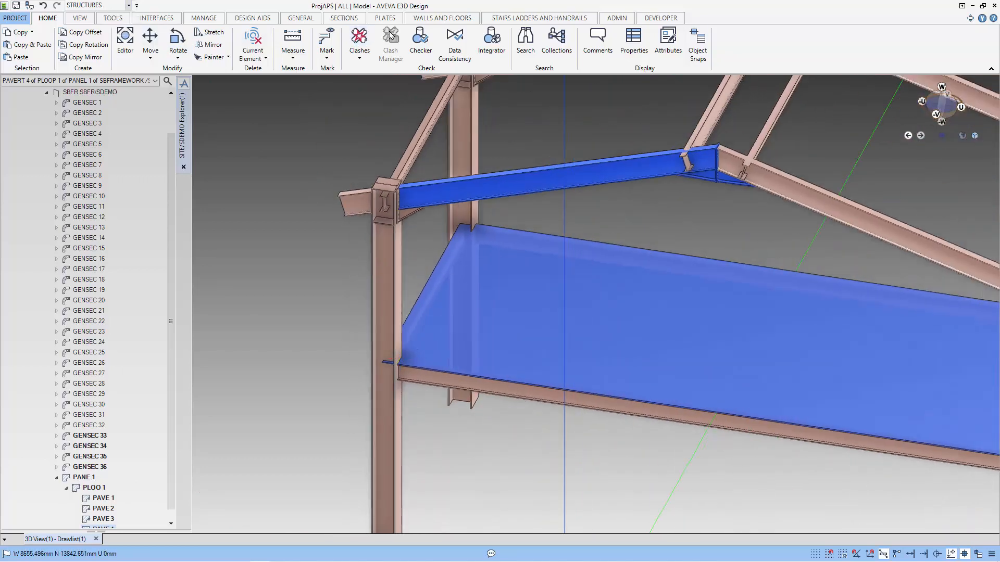
pyautogui.click(384, 17)
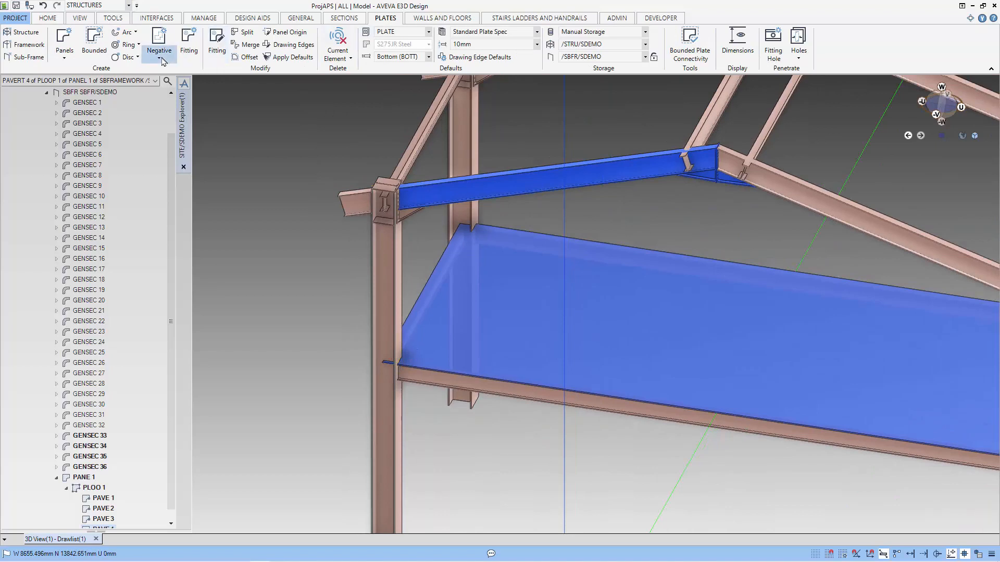
pyautogui.click(159, 50)
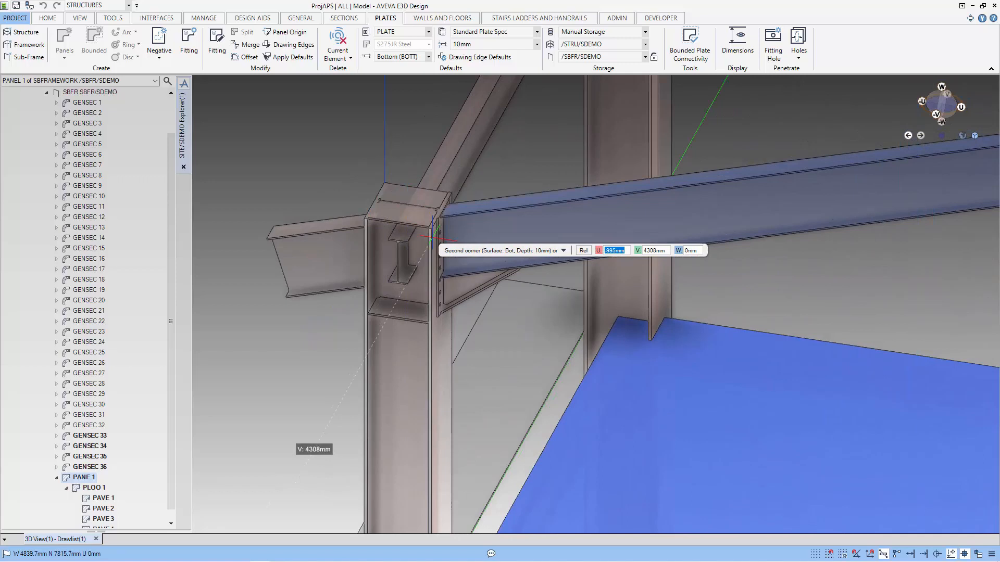
pyautogui.moveTo(430, 228)
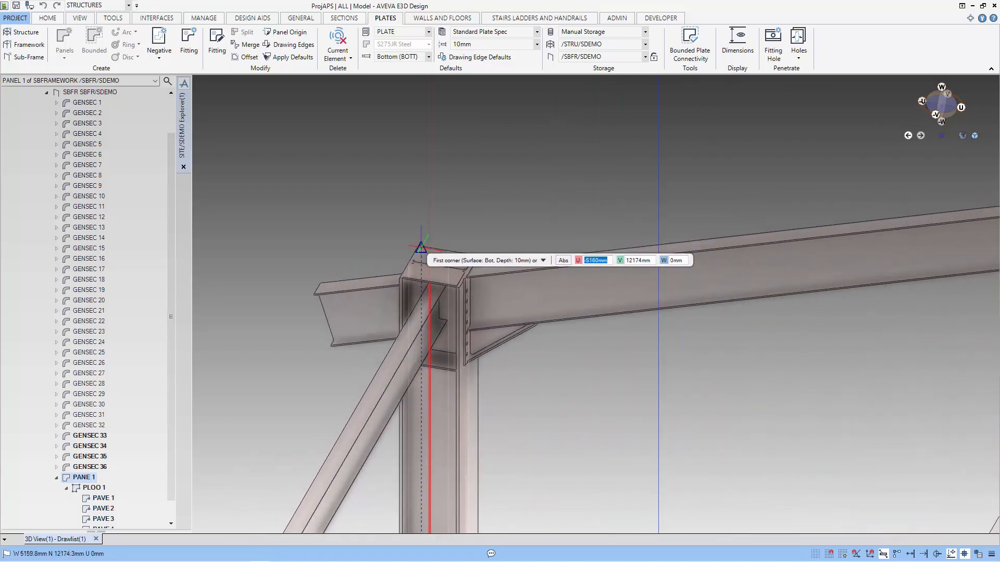
pyautogui.click(421, 248)
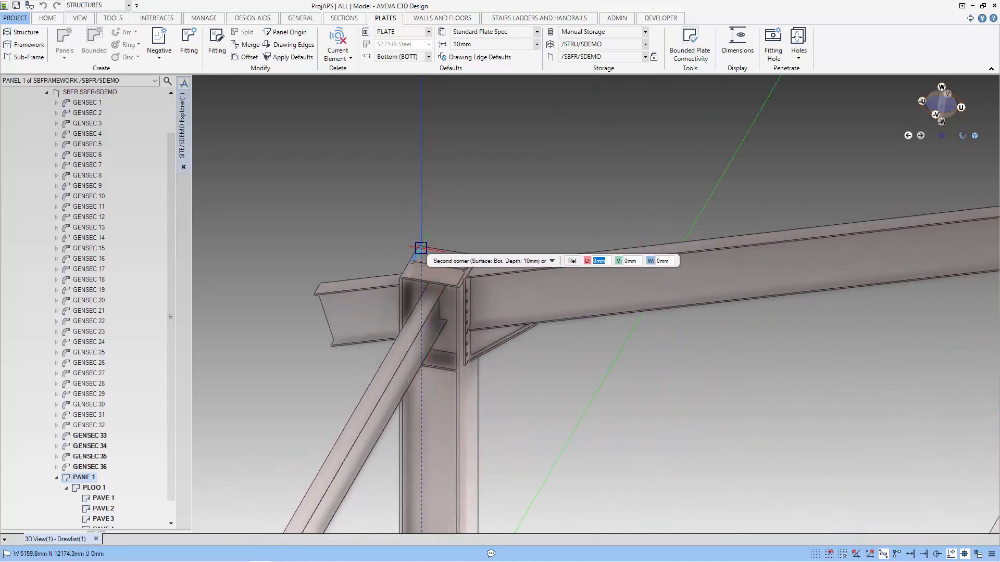
pyautogui.moveTo(456, 288)
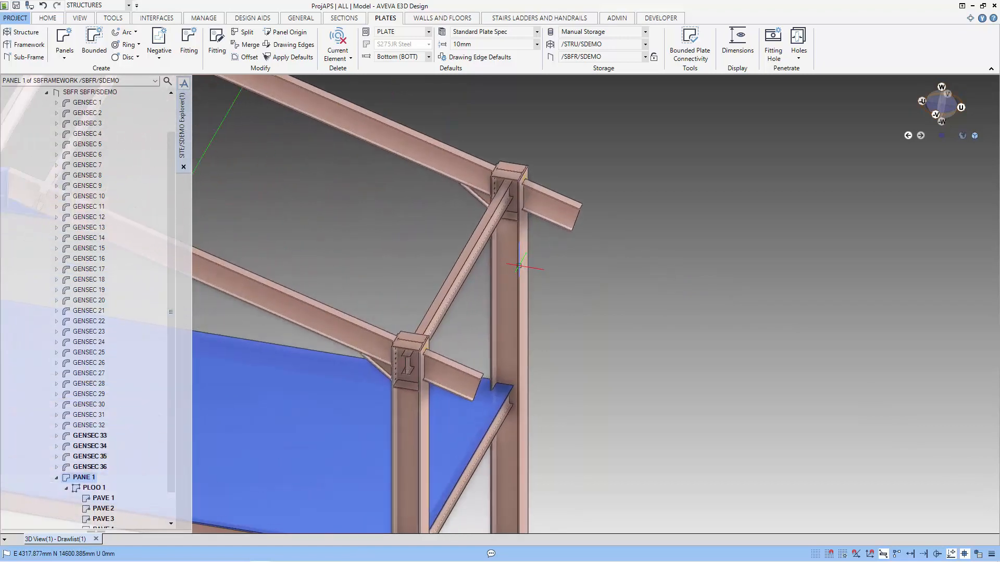
pyautogui.moveTo(477, 416)
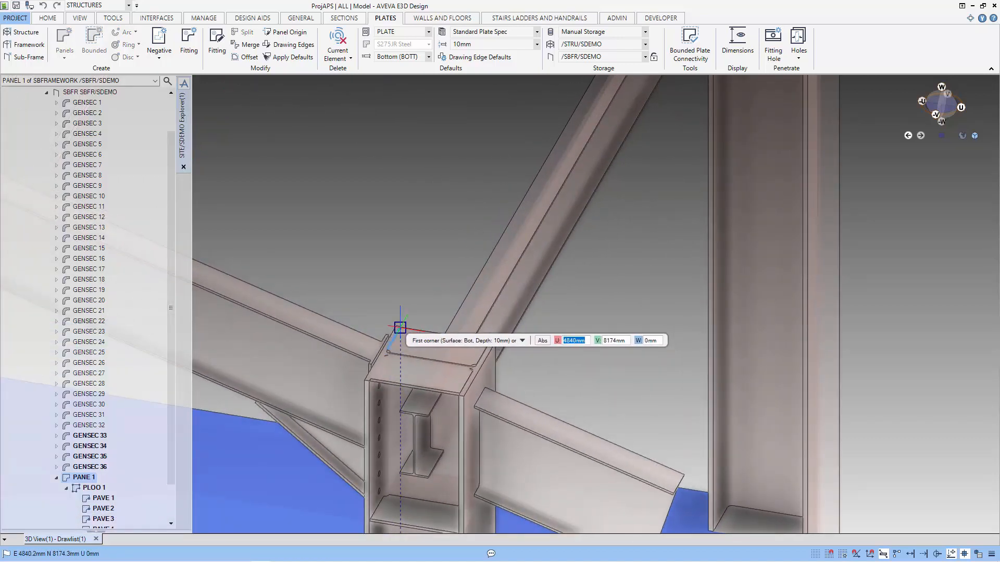
pyautogui.click(400, 327)
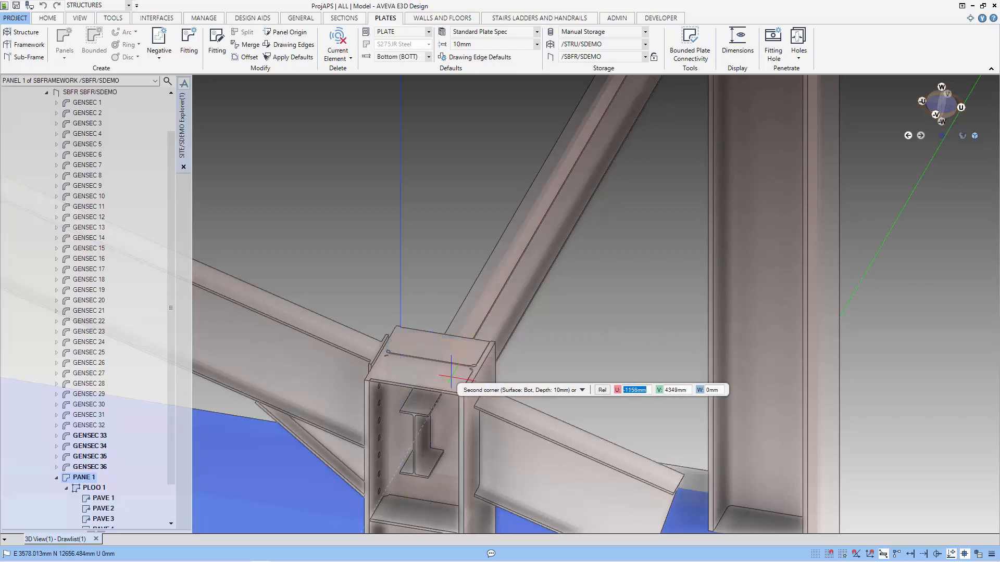
pyautogui.moveTo(464, 396)
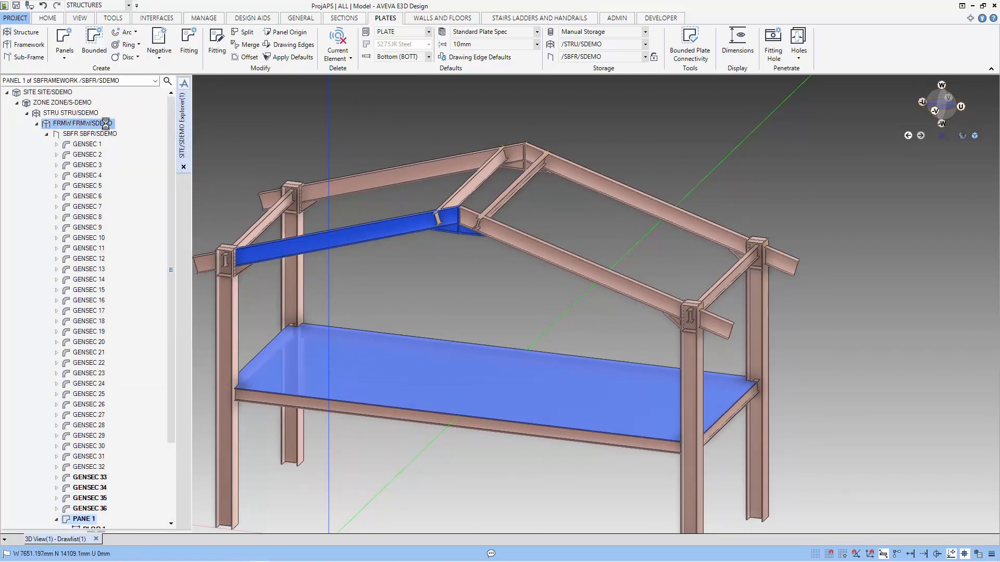
# Make FRMW/SDEMO current and start creating a new framework under the structure.
pyautogui.click(36, 123)
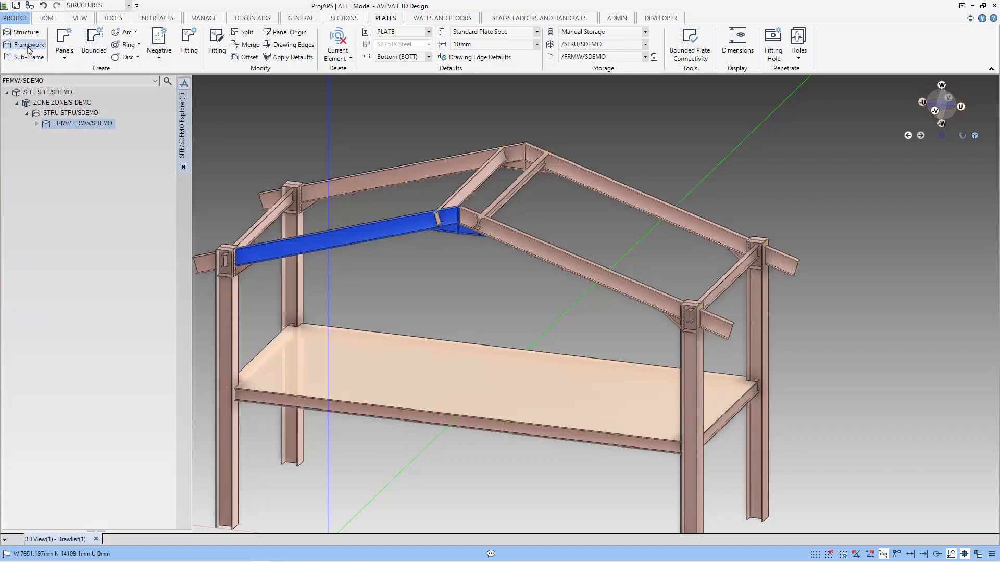
pyautogui.click(29, 45)
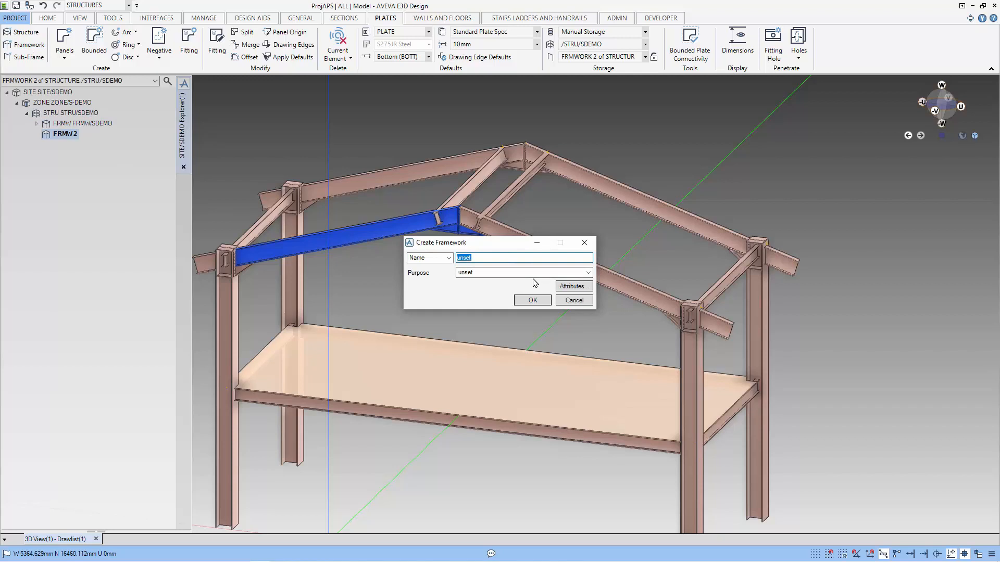
# Name the new framework FRMW/RAIL-SDEMO and confirm it.
pyautogui.write('1')
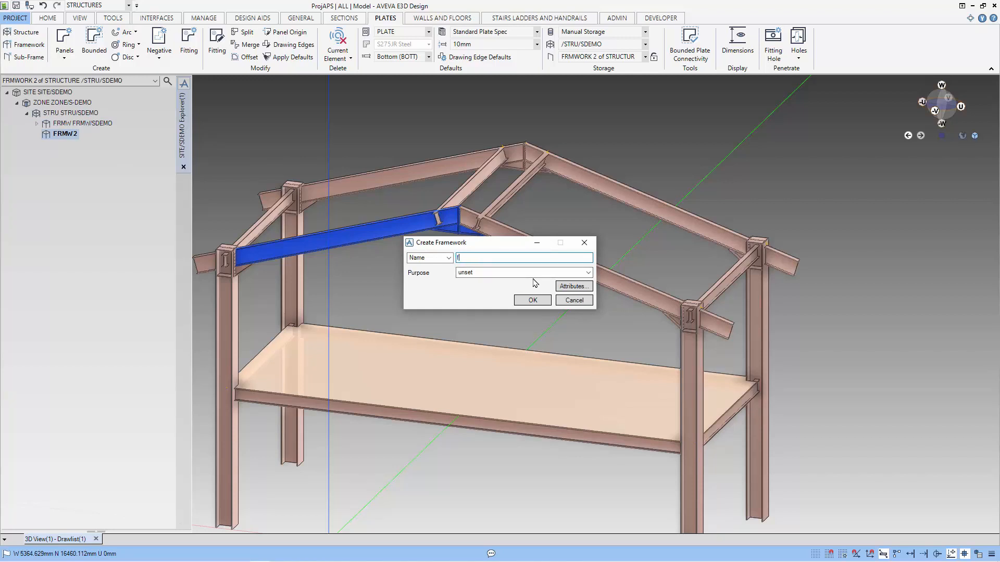
pyautogui.write('FRMW')
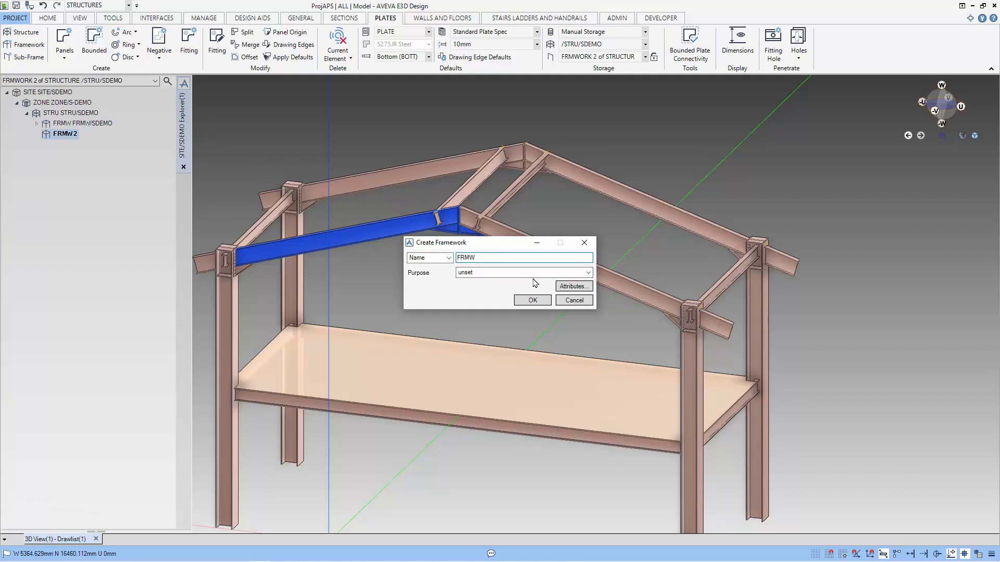
pyautogui.write('/S')
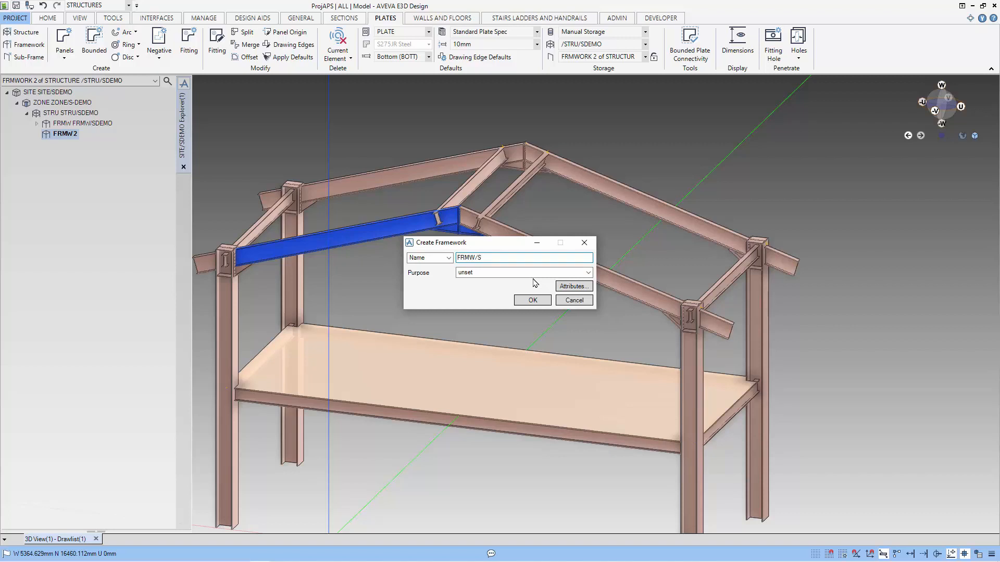
pyautogui.write('DEMO-RA')
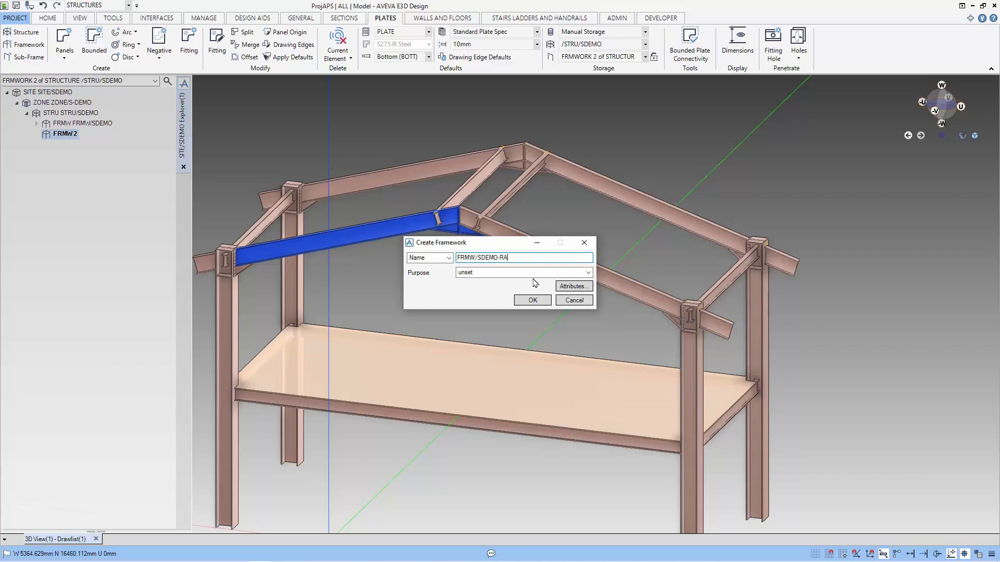
pyautogui.press('BackSpace')
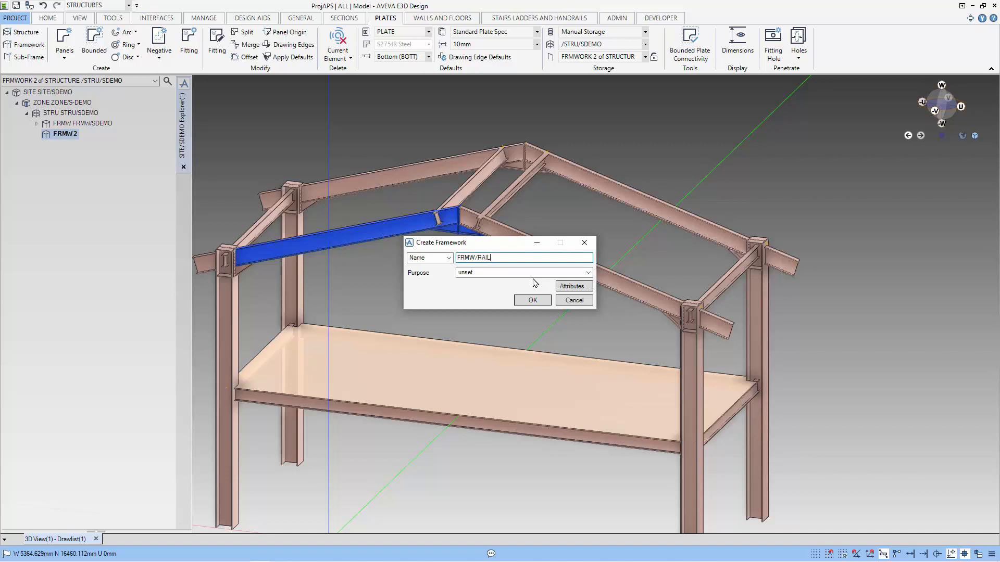
pyautogui.write('-SDEMO')
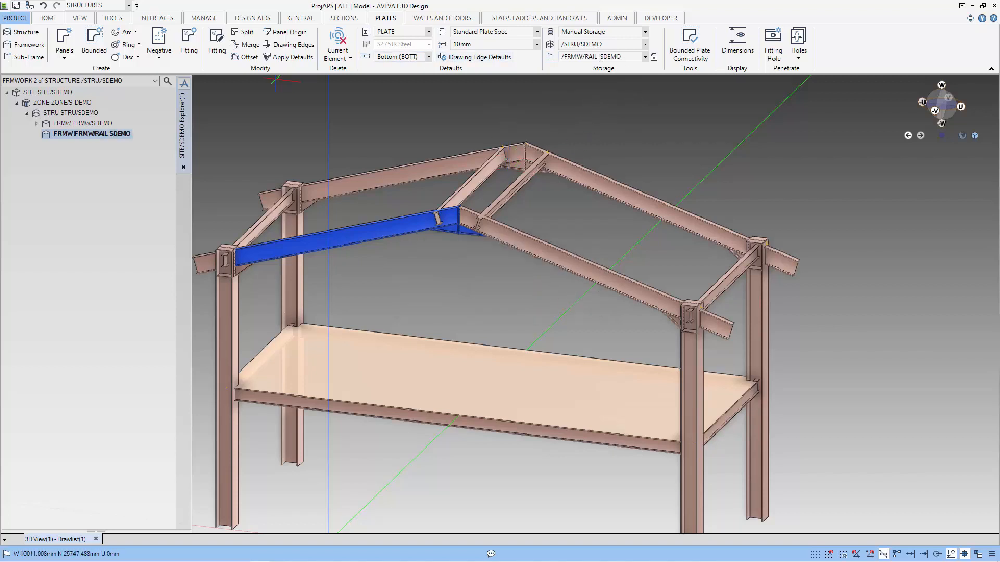
pyautogui.click(539, 17)
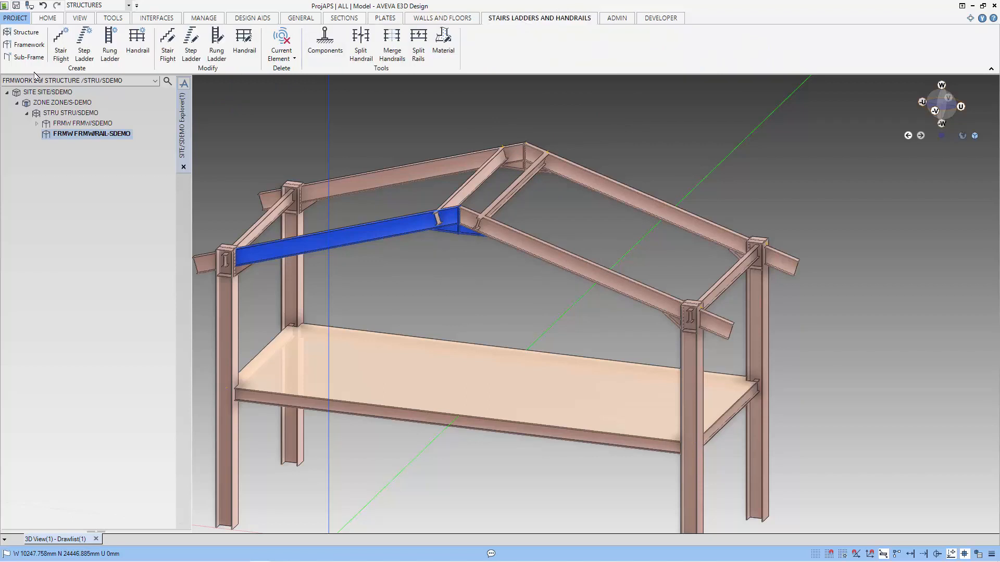
pyautogui.moveTo(137, 47)
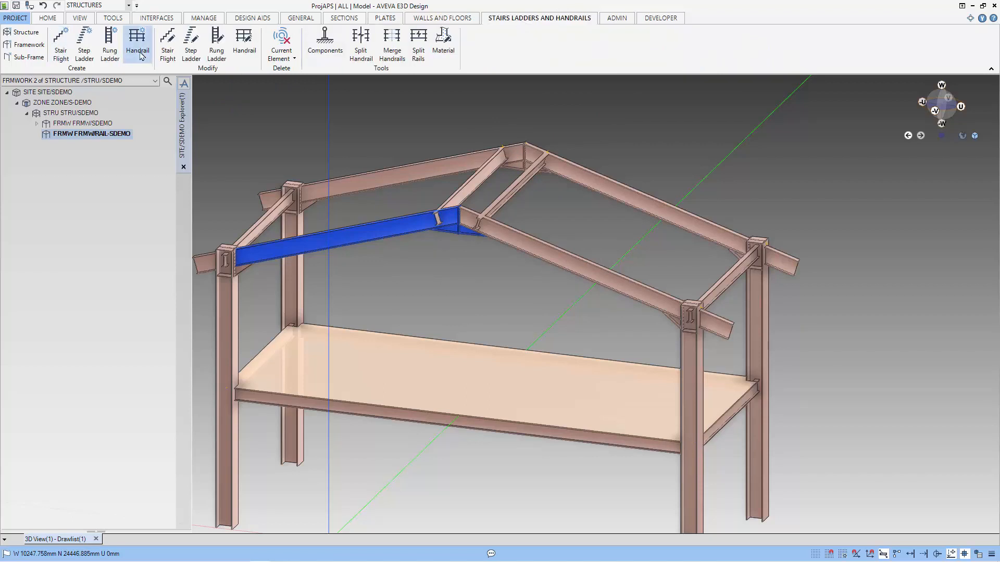
# Begin a new ISO 14122 handrail at 1100 mm height and autoname it.
pyautogui.click(138, 44)
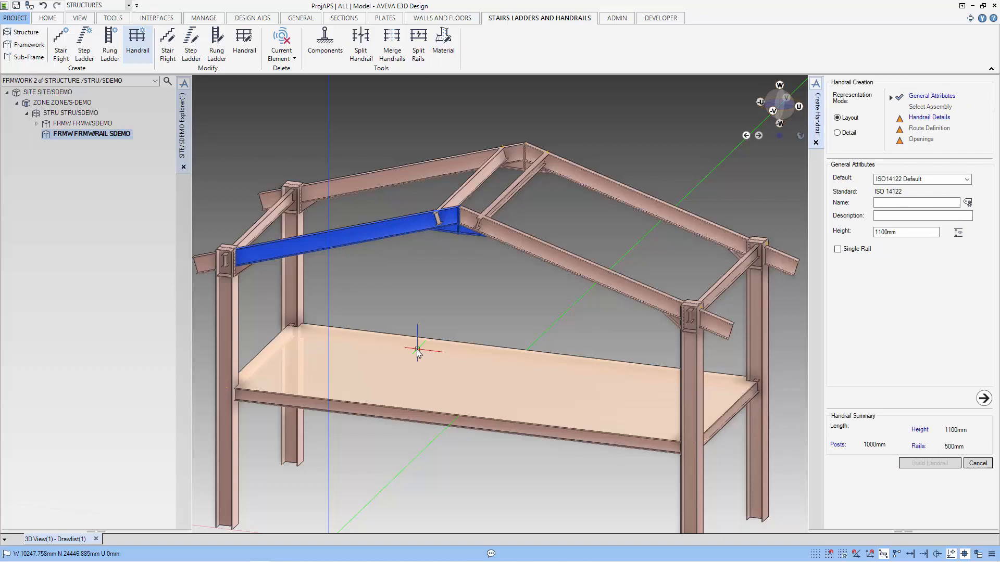
pyautogui.moveTo(918, 288)
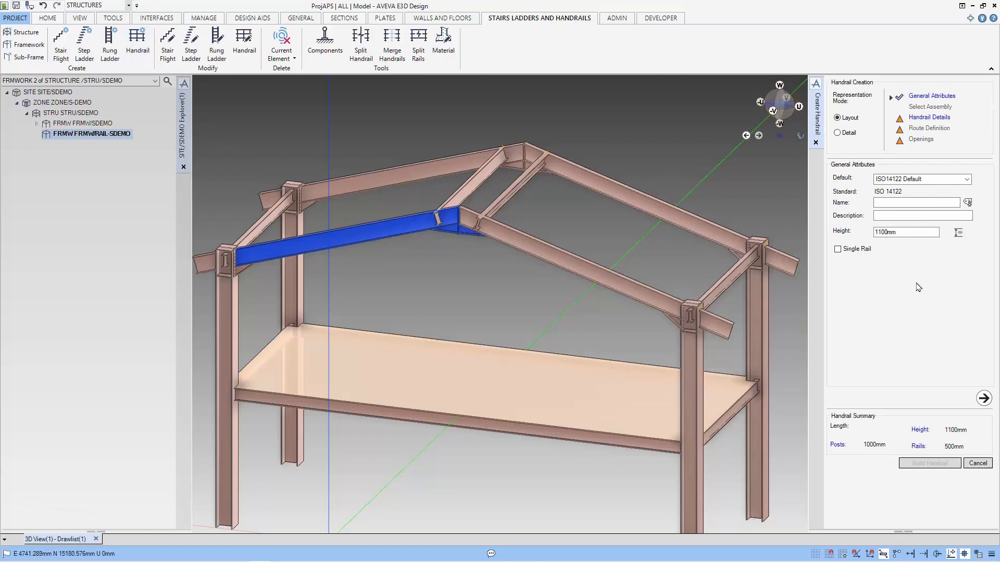
pyautogui.moveTo(927, 190)
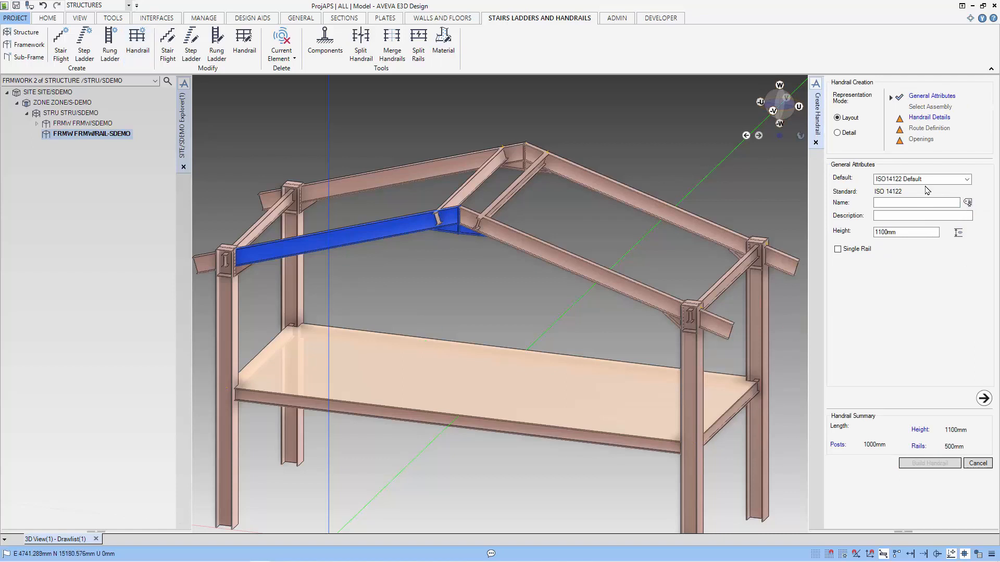
pyautogui.moveTo(927, 195)
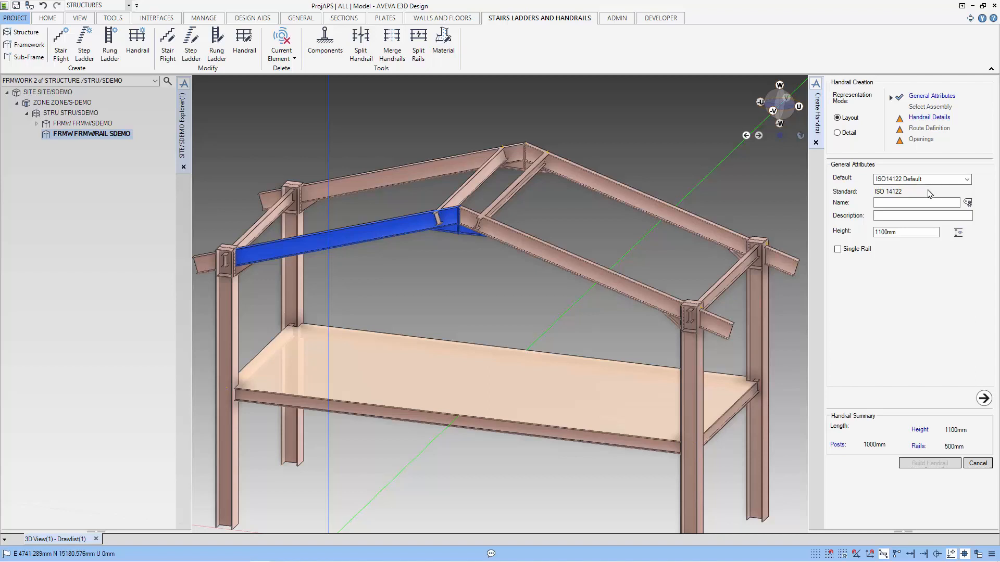
pyautogui.moveTo(968, 203)
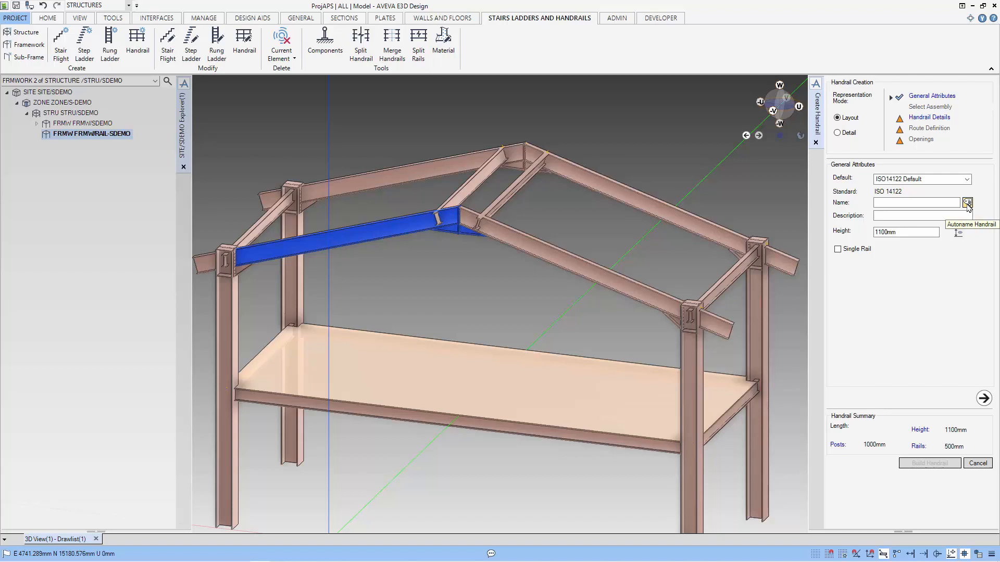
pyautogui.click(966, 203)
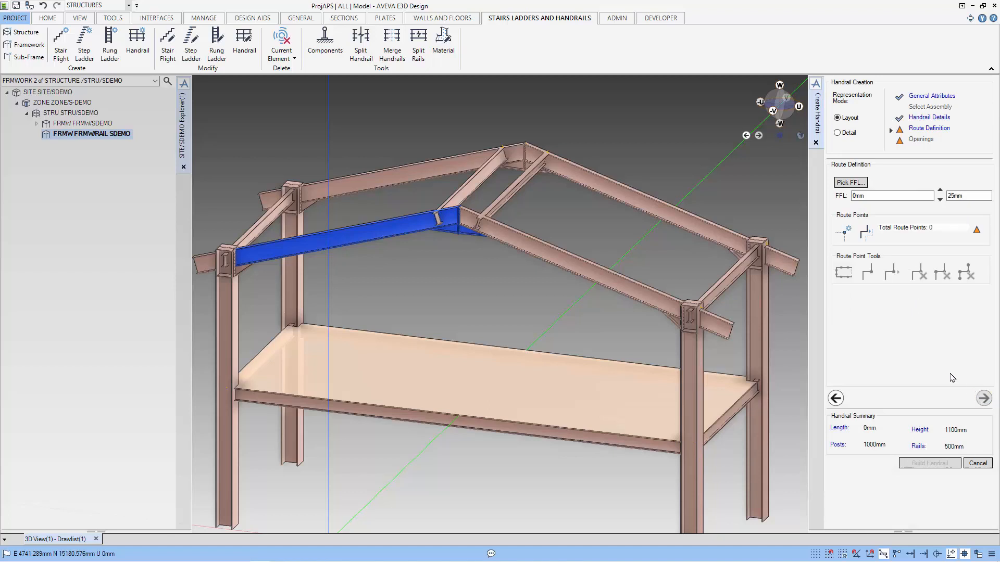
pyautogui.moveTo(842, 233)
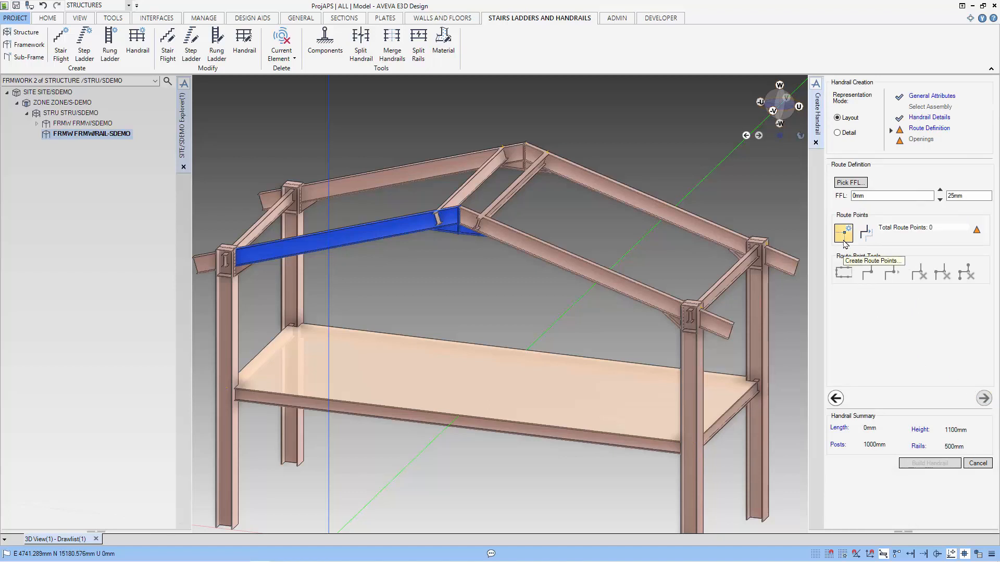
# Route handrail HR_001 from the deck's rear-left to rear-right corner and build it.
pyautogui.click(842, 234)
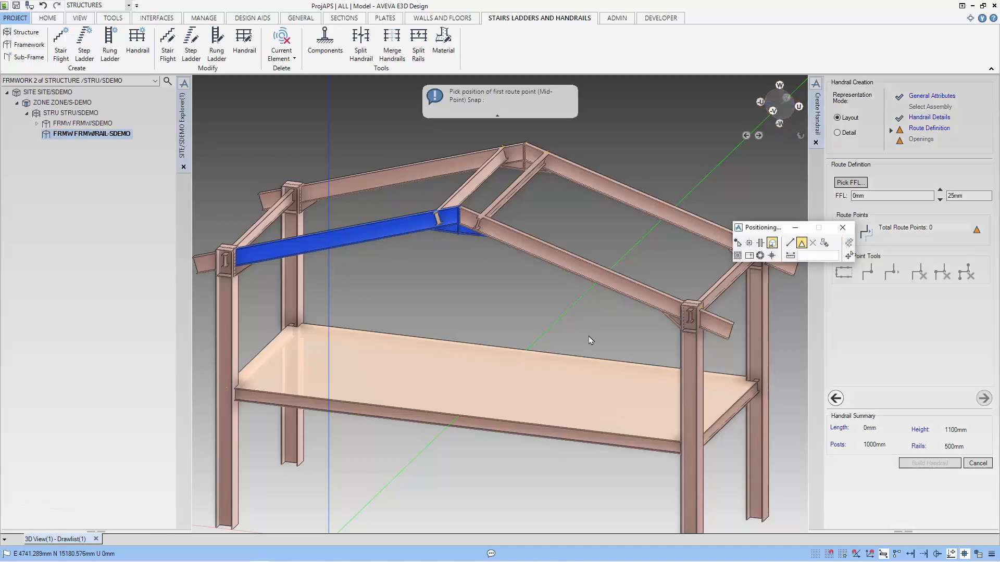
pyautogui.moveTo(303, 322)
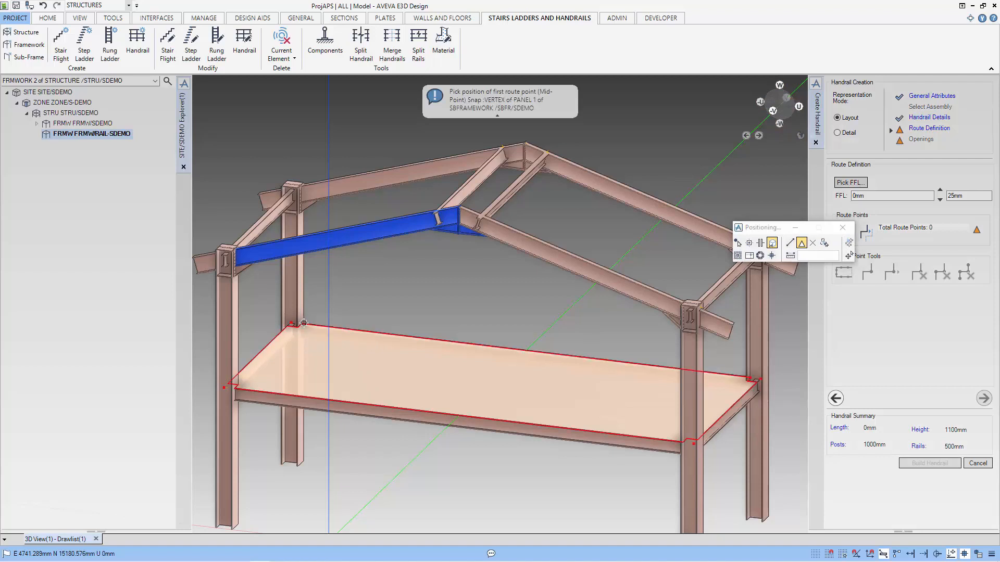
pyautogui.moveTo(411, 304)
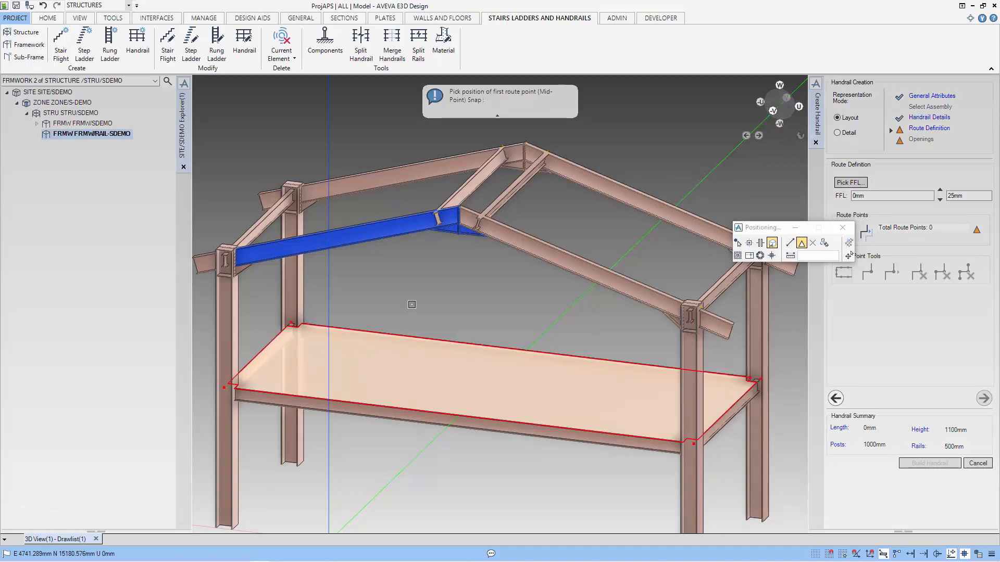
pyautogui.moveTo(302, 323)
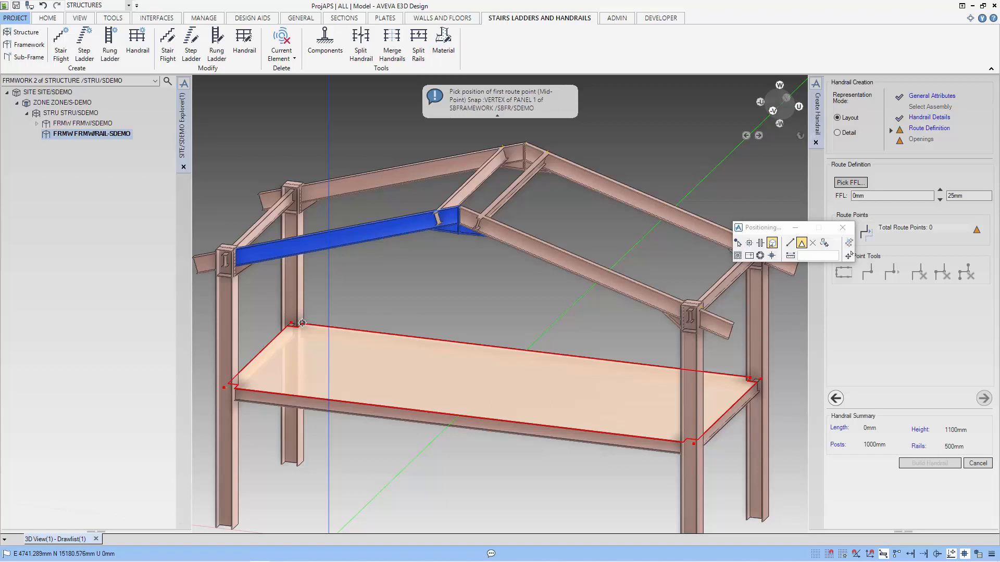
pyautogui.click(302, 323)
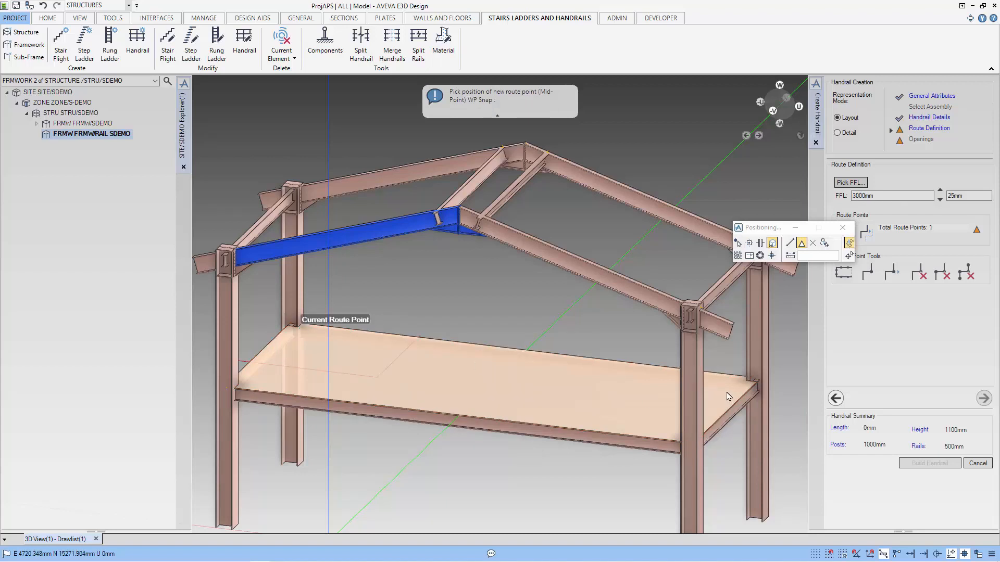
pyautogui.moveTo(752, 377)
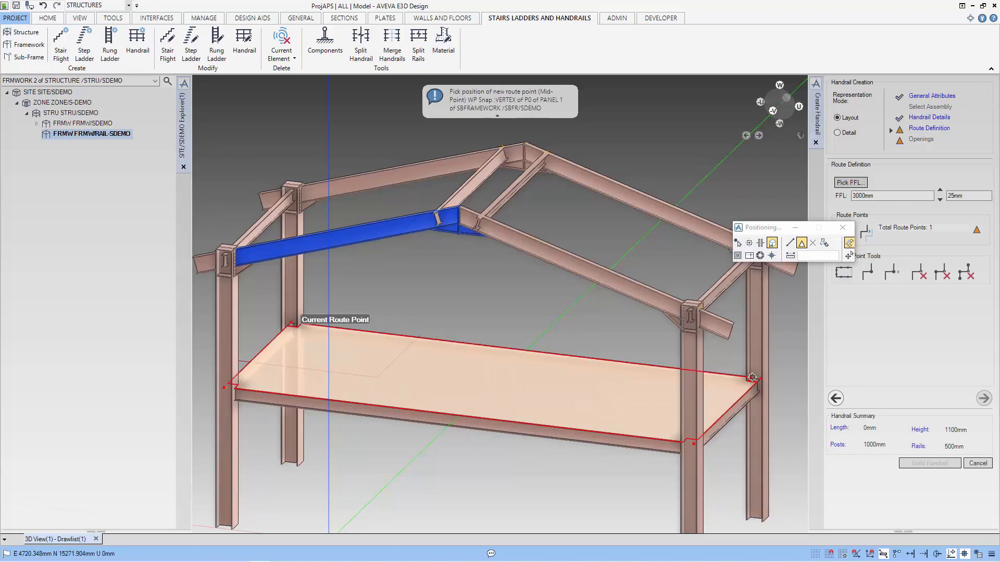
pyautogui.click(752, 377)
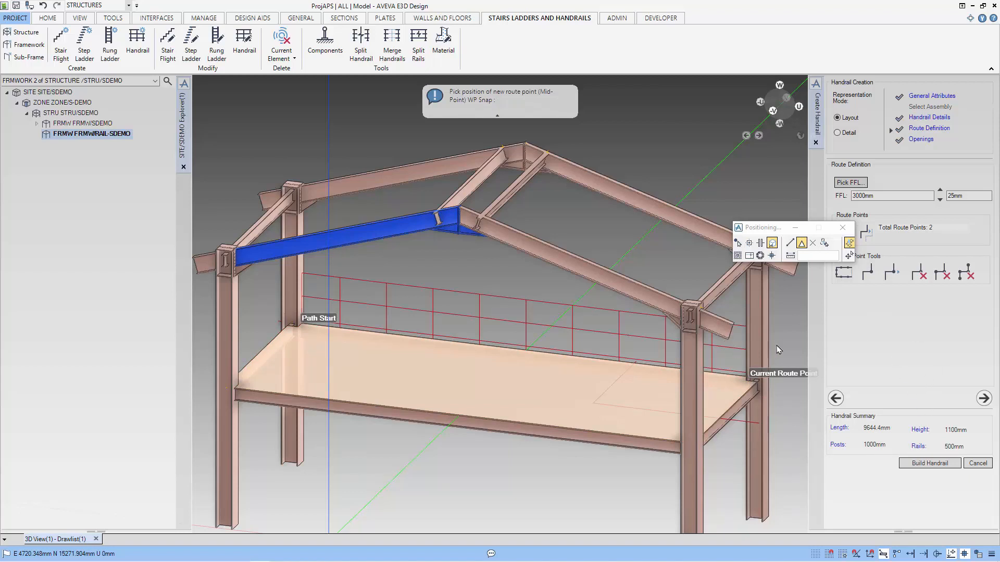
pyautogui.click(928, 462)
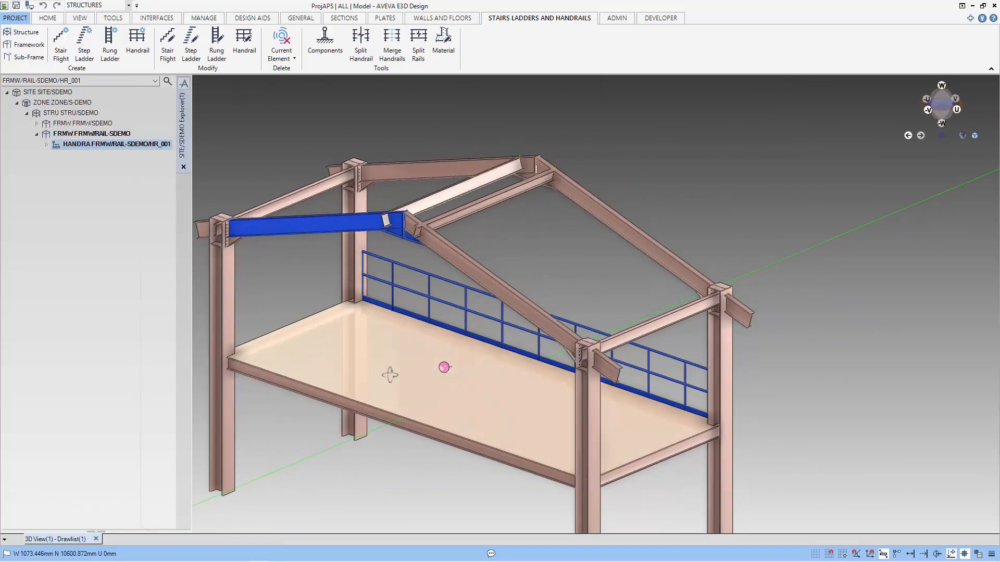
pyautogui.scroll(-3)
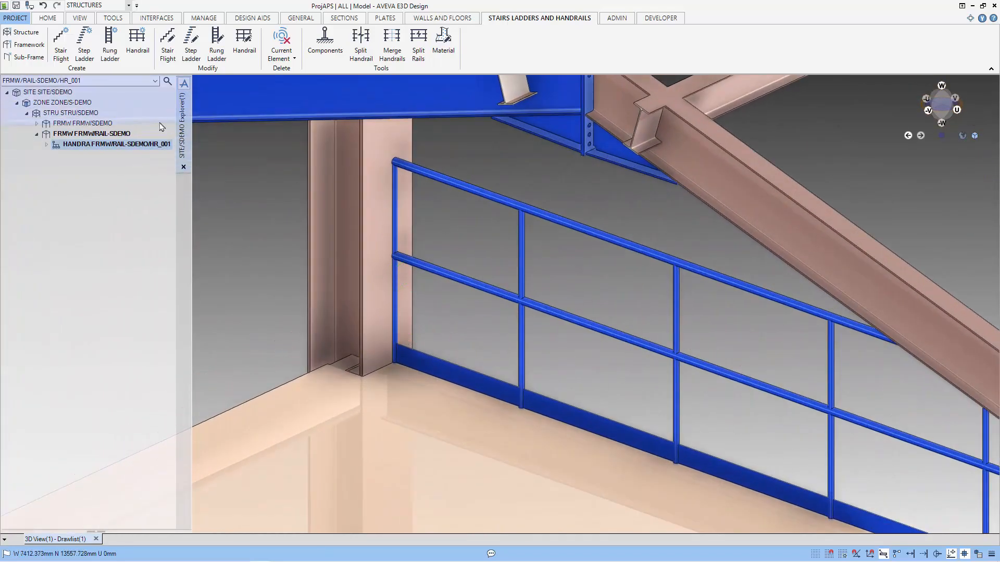
pyautogui.moveTo(138, 45)
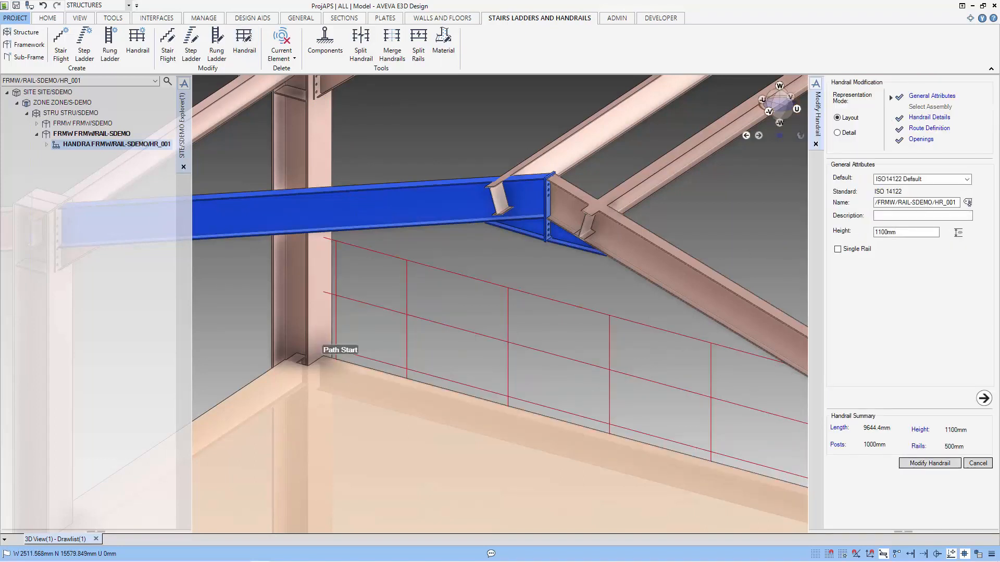
# In HR_001's Route Definition, move the start route point by a Distance of 150.
pyautogui.click(928, 129)
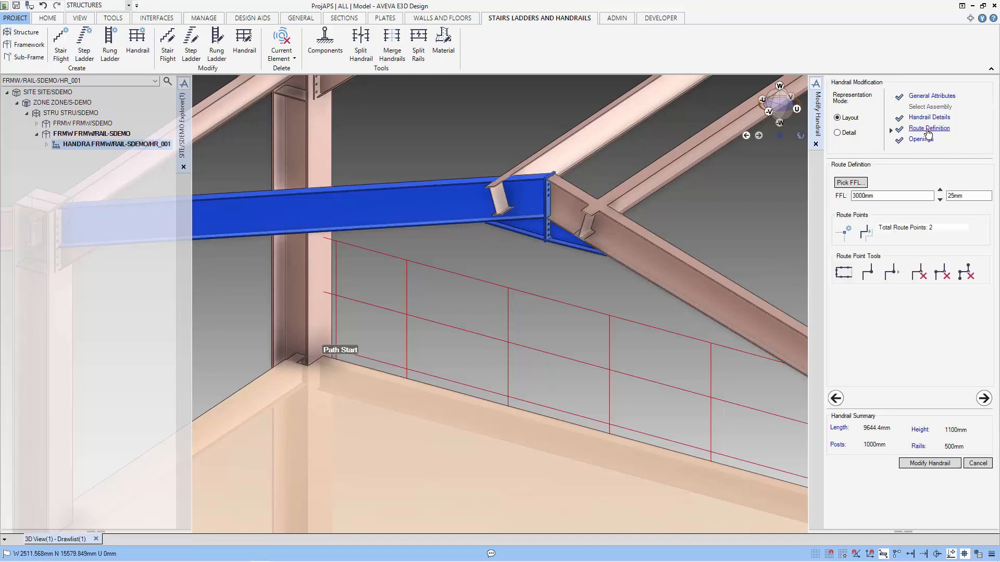
pyautogui.moveTo(916, 288)
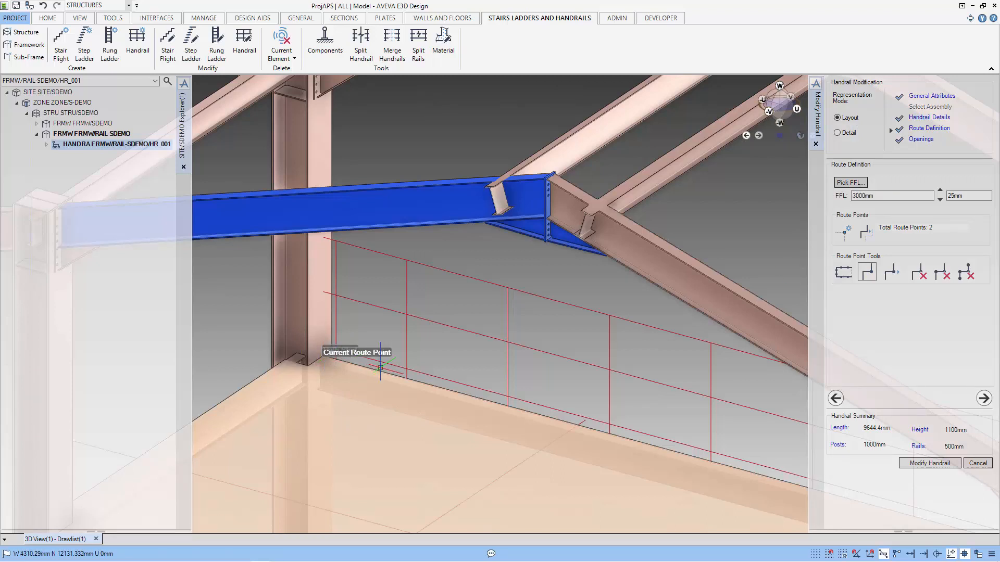
pyautogui.moveTo(890, 272)
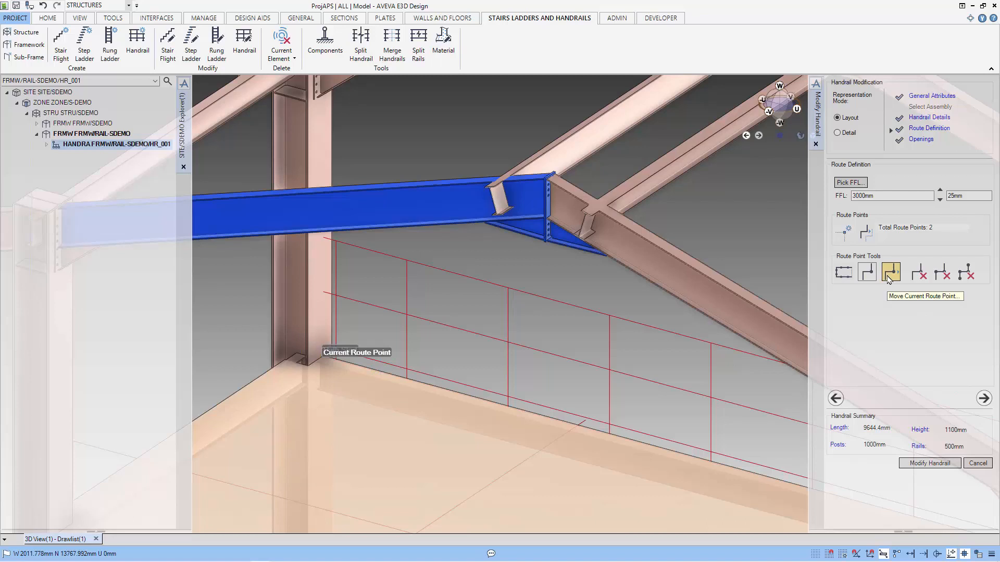
pyautogui.click(890, 272)
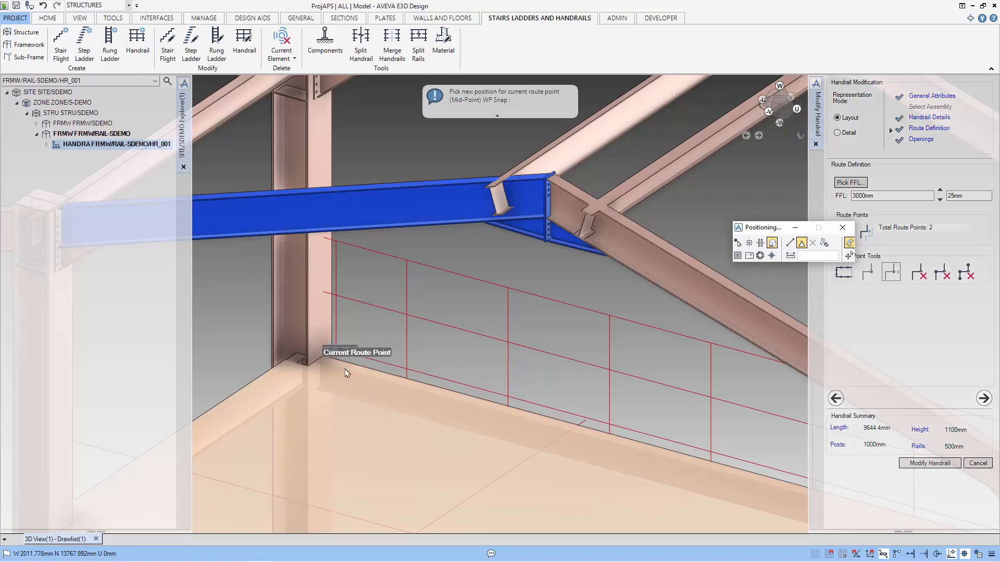
pyautogui.moveTo(330, 372)
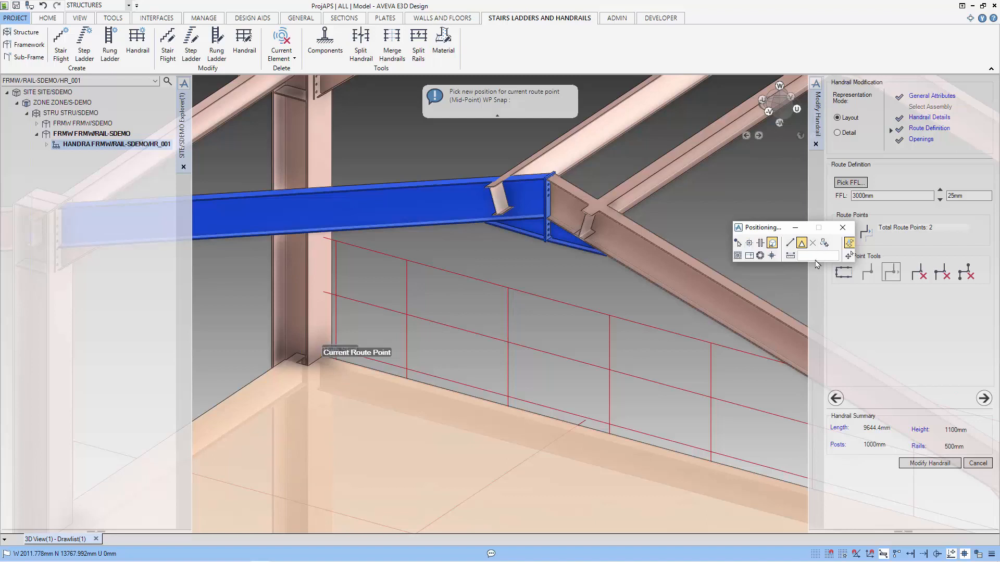
pyautogui.moveTo(790, 255)
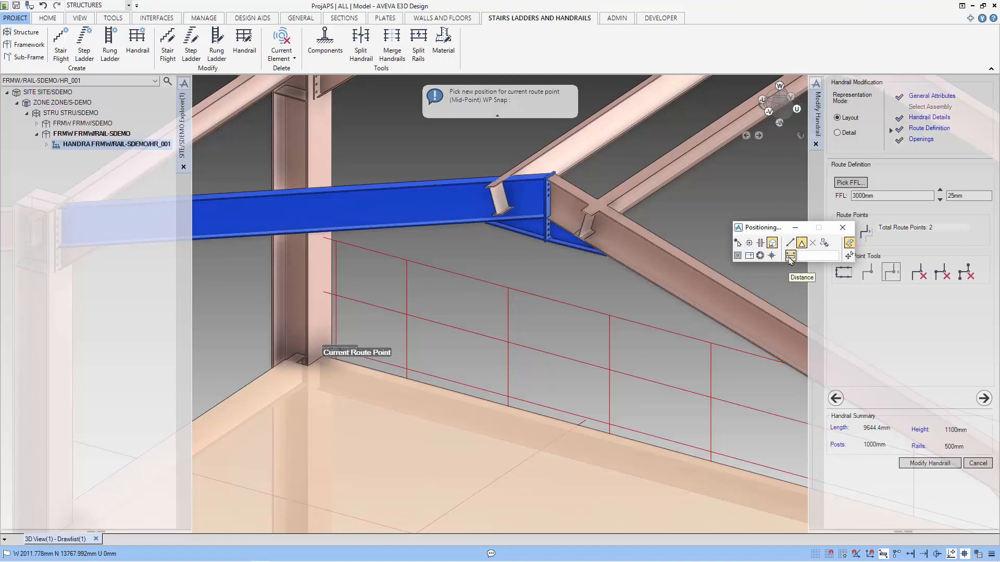
pyautogui.click(790, 255)
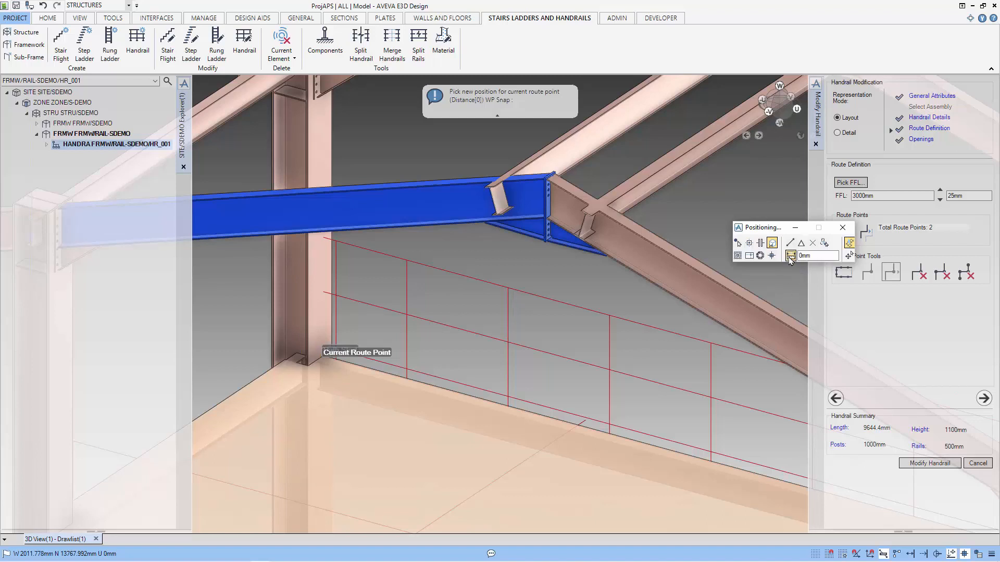
pyautogui.tripleClick(816, 257)
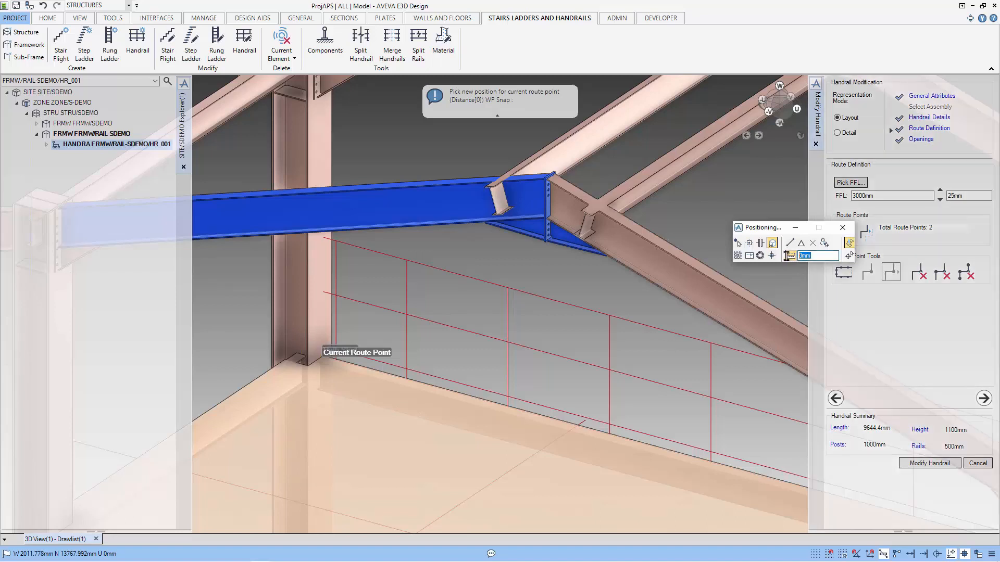
pyautogui.moveTo(816, 256)
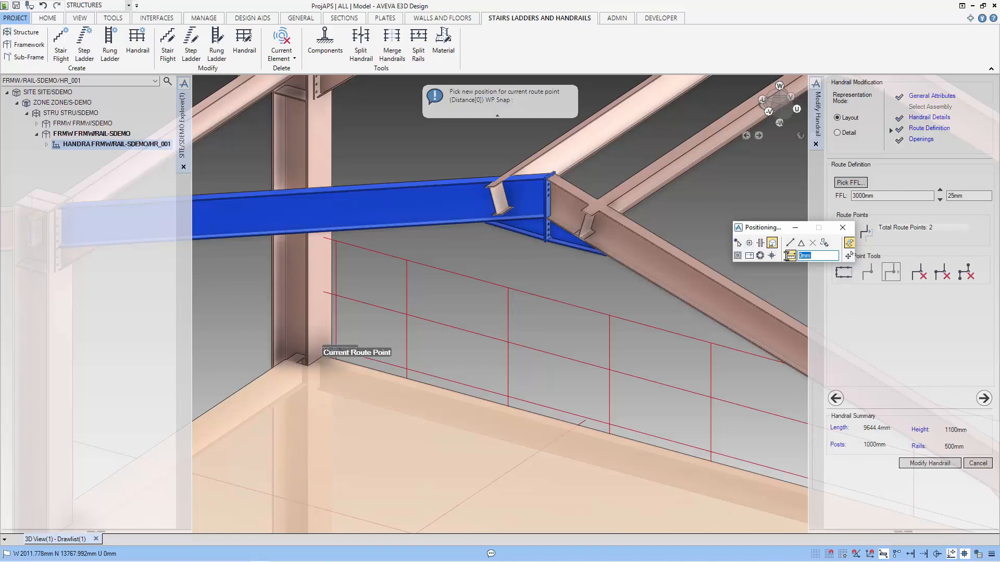
pyautogui.write('150')
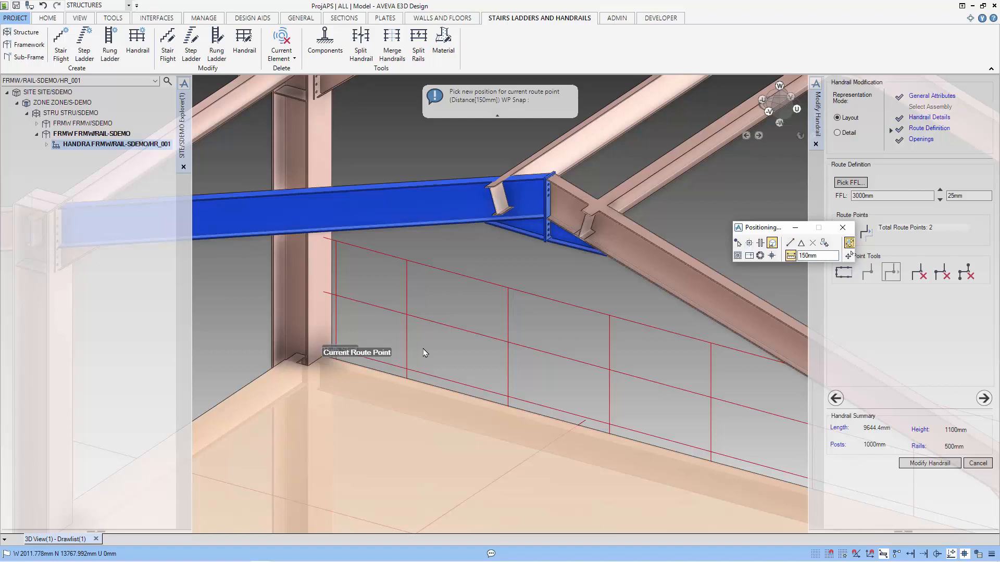
pyautogui.moveTo(367, 370)
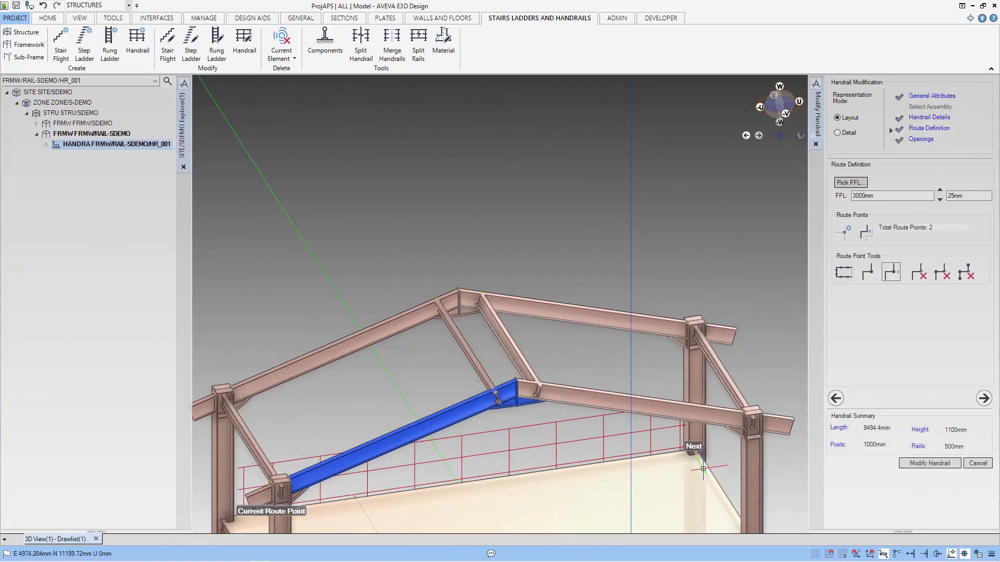
# Pull the end route point back from the corner column and apply the shortened 9362.4 mm handrail.
pyautogui.click(867, 272)
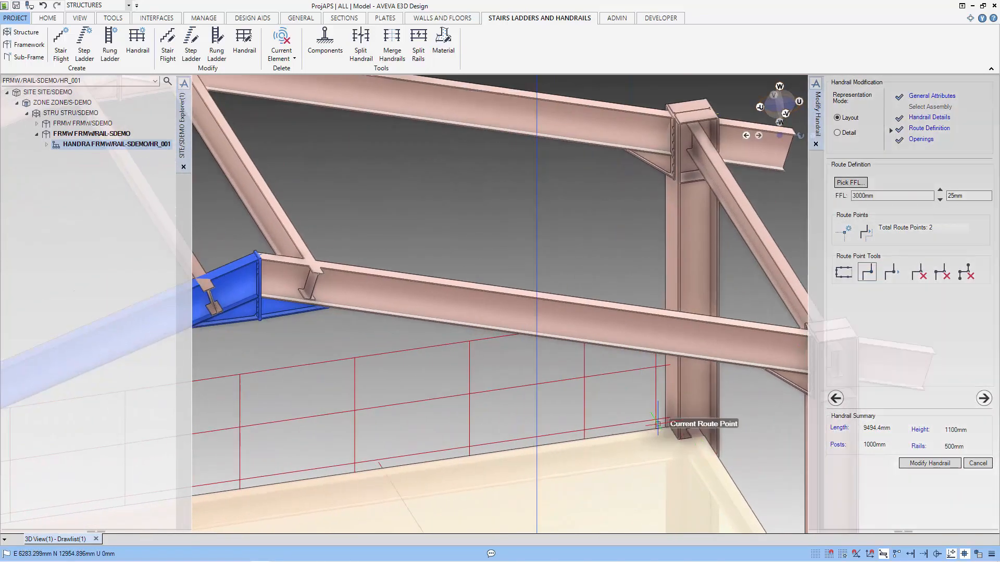
pyautogui.click(892, 272)
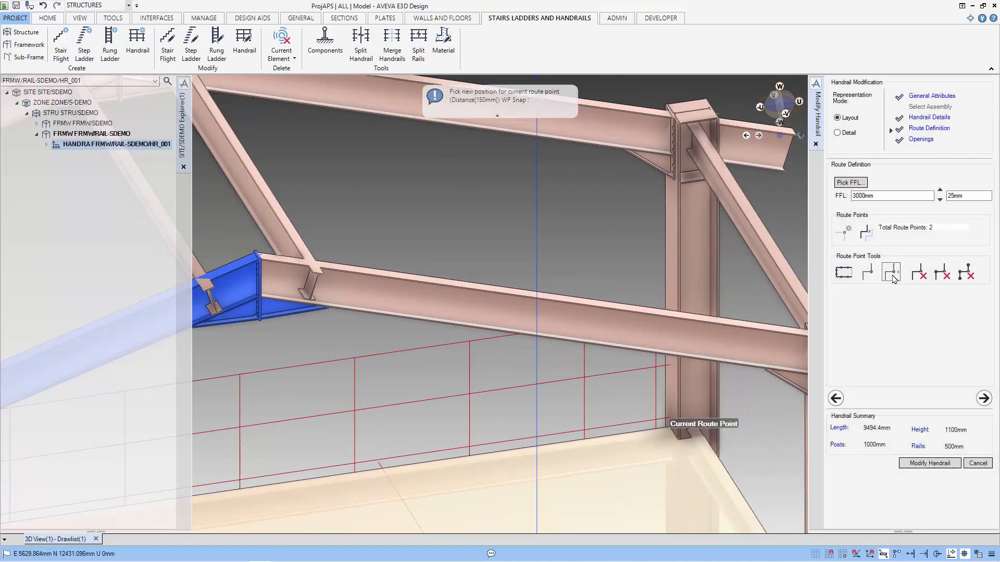
pyautogui.click(891, 272)
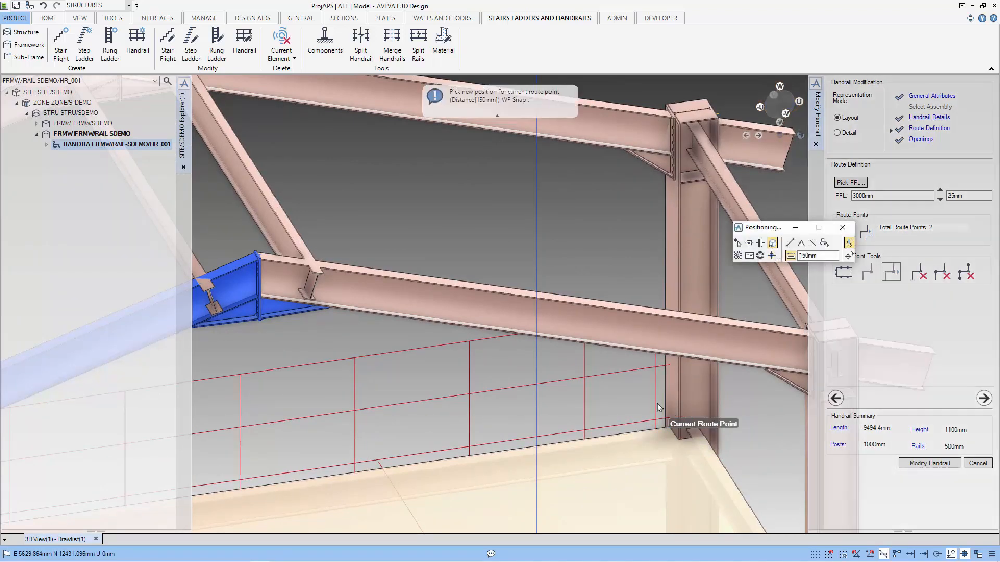
pyautogui.moveTo(642, 430)
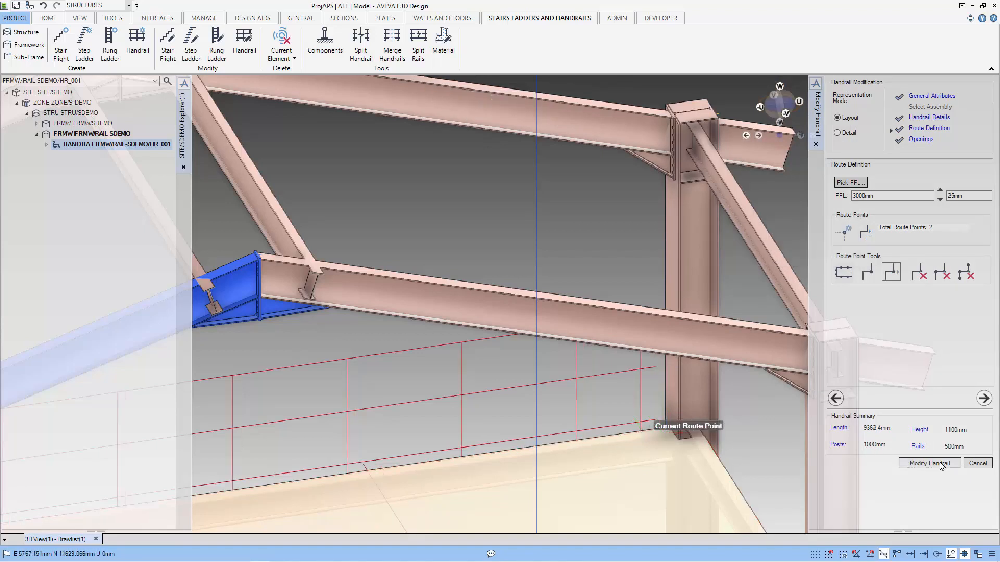
pyautogui.click(929, 462)
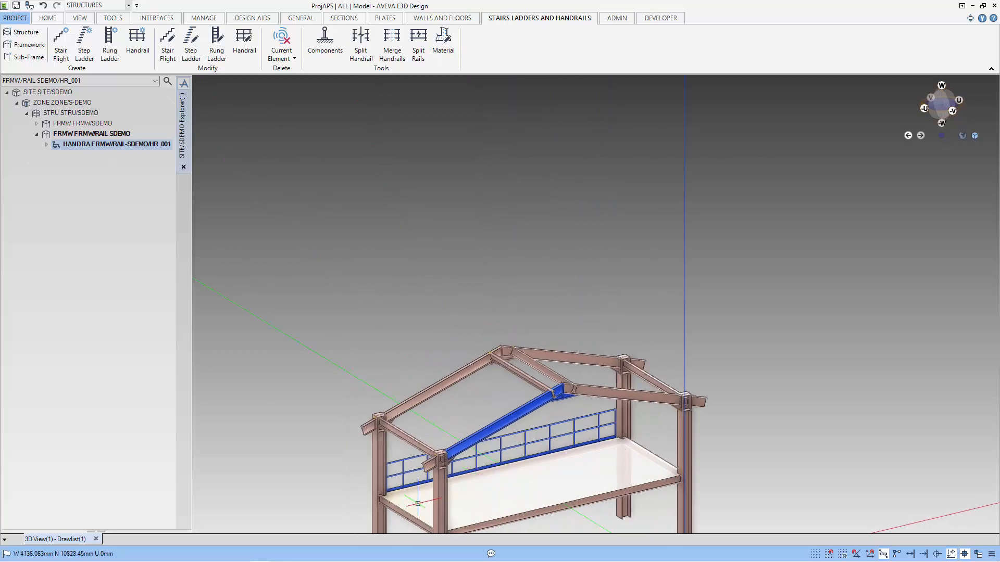
# Create handrail HANDRA 2 routed along the platform's side deck edge and build it.
pyautogui.scroll(3)
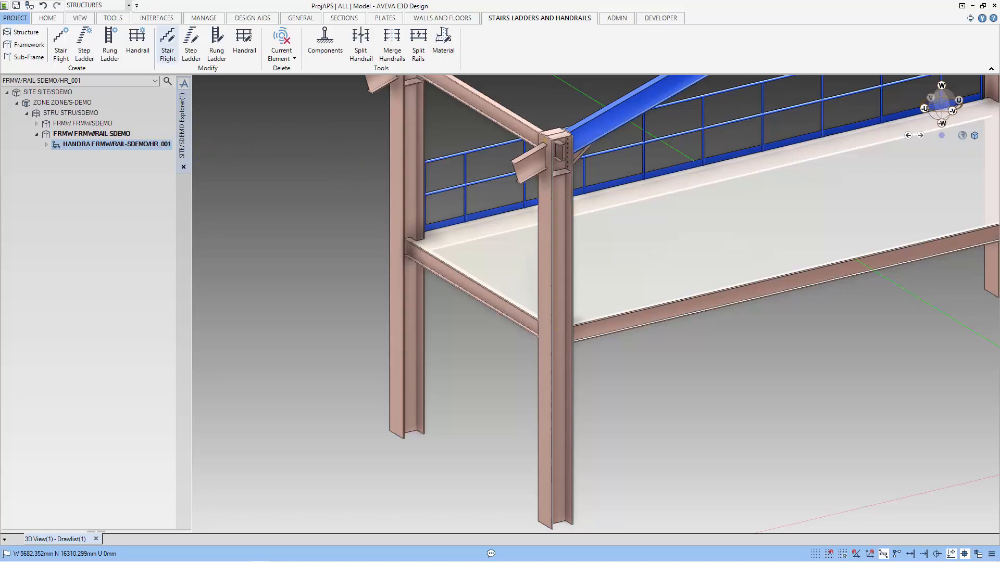
pyautogui.click(138, 45)
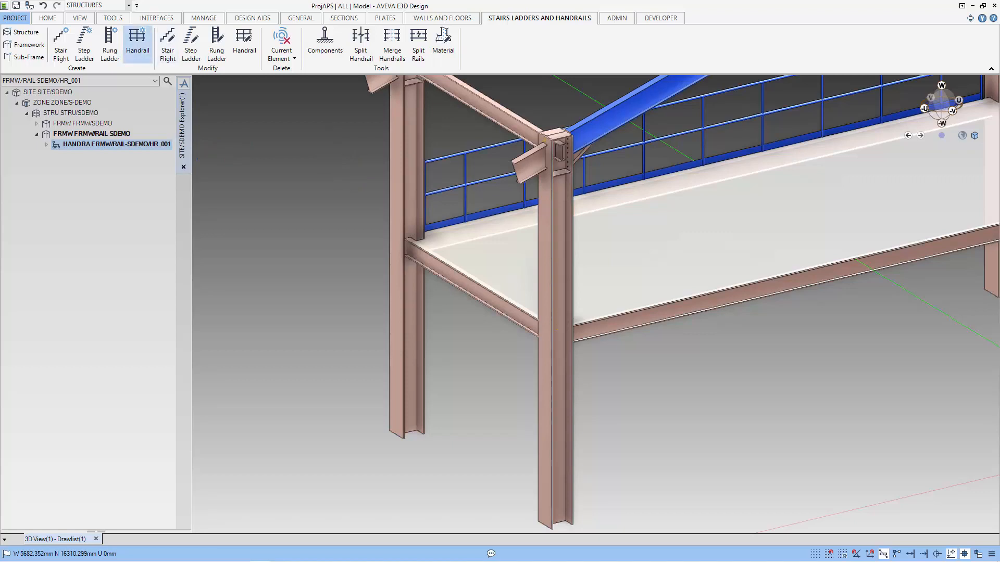
pyautogui.click(137, 47)
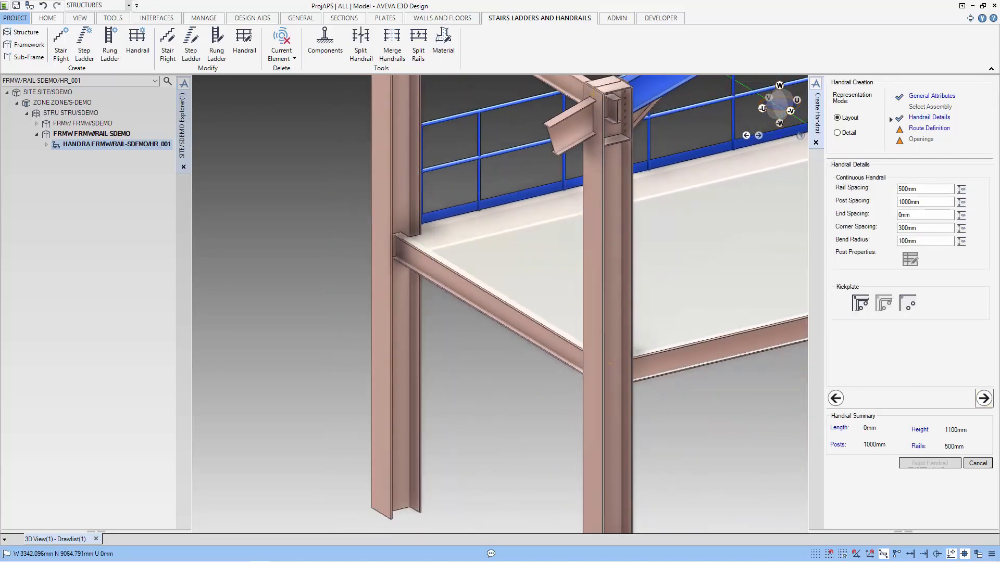
pyautogui.click(927, 128)
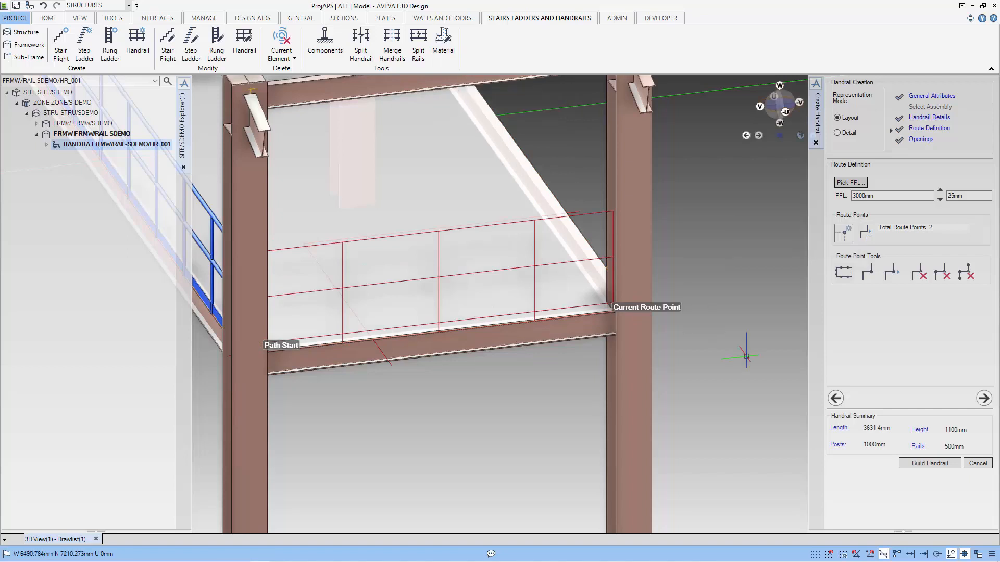
pyautogui.click(928, 462)
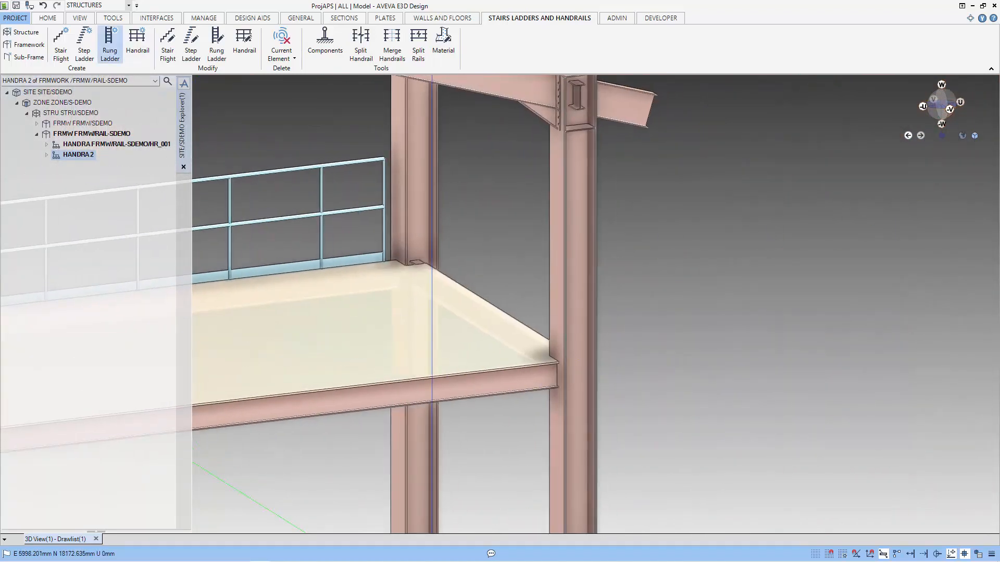
# Create handrail HR_002 routed from the corner column to the deck corner and build it.
pyautogui.click(138, 42)
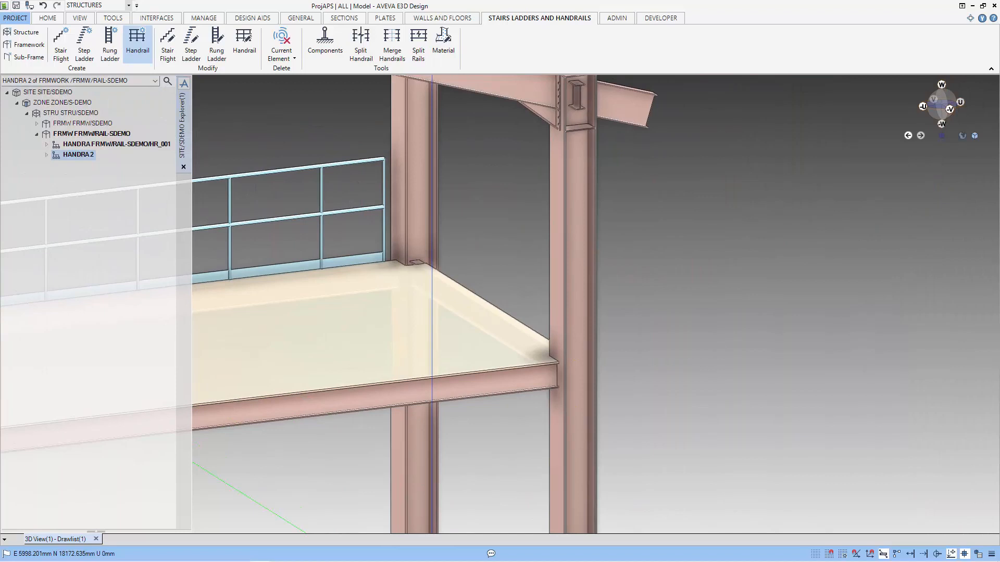
pyautogui.click(137, 45)
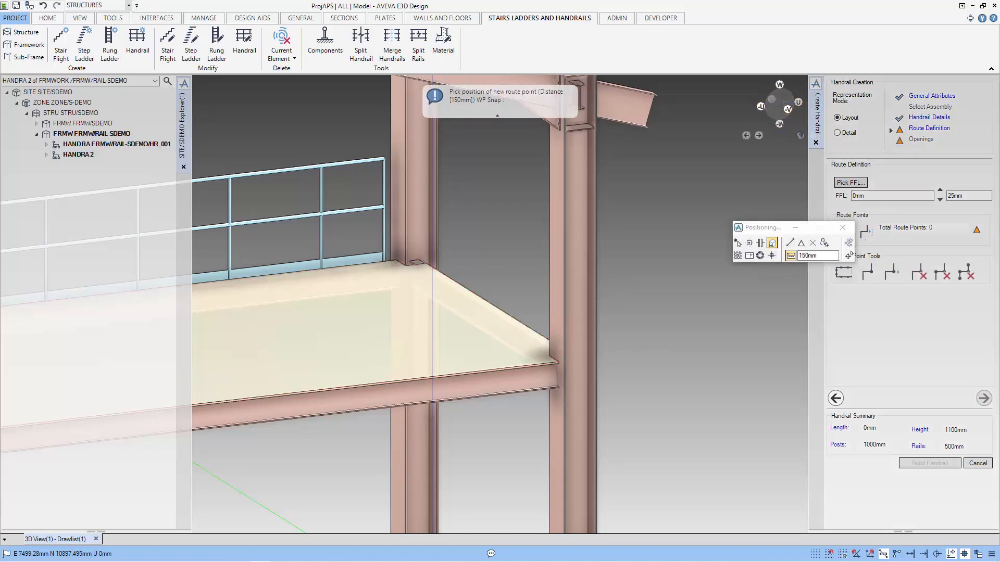
pyautogui.click(408, 261)
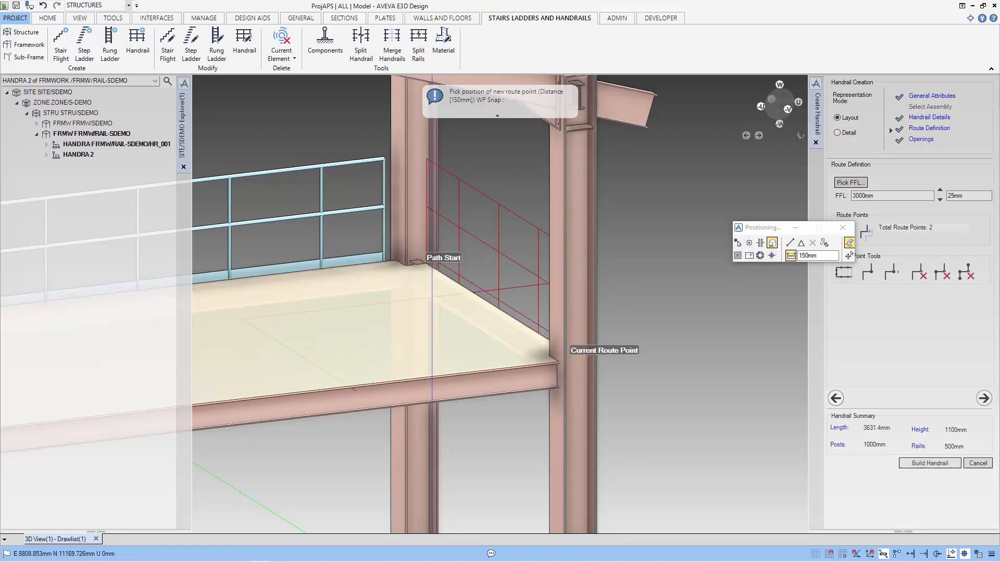
pyautogui.click(928, 462)
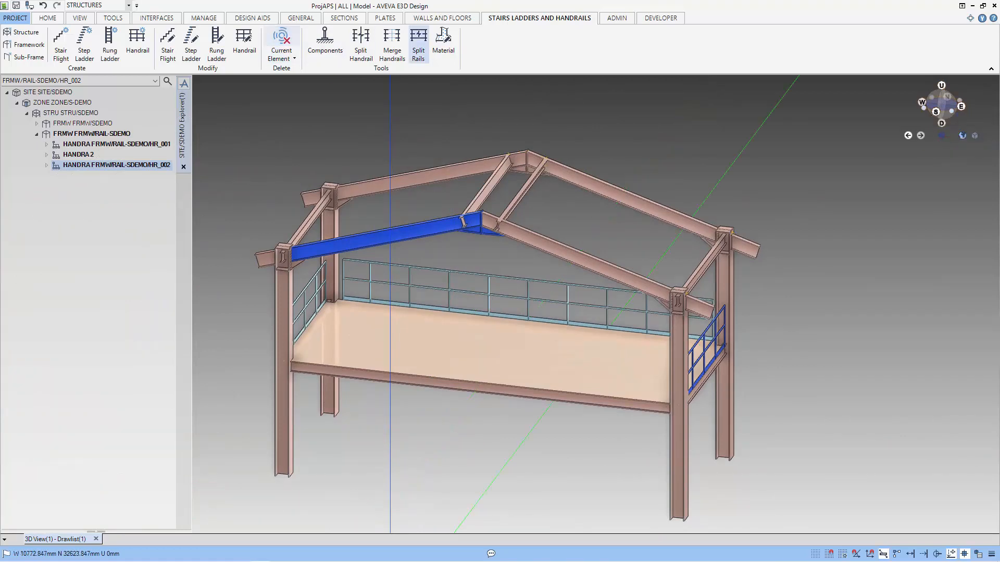
pyautogui.click(79, 17)
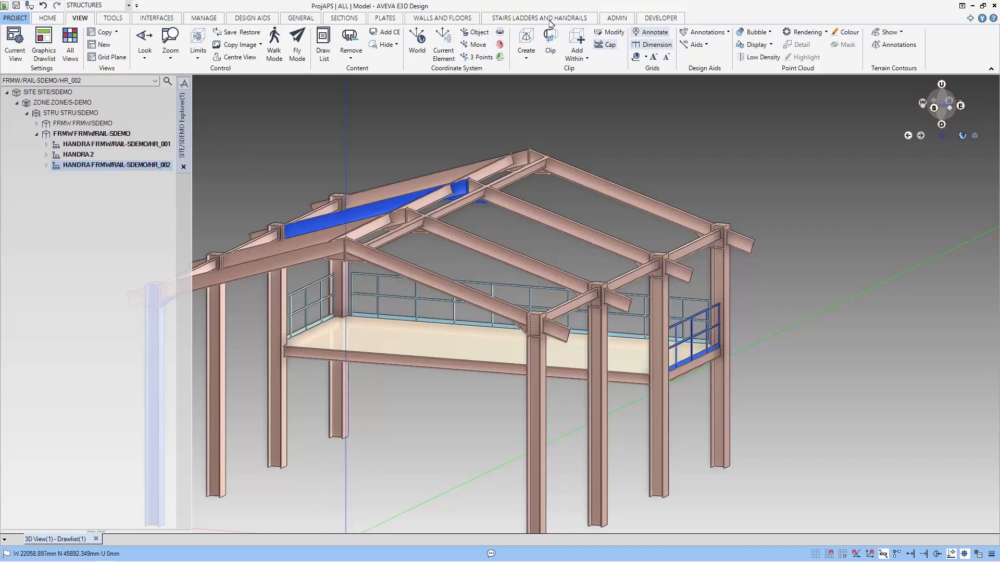
pyautogui.click(539, 18)
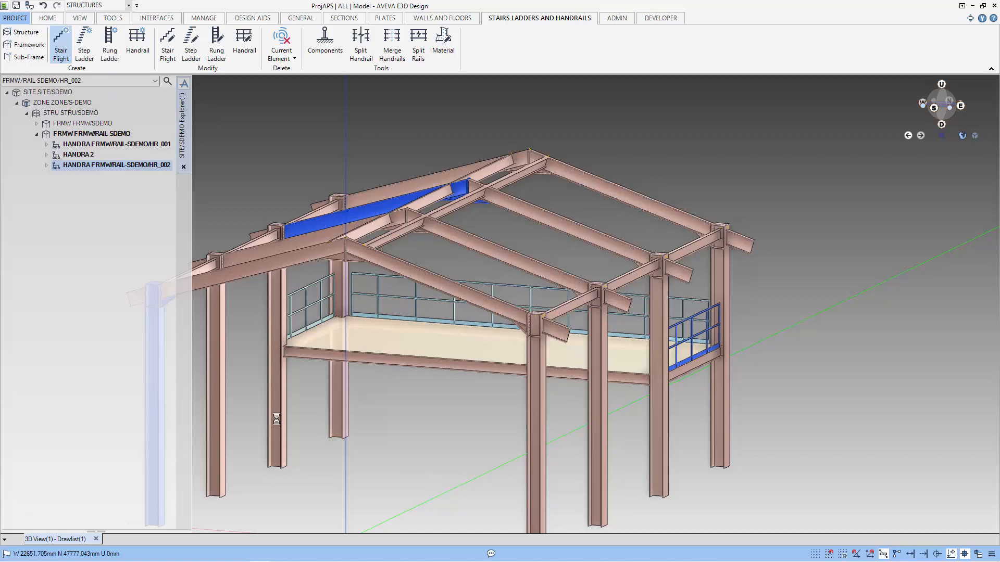
# Create stair flight SF_001 with an auto-generated name and pick the FROM edge (FFL).
pyautogui.click(61, 38)
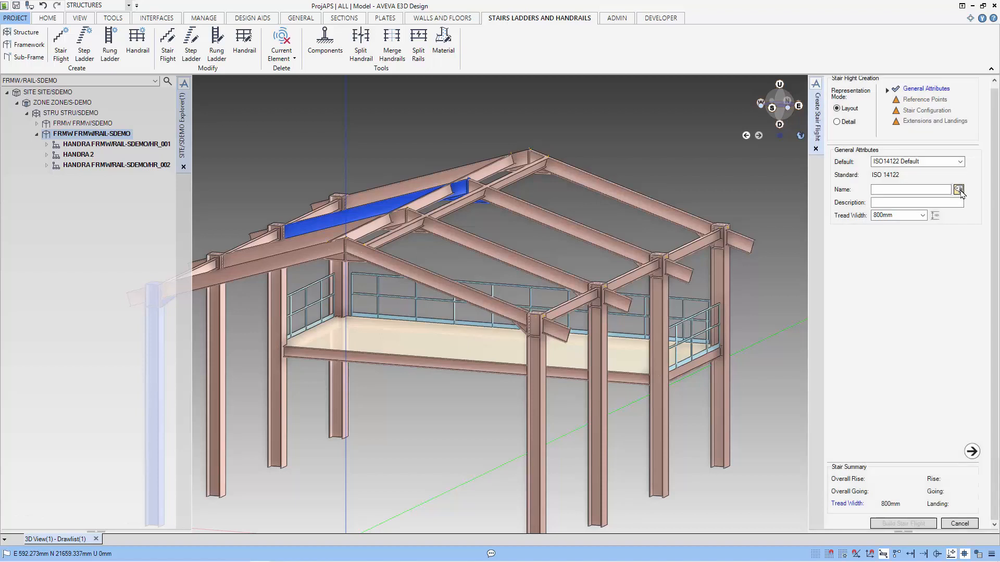
pyautogui.click(958, 189)
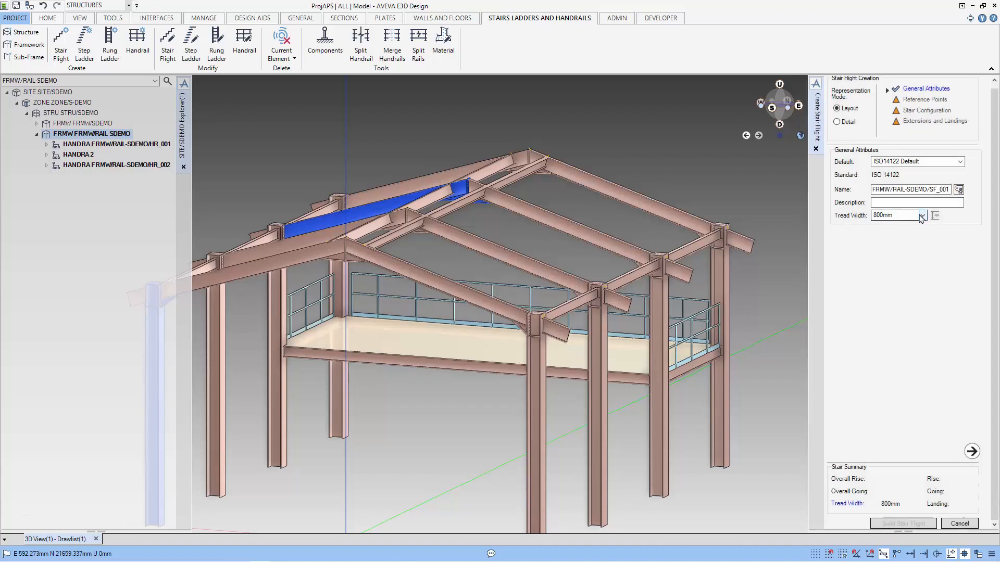
pyautogui.click(970, 451)
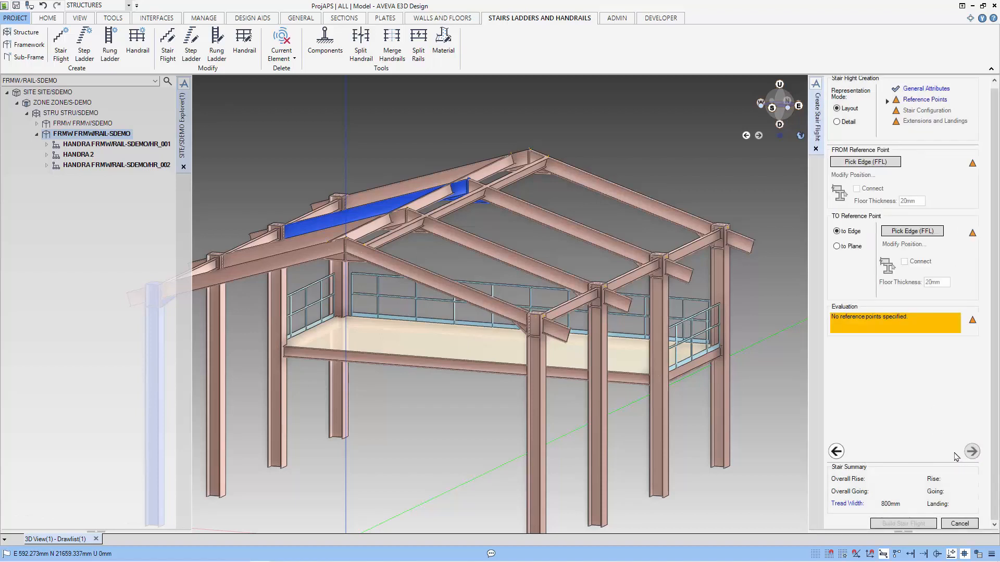
pyautogui.click(864, 161)
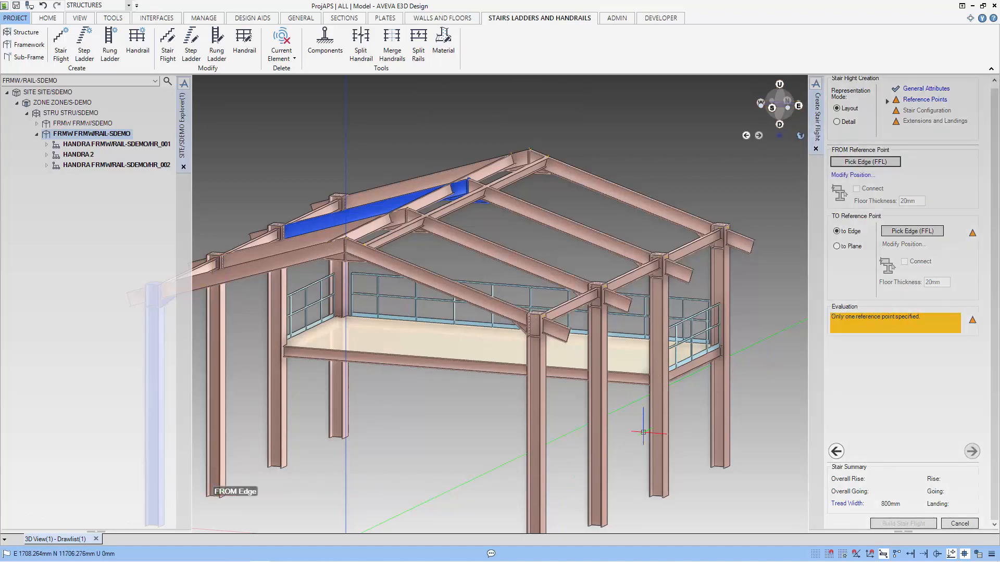
# Position the FROM reference point at West 2500 and North 500.
pyautogui.click(852, 175)
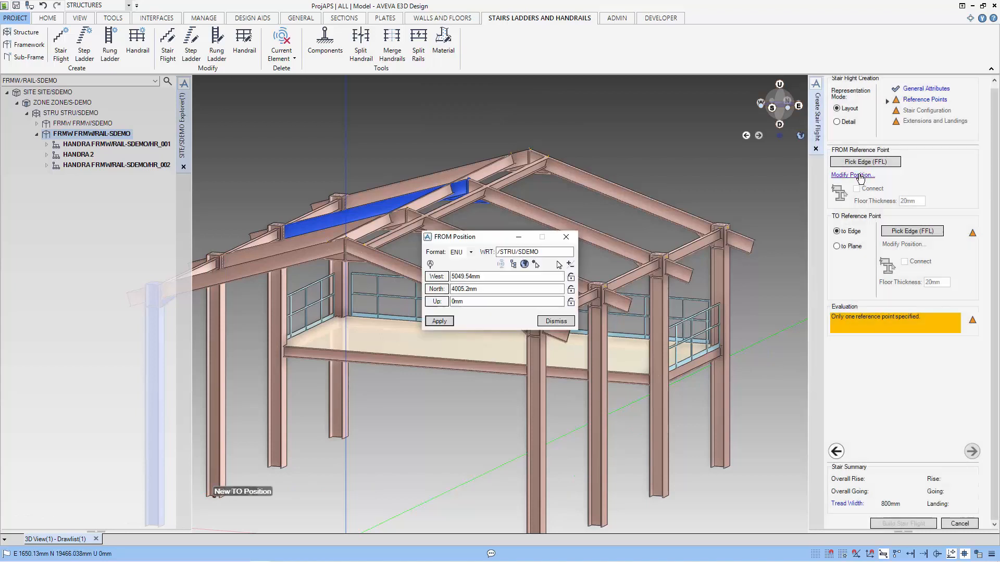
pyautogui.tripleClick(506, 276)
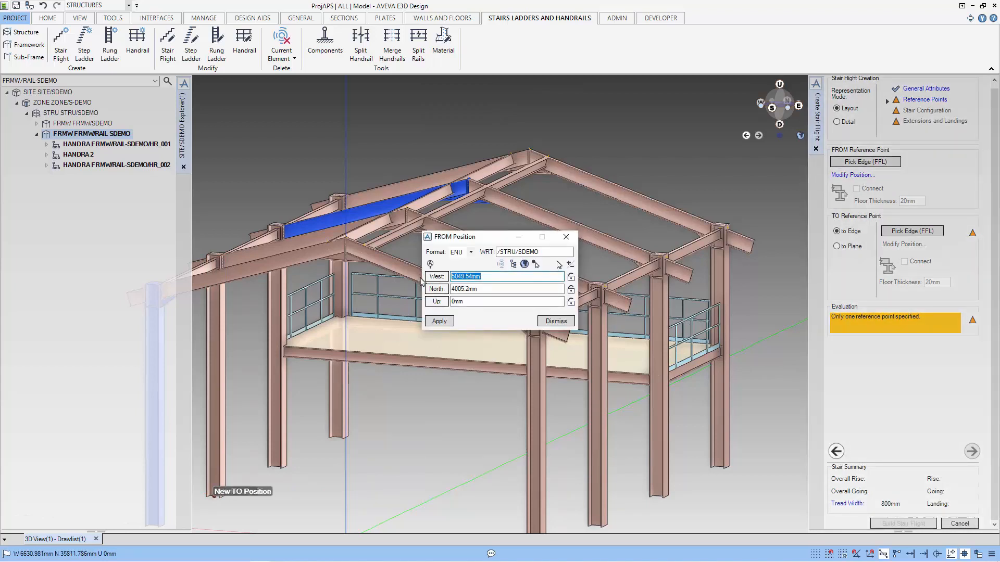
pyautogui.write('2500mm')
pyautogui.click(507, 288)
pyautogui.write('3')
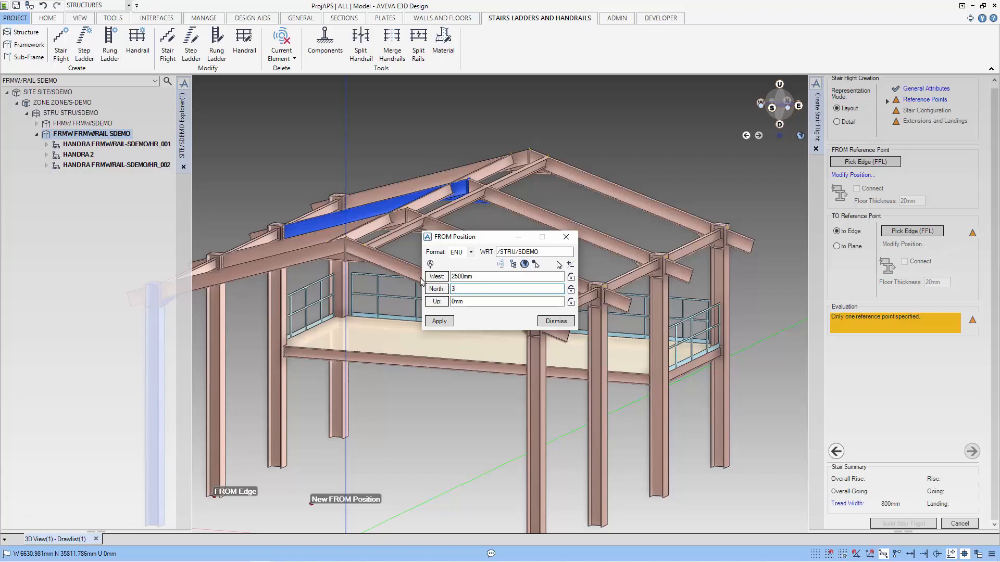
pyautogui.write('500')
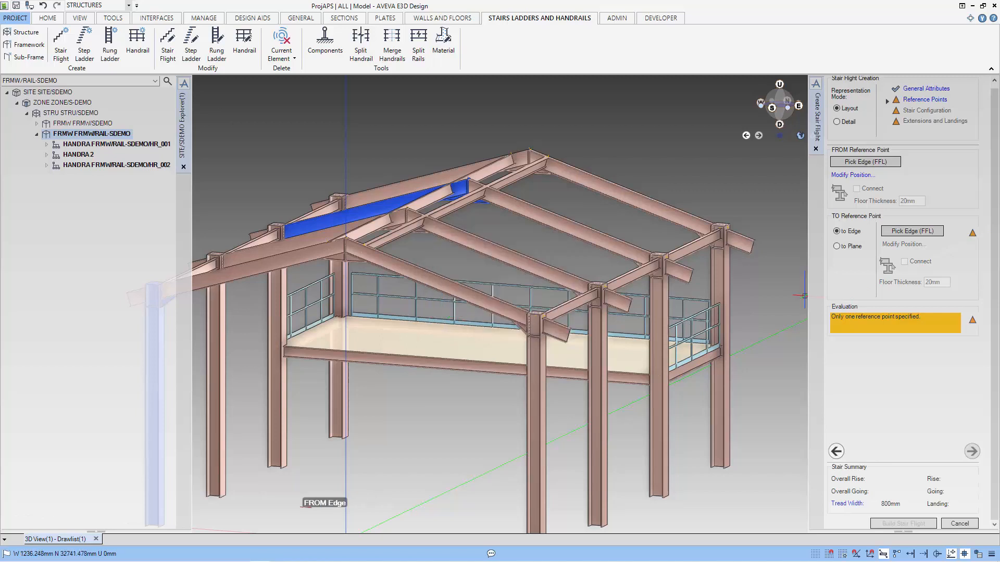
# Pick the stair's TO edge and set its position to 3000mm Up.
pyautogui.click(911, 230)
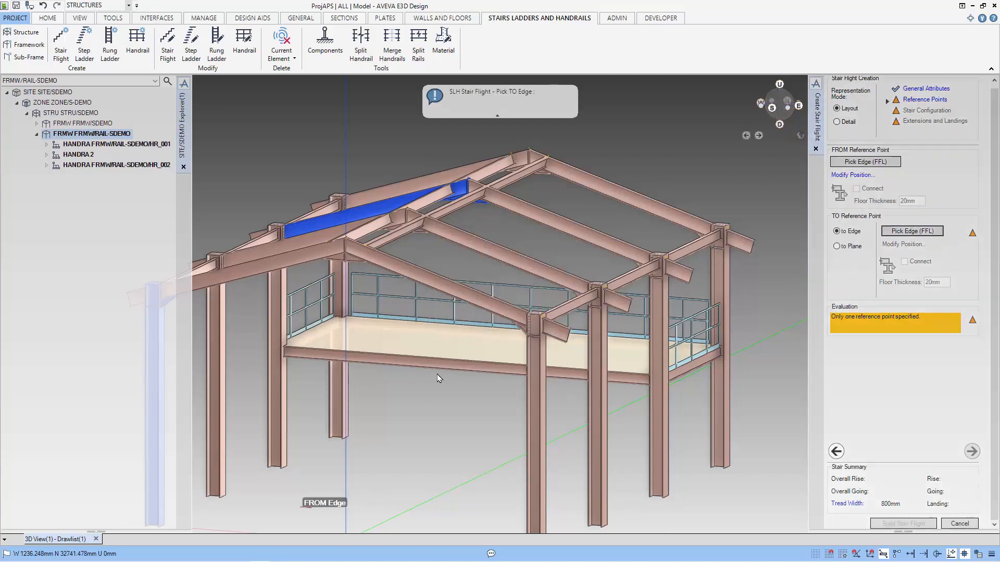
pyautogui.moveTo(414, 371)
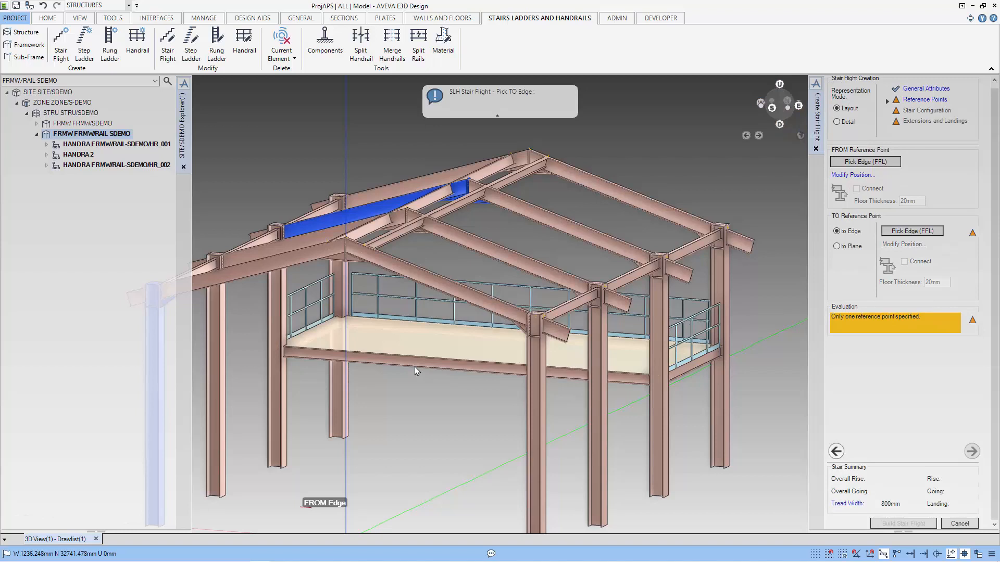
pyautogui.scroll(3)
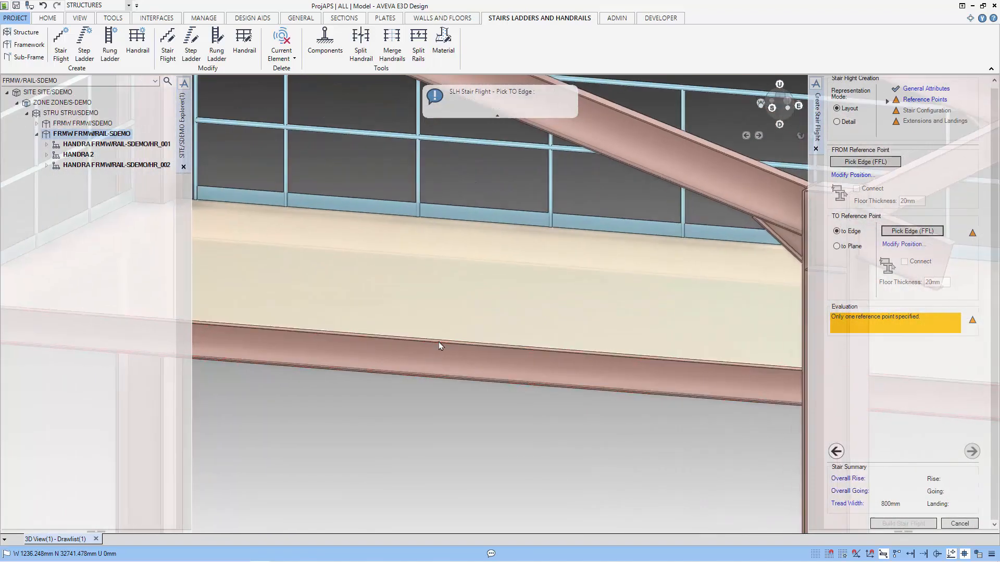
pyautogui.moveTo(455, 385)
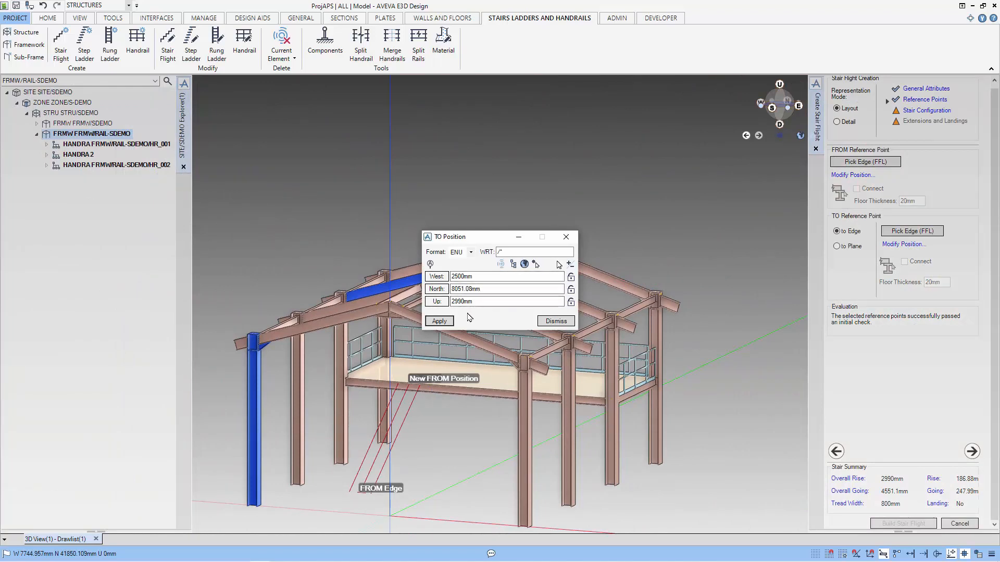
pyautogui.tripleClick(504, 301)
pyautogui.write('3000')
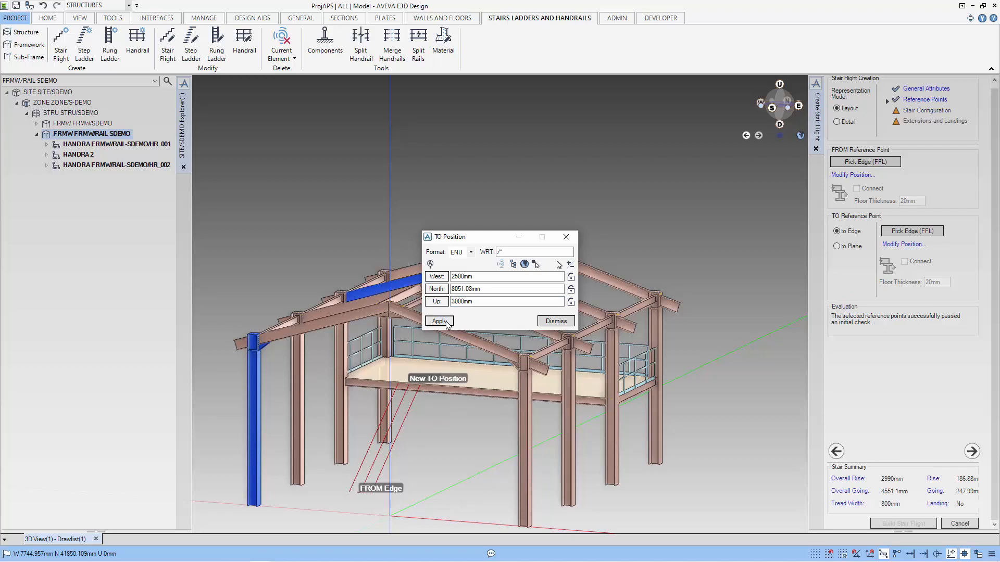
pyautogui.click(438, 320)
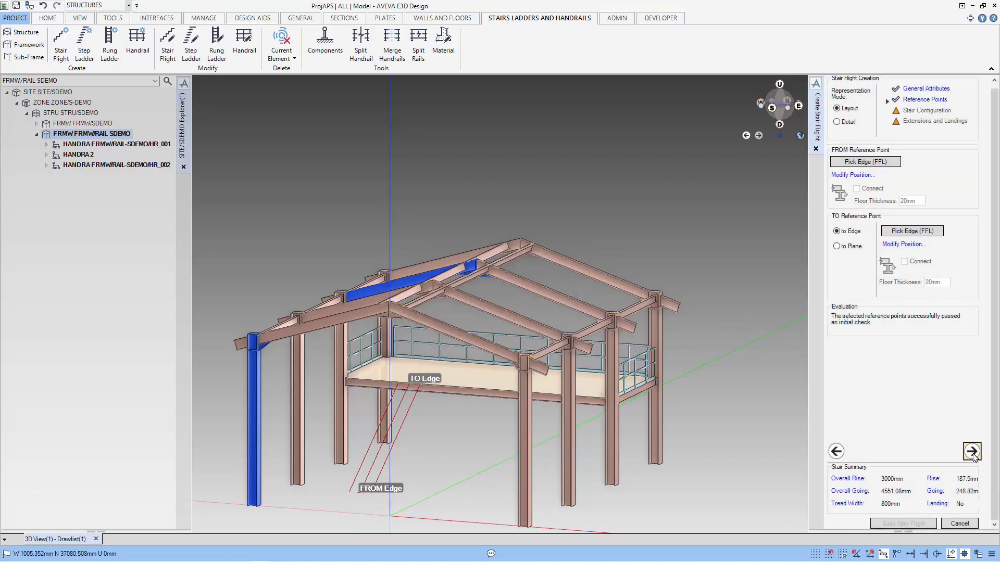
# Configure the 37-degree stair with handrails on Both Sides and build stair flight SF_001.
pyautogui.click(971, 451)
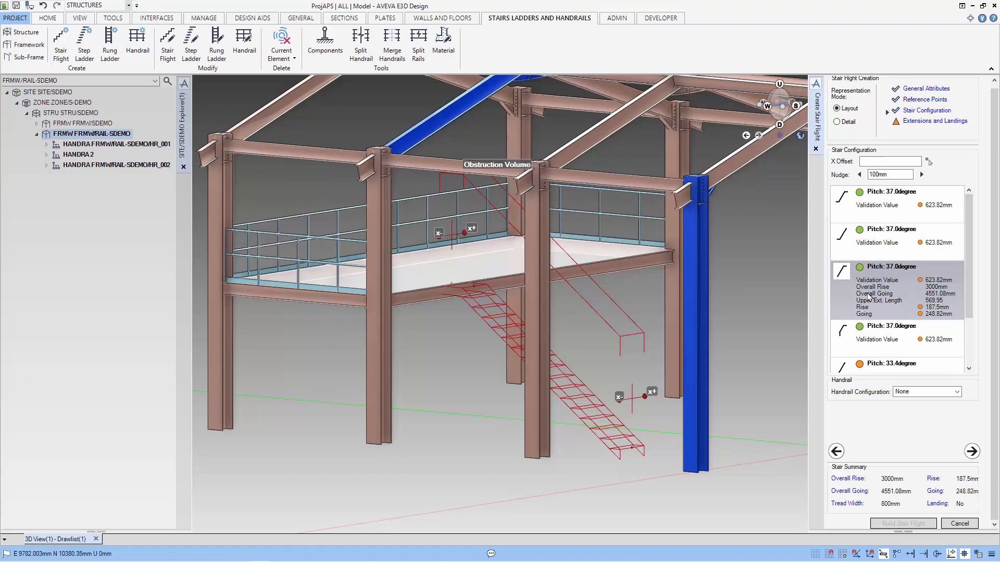
pyautogui.moveTo(908, 339)
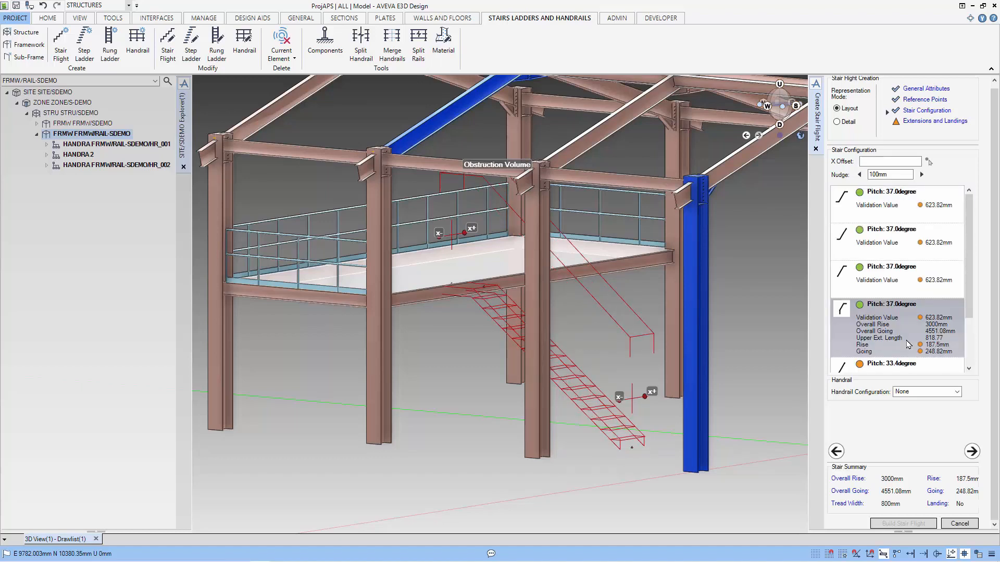
pyautogui.moveTo(935, 431)
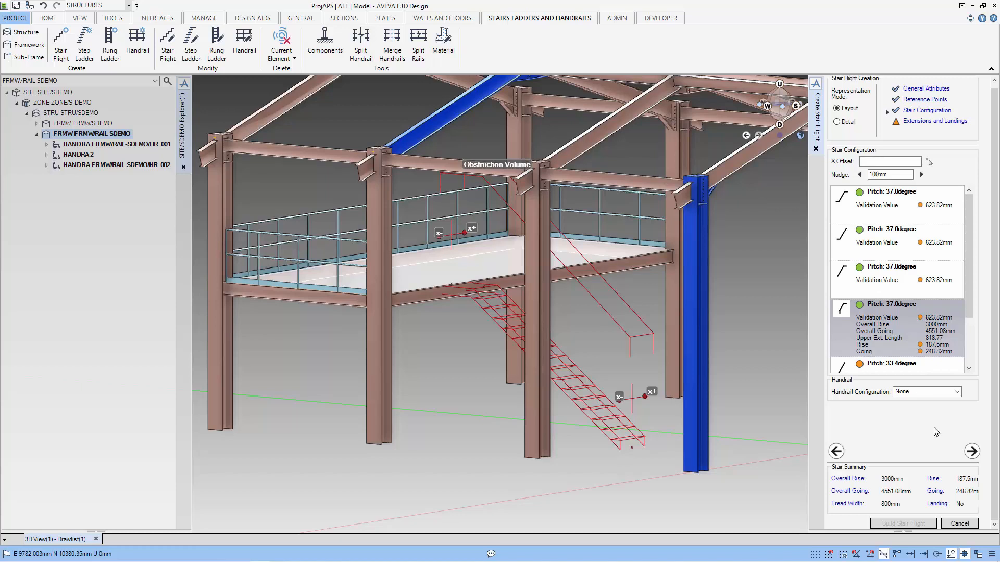
pyautogui.moveTo(939, 395)
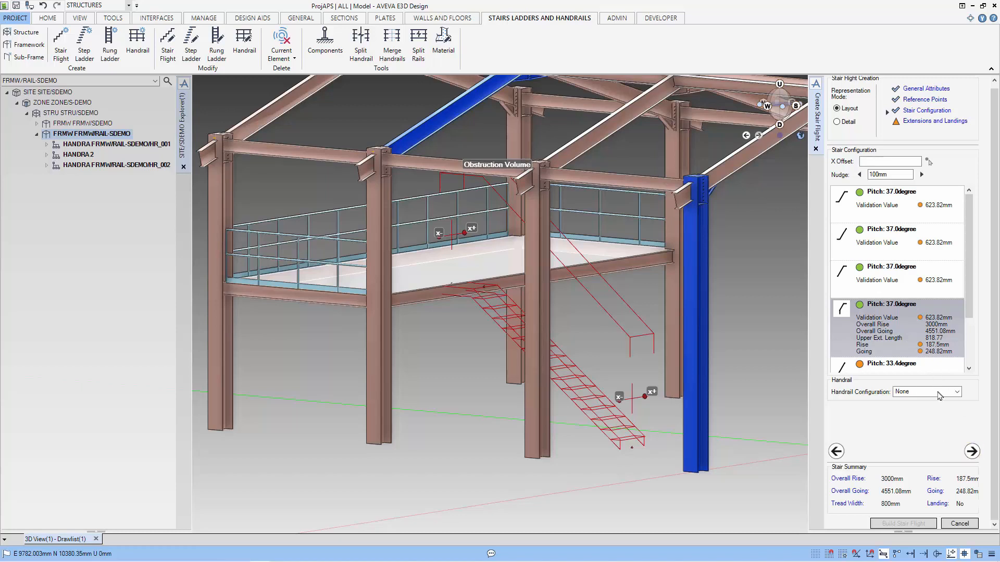
pyautogui.click(925, 391)
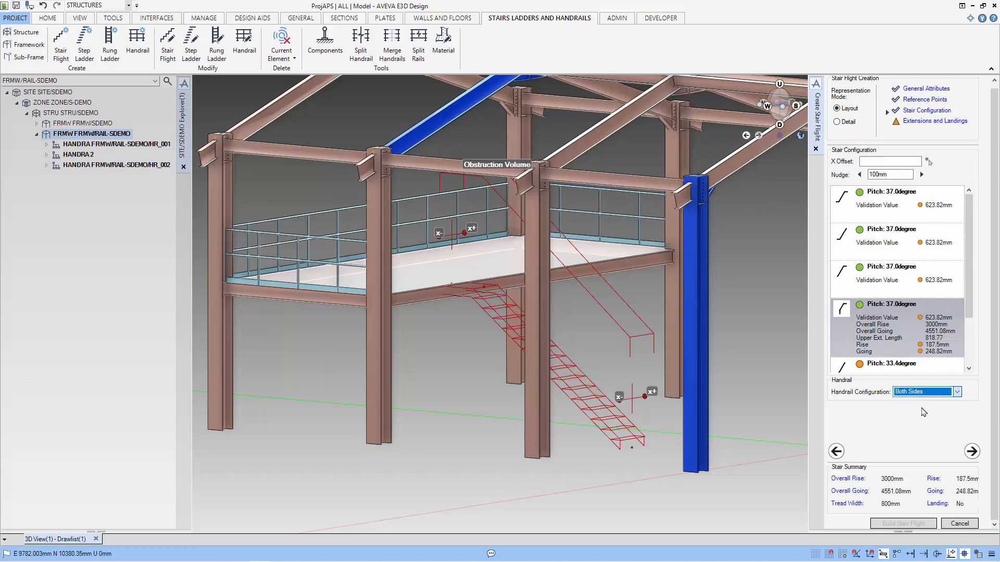
pyautogui.click(971, 451)
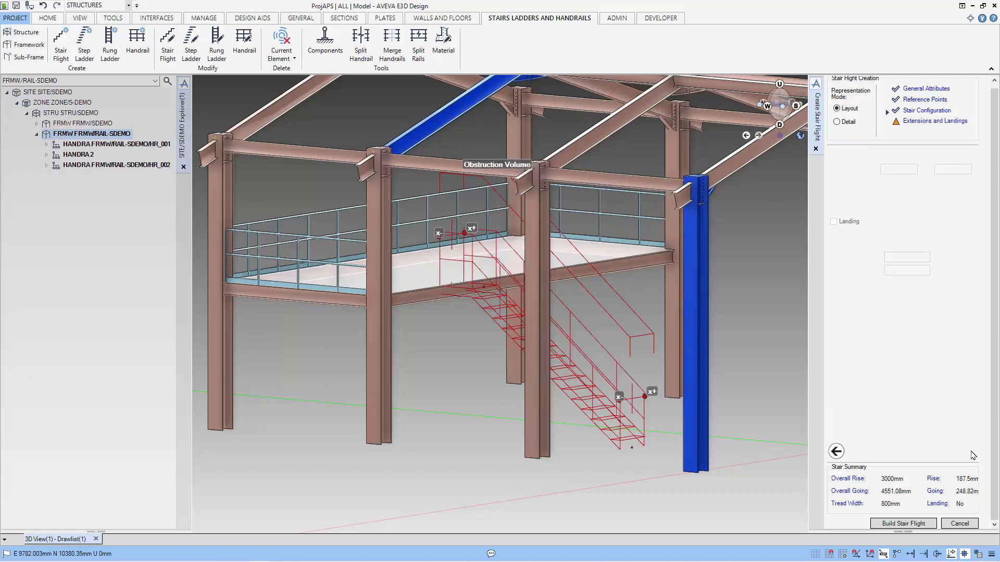
pyautogui.click(934, 121)
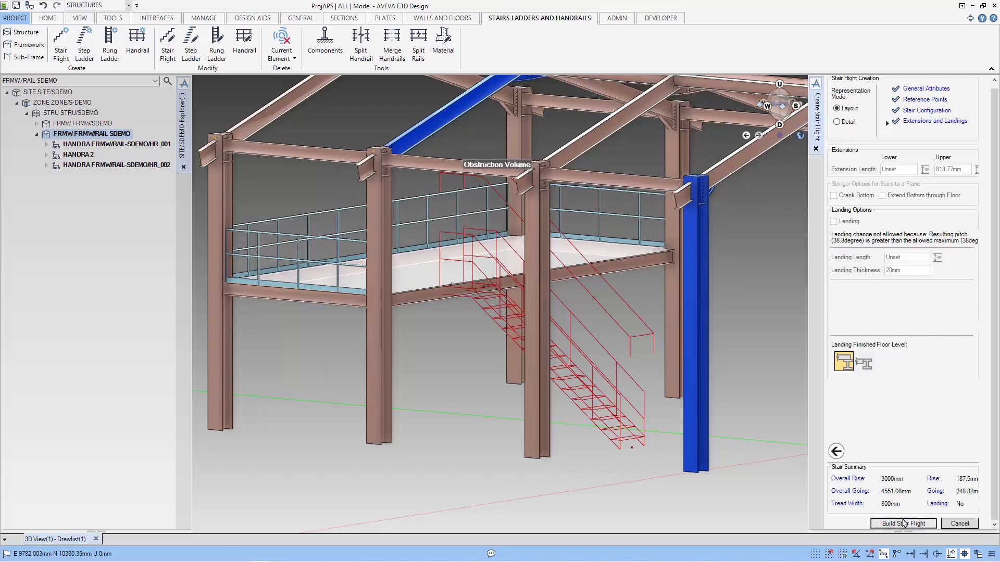
pyautogui.click(901, 523)
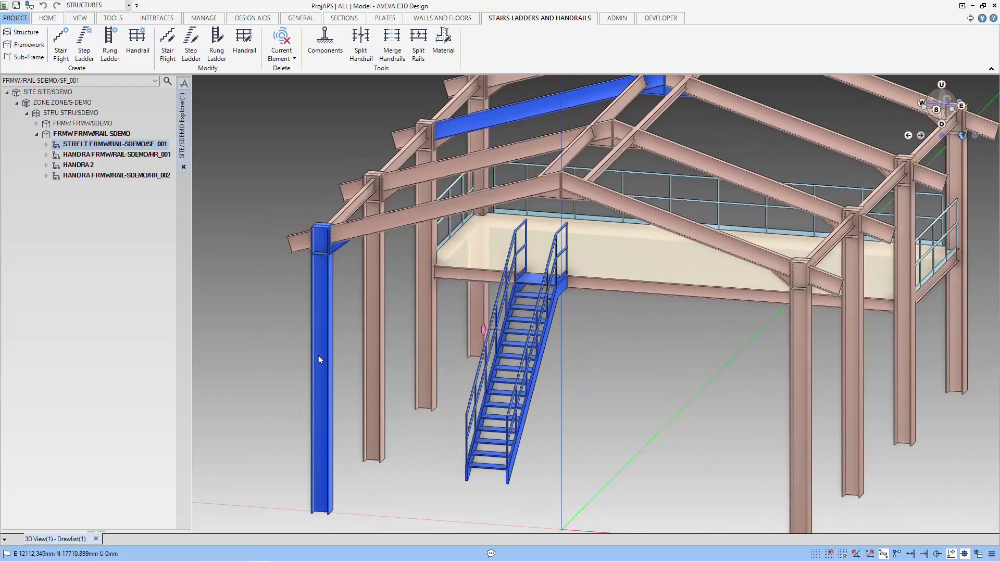
pyautogui.moveTo(138, 44)
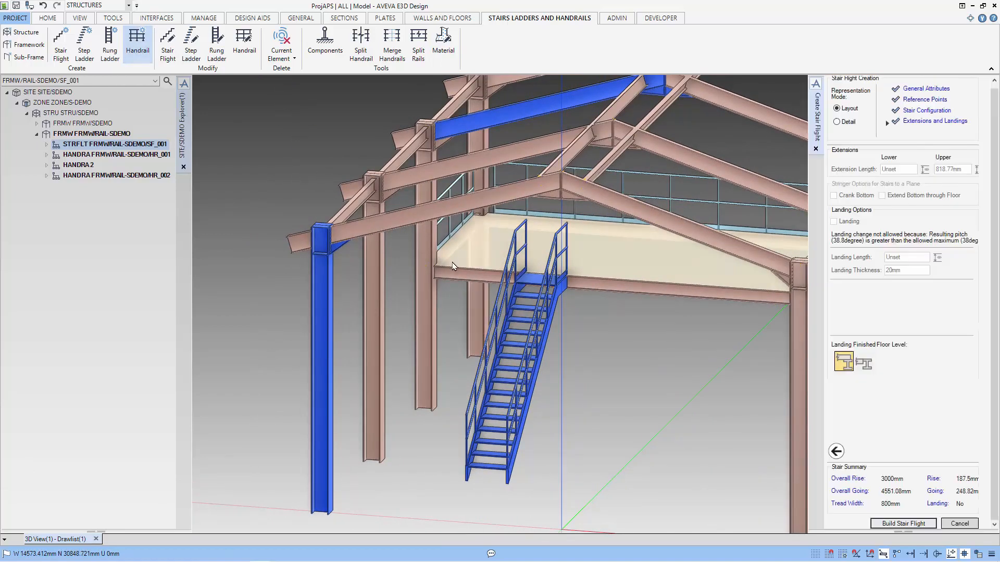
# Create a handrail and pick two route points along the platform's front deck edge above the stair.
pyautogui.click(137, 45)
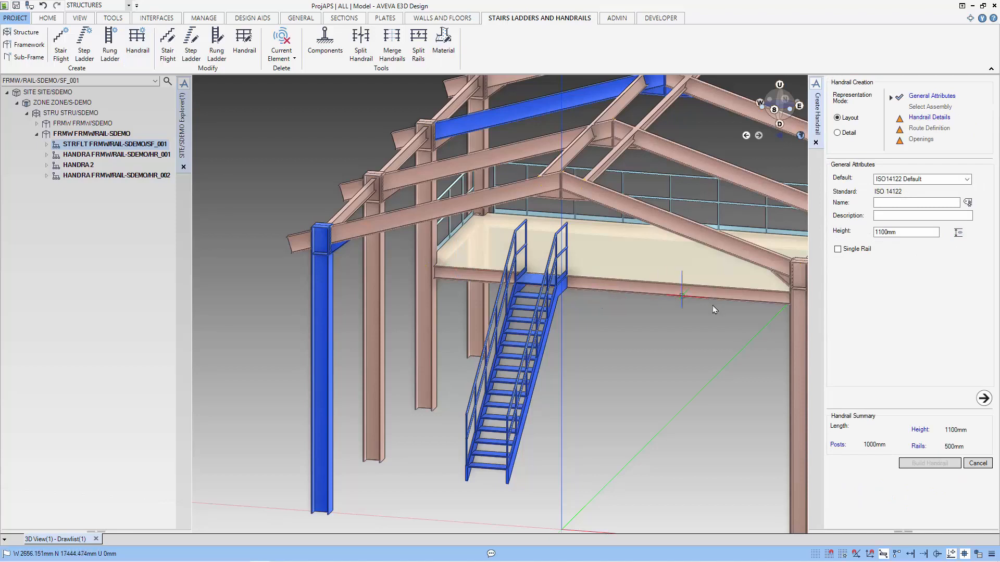
pyautogui.click(967, 202)
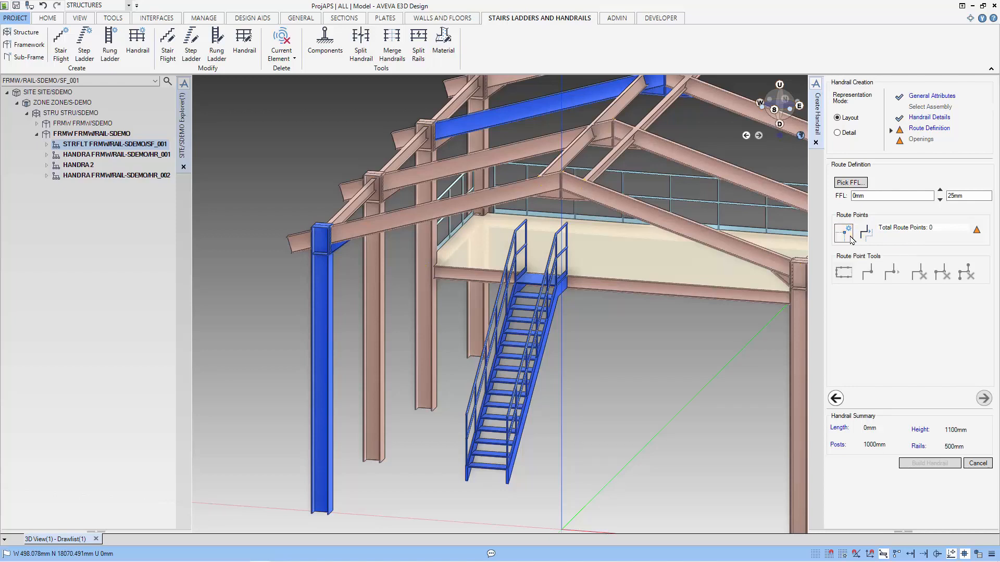
pyautogui.click(843, 232)
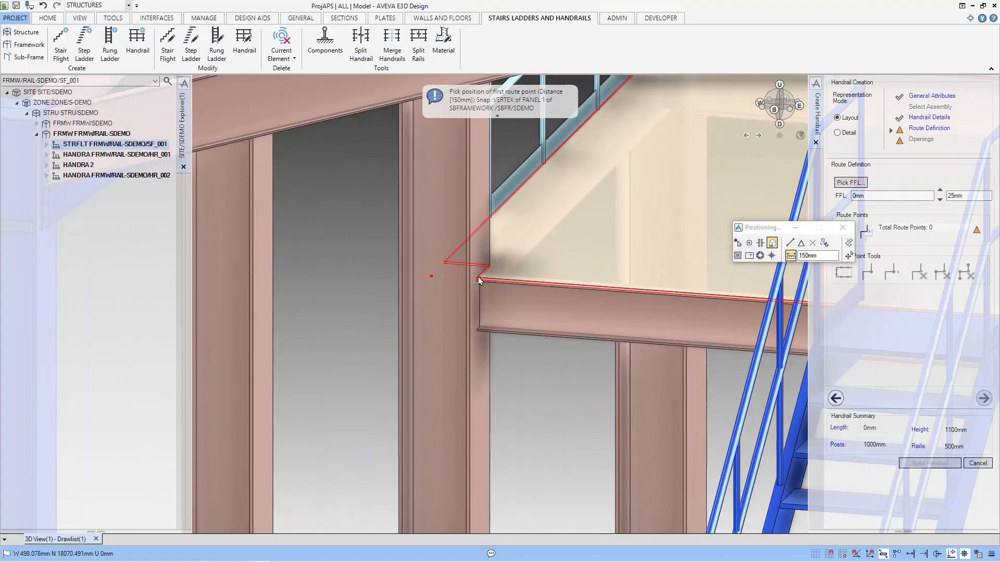
pyautogui.click(478, 280)
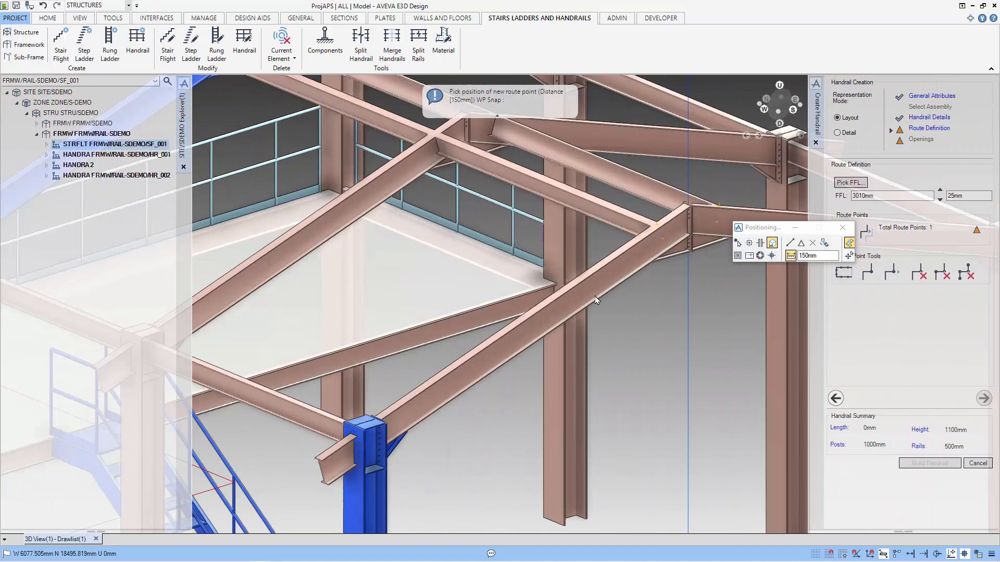
pyautogui.moveTo(556, 290)
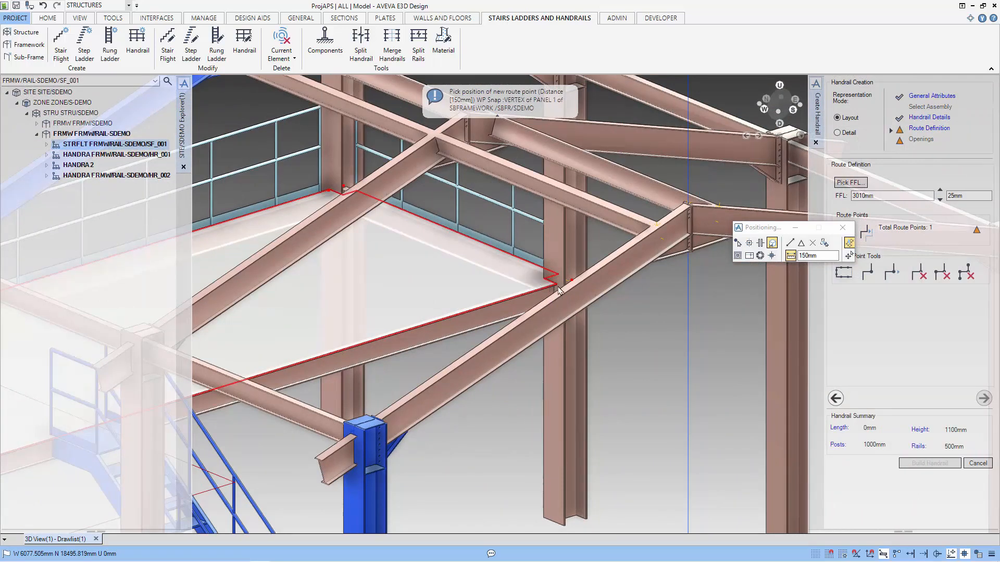
pyautogui.click(561, 292)
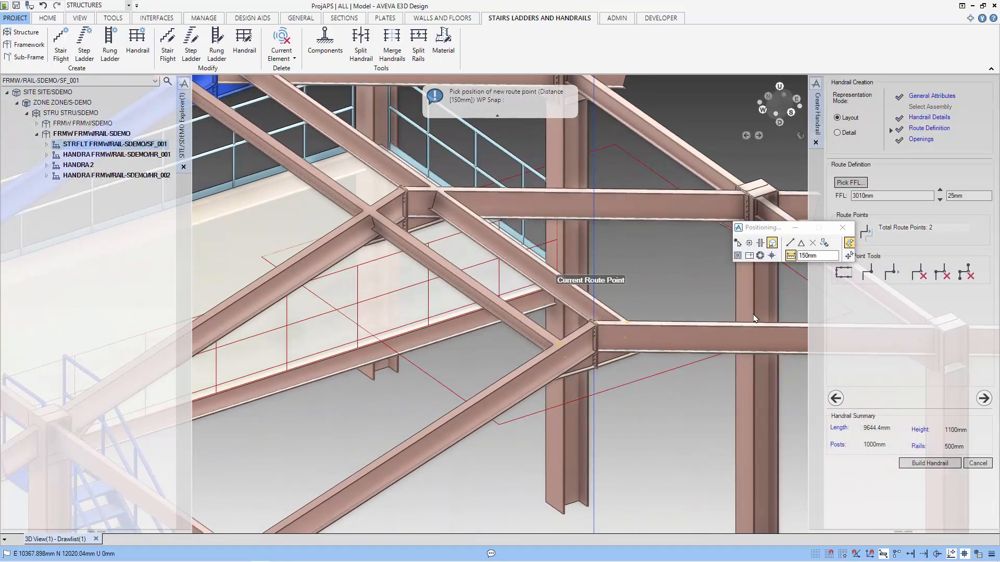
pyautogui.moveTo(796, 319)
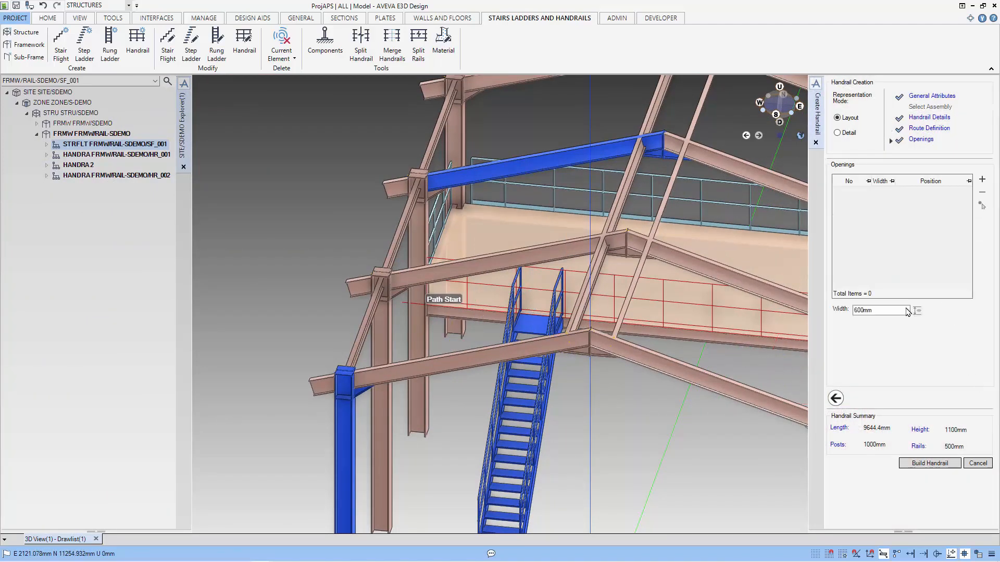
# Add a 1000mm gate opening at the mid-point of the stair top edge and build the front handrail.
pyautogui.tripleClick(880, 311)
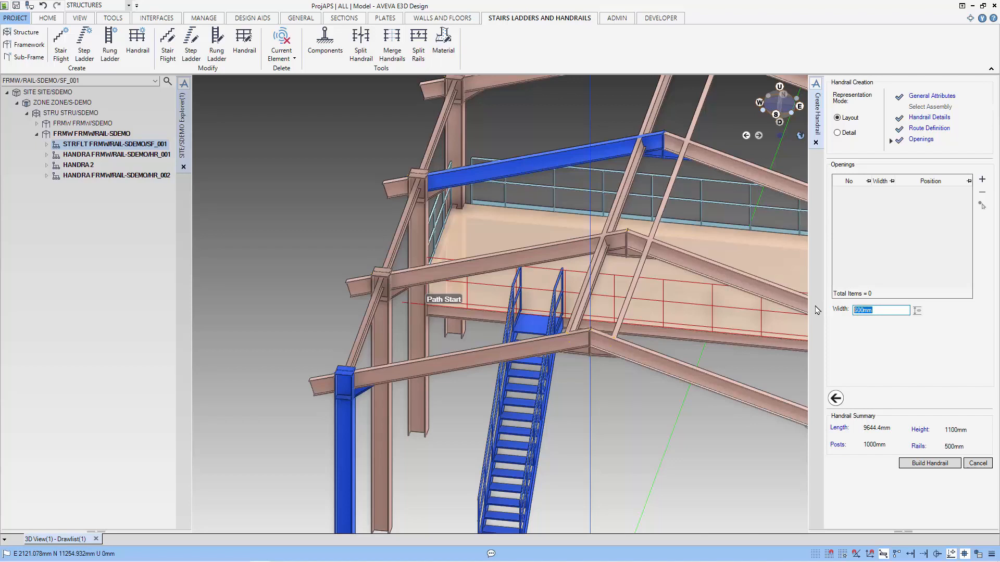
pyautogui.write('1000mm')
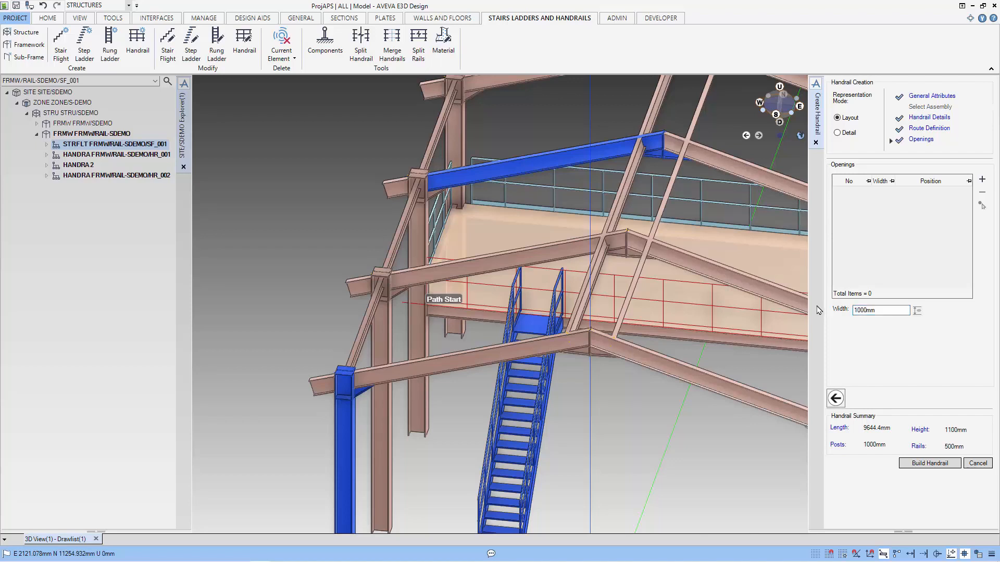
pyautogui.click(982, 179)
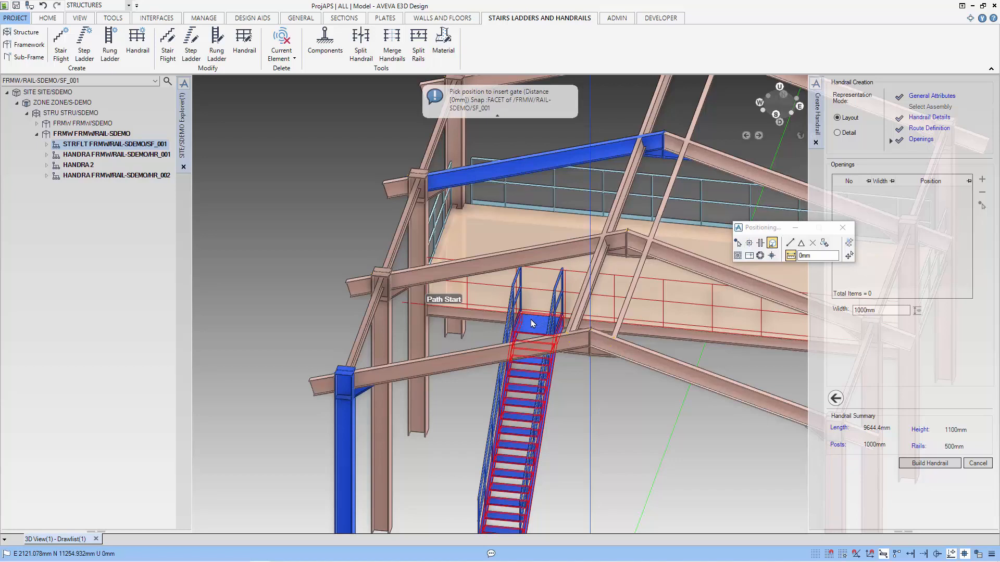
pyautogui.moveTo(872, 250)
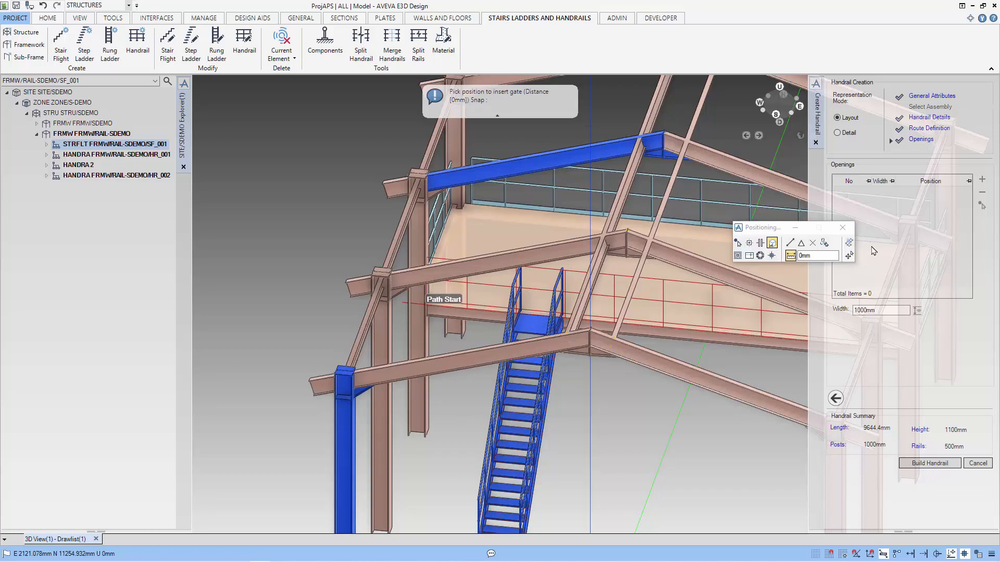
pyautogui.click(801, 243)
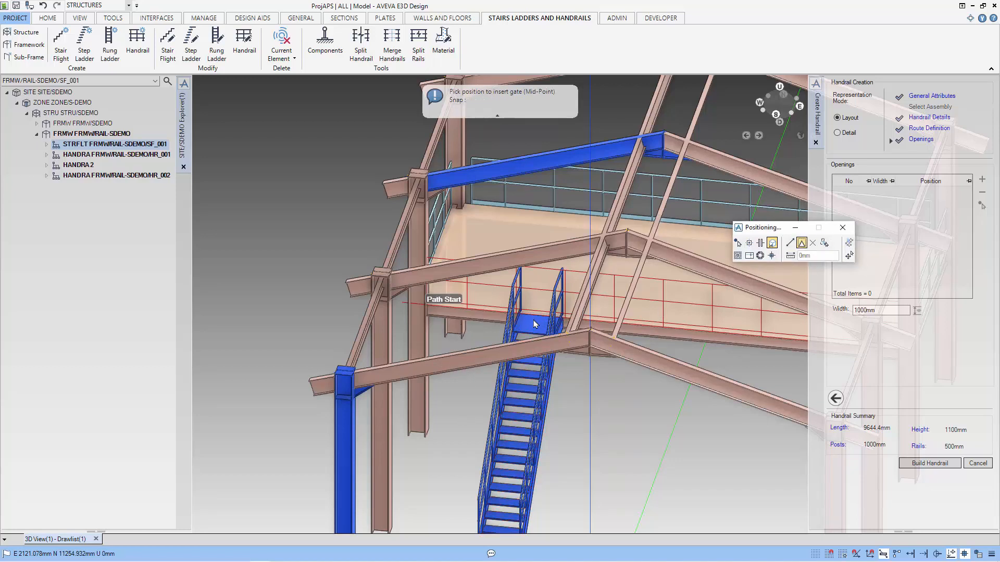
pyautogui.click(537, 314)
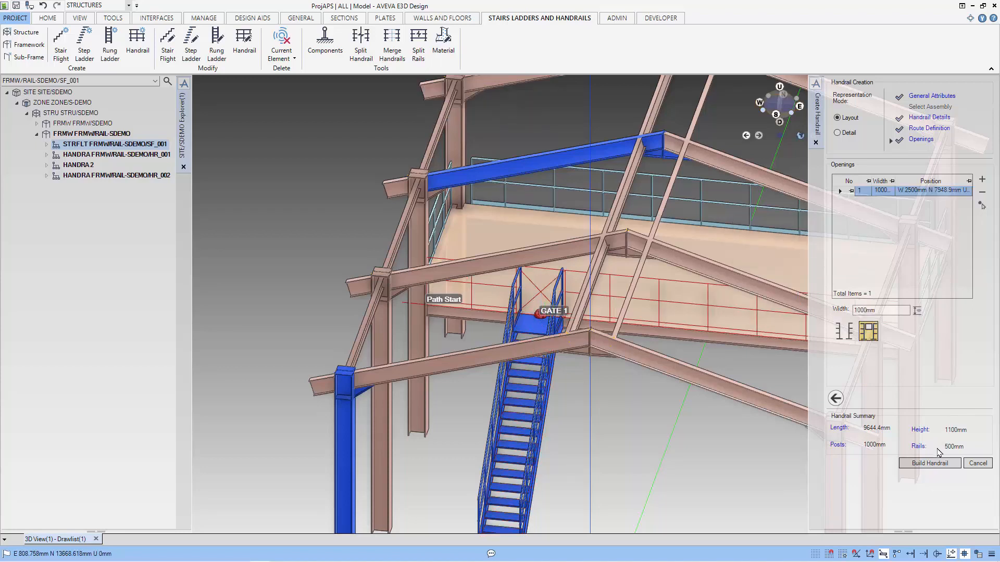
pyautogui.click(929, 462)
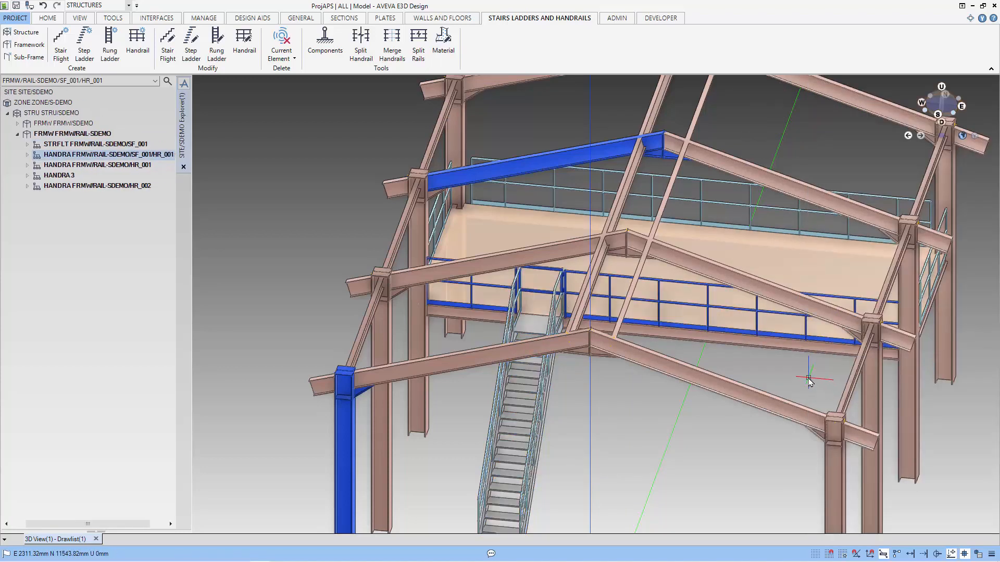